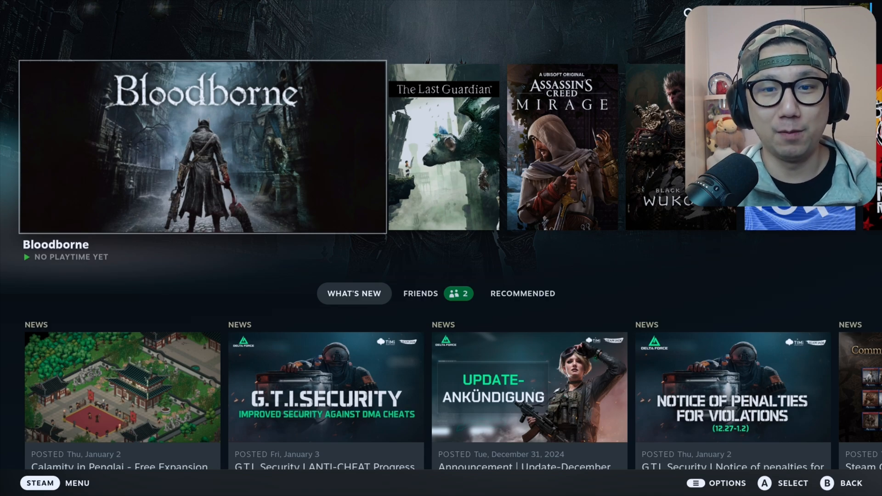
# Launch Bloodborne from its Steam game page.
pyautogui.click(202, 156)
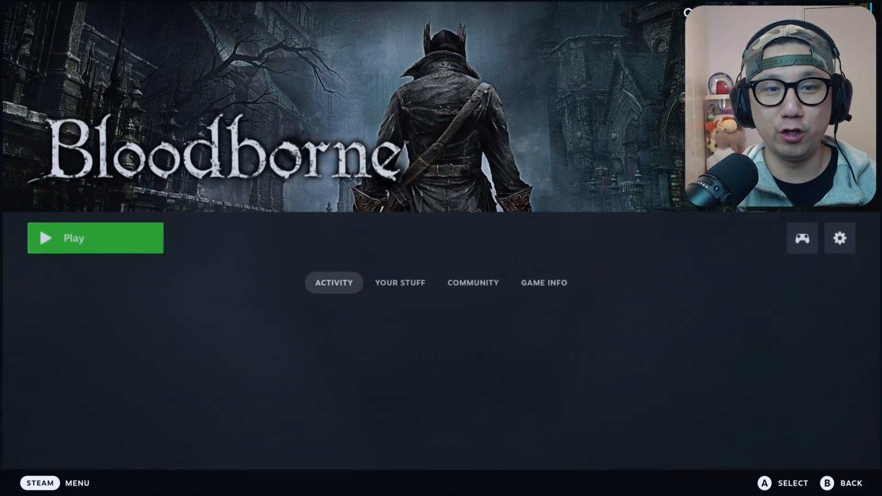
pyautogui.click(95, 238)
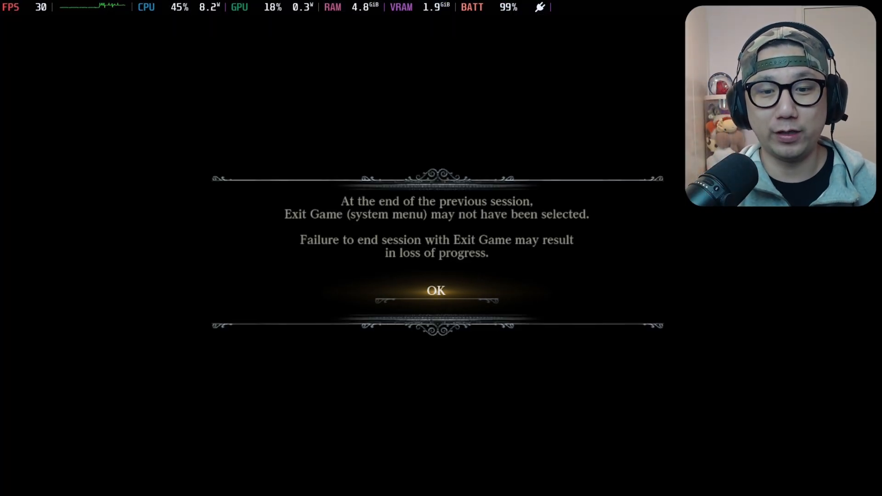
# Dismiss Bloodborne's previous-session warning, then switch from Gaming Mode to the desktop via Power.
pyautogui.click(436, 291)
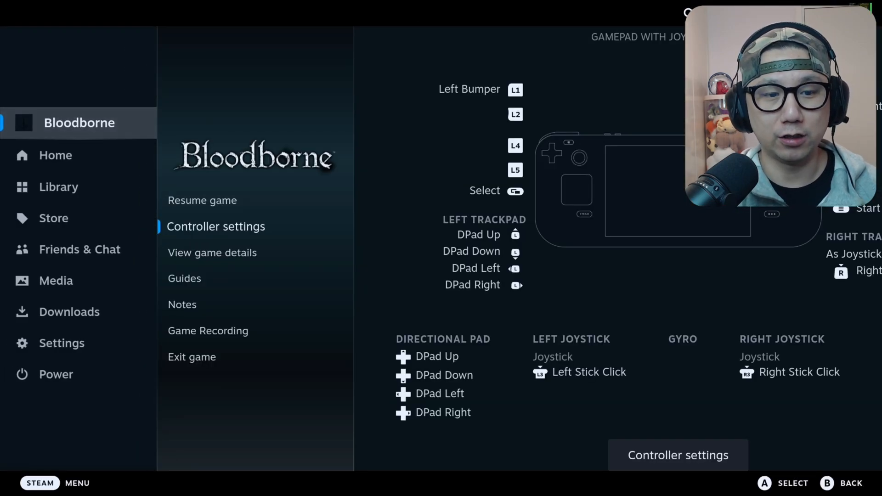
pyautogui.click(55, 375)
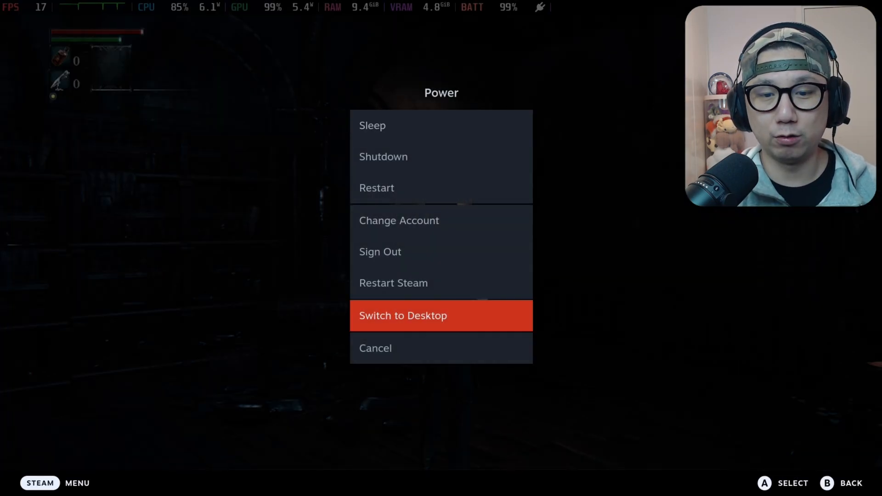
pyautogui.click(402, 316)
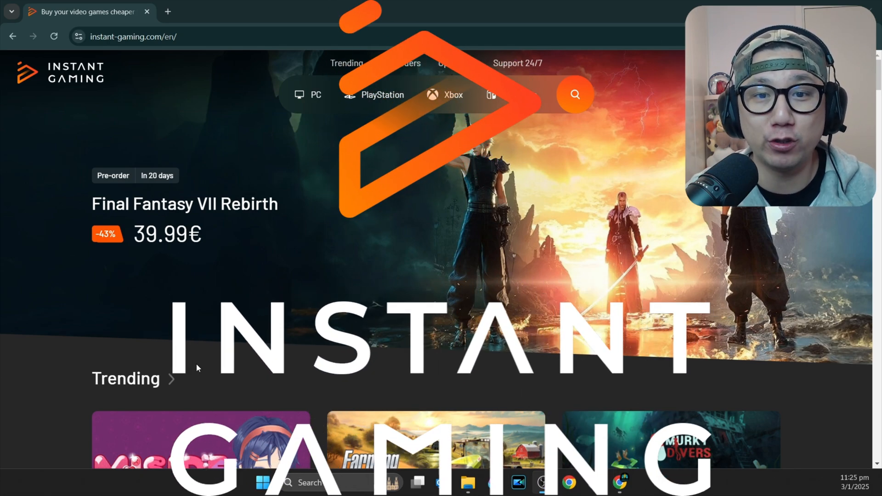
pyautogui.scroll(-3)
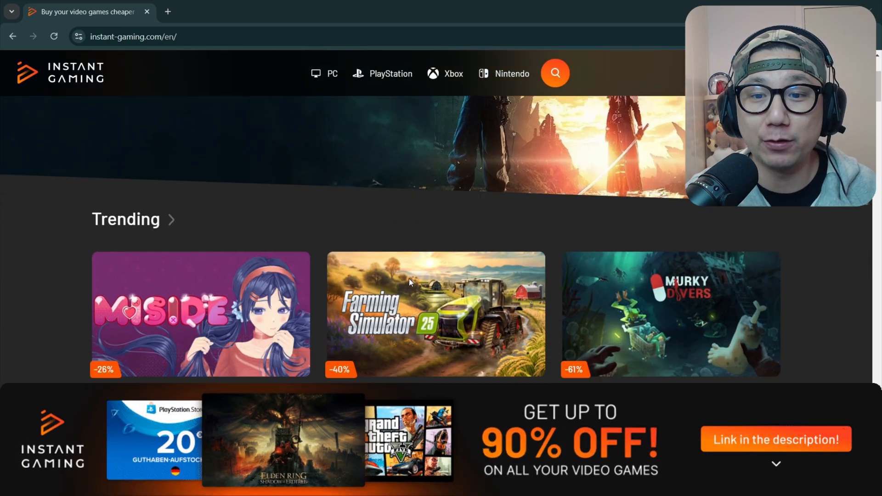
pyautogui.scroll(-3)
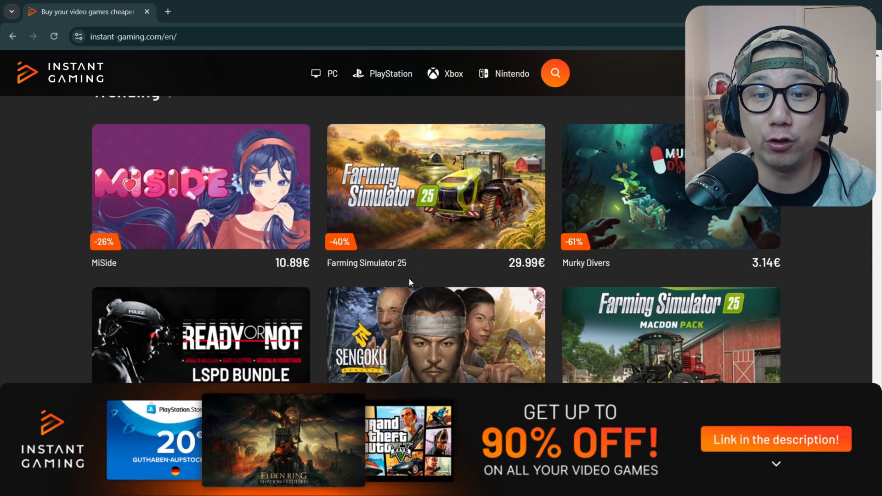
pyautogui.scroll(-3)
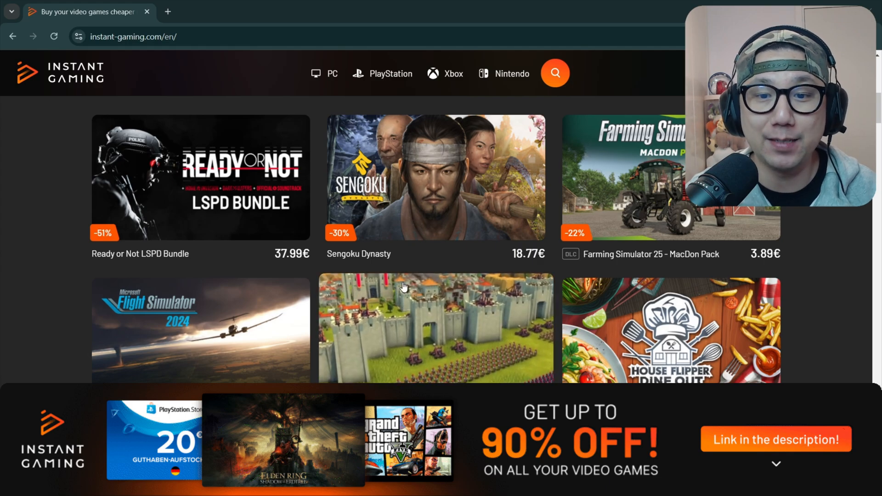
pyautogui.scroll(-3)
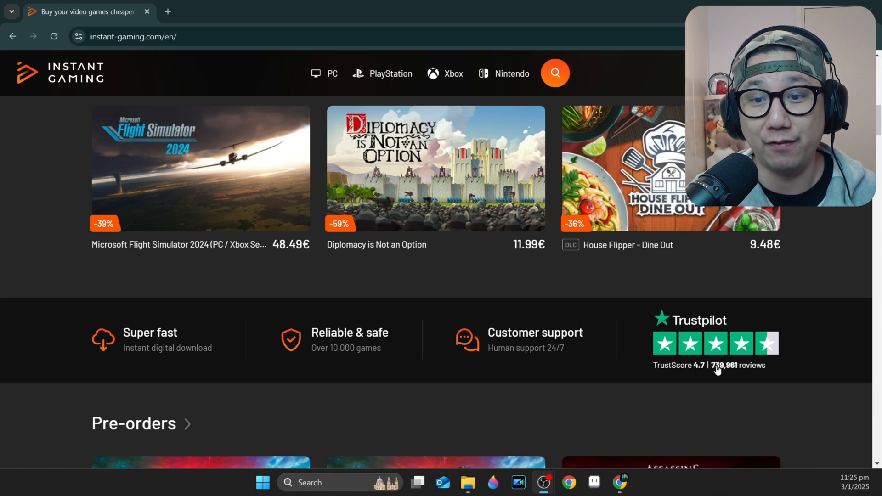
pyautogui.moveTo(723, 375)
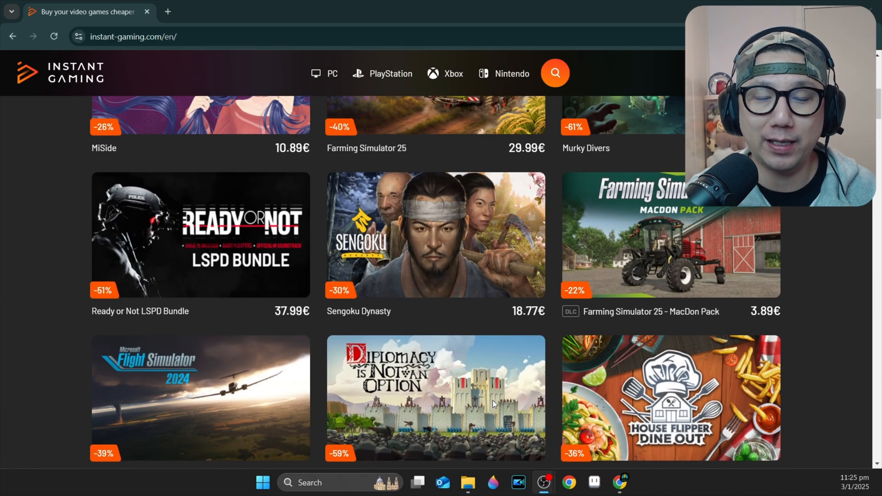
pyautogui.scroll(3)
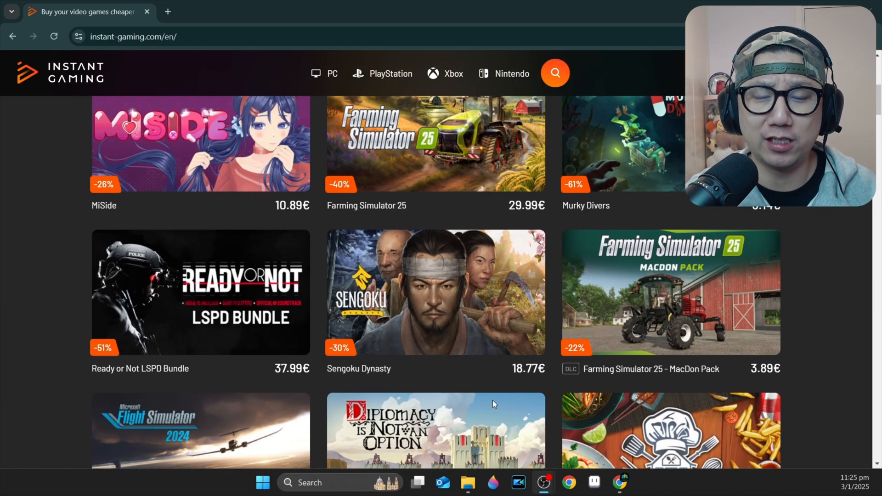
pyautogui.scroll(3)
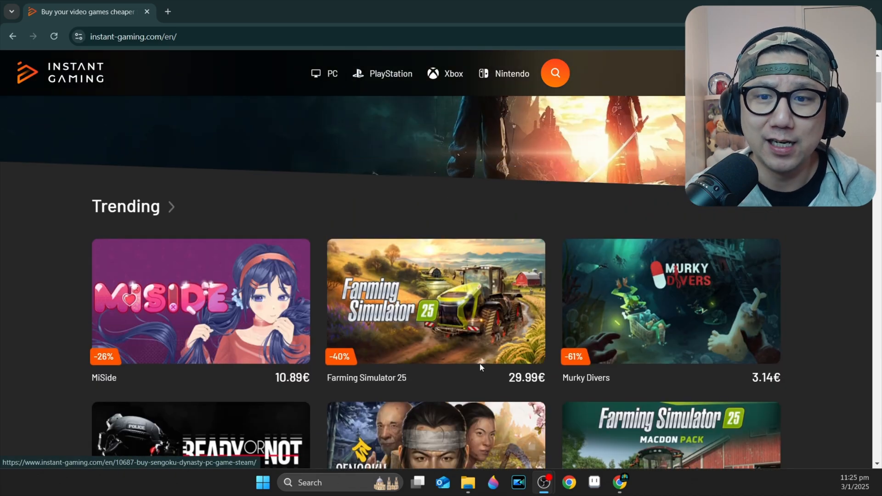
pyautogui.scroll(-3)
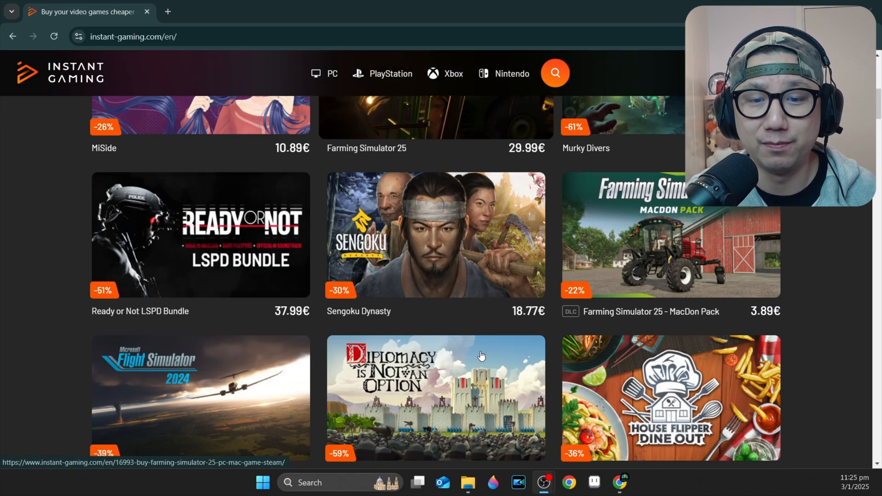
pyautogui.scroll(-3)
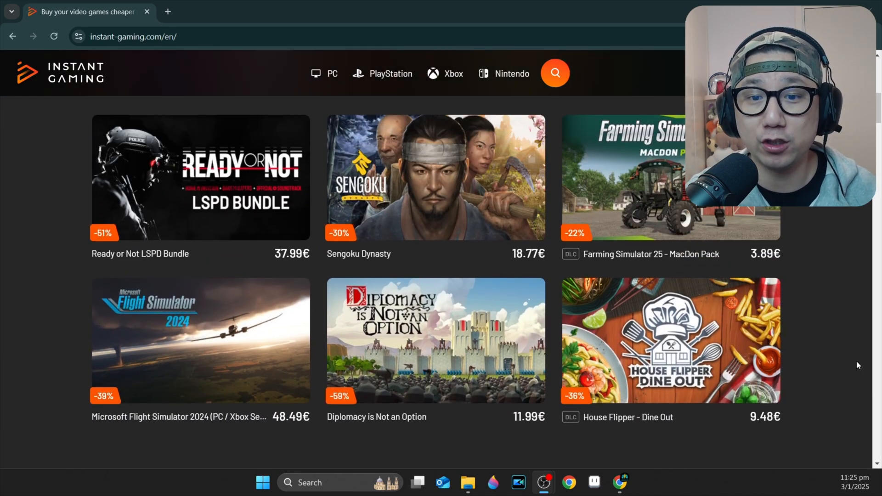
pyautogui.moveTo(841, 340)
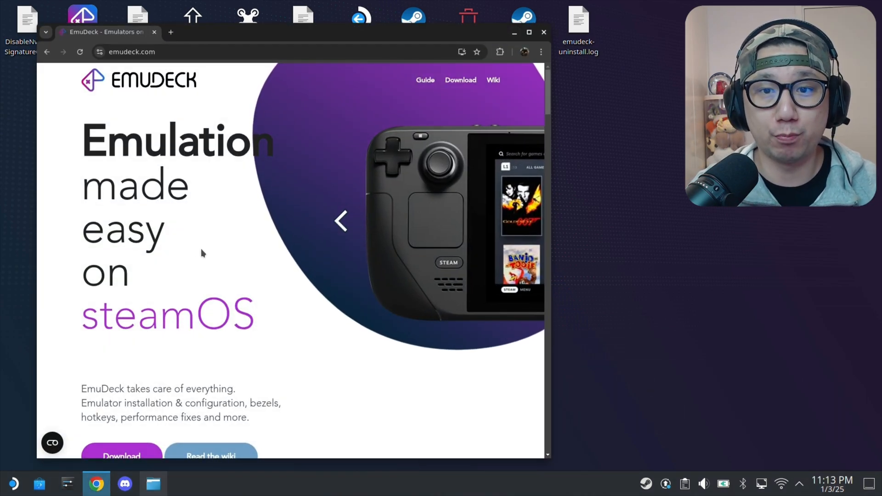
pyautogui.moveTo(459, 84)
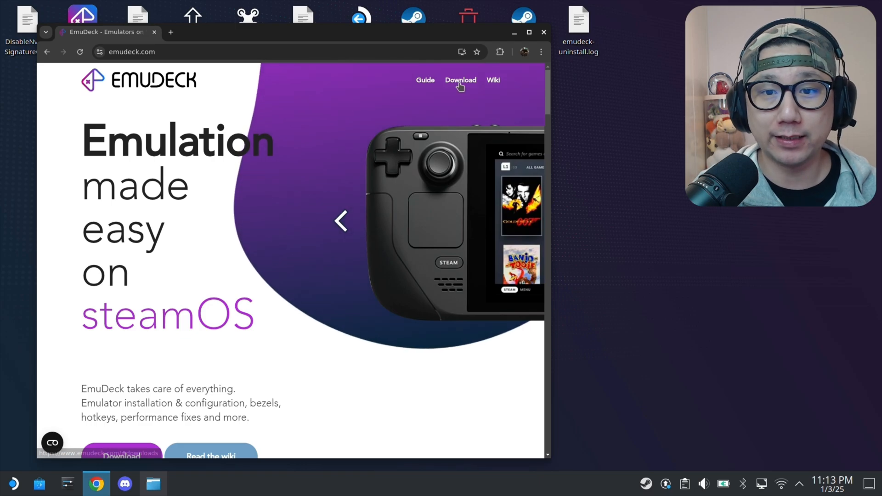
# Download the free EmuDeck Community installer from the site's Download section.
pyautogui.click(460, 80)
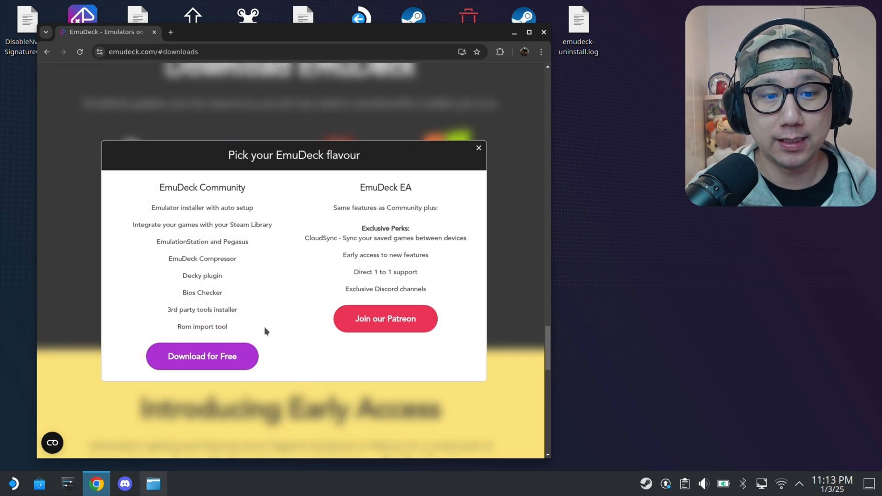
pyautogui.click(202, 356)
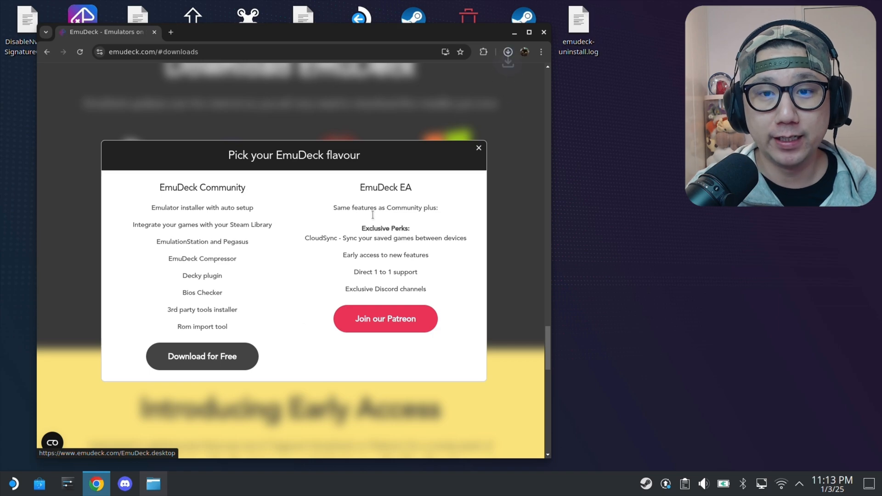
pyautogui.click(202, 357)
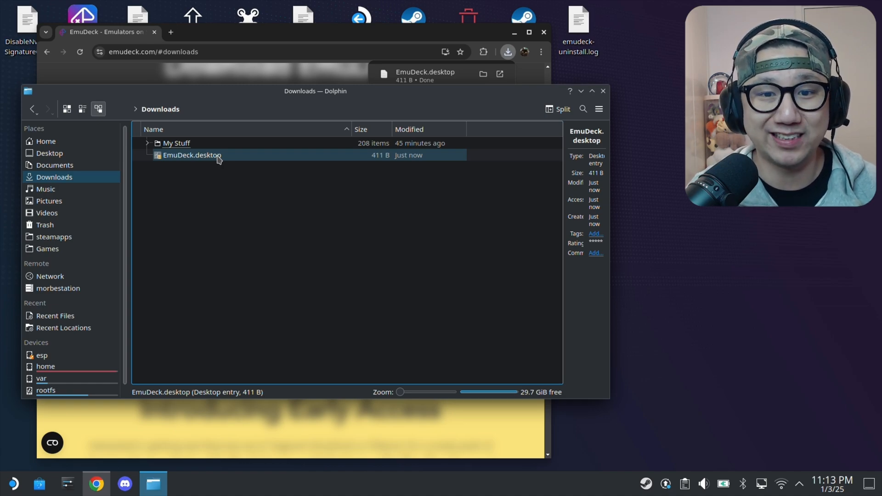
# Run the downloaded EmuDeck.desktop file from Downloads and answer its run prompt.
pyautogui.doubleClick(191, 155)
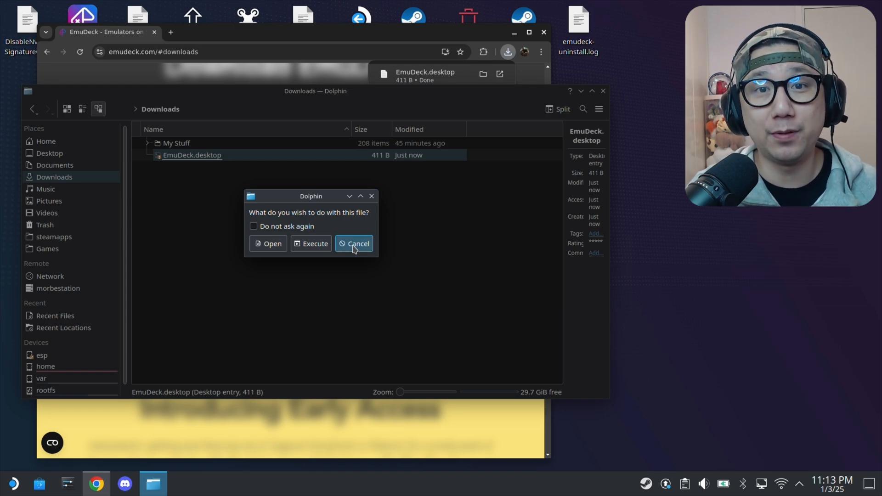
pyautogui.click(354, 243)
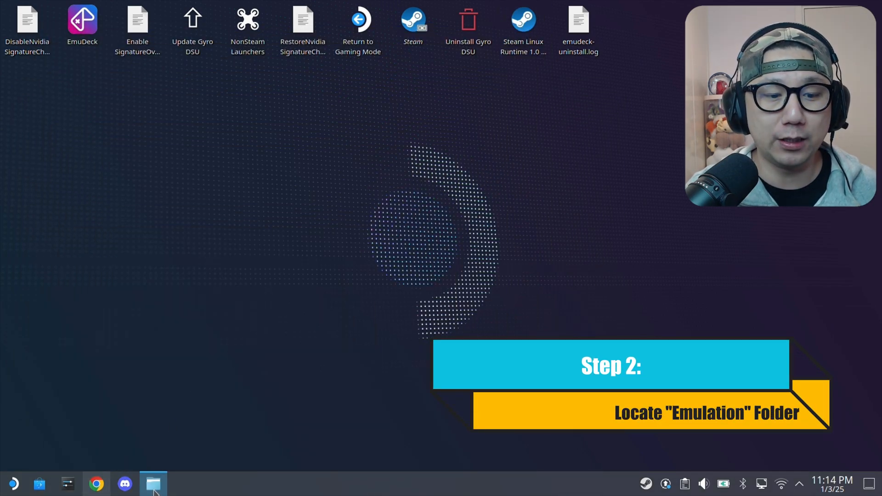
pyautogui.click(152, 483)
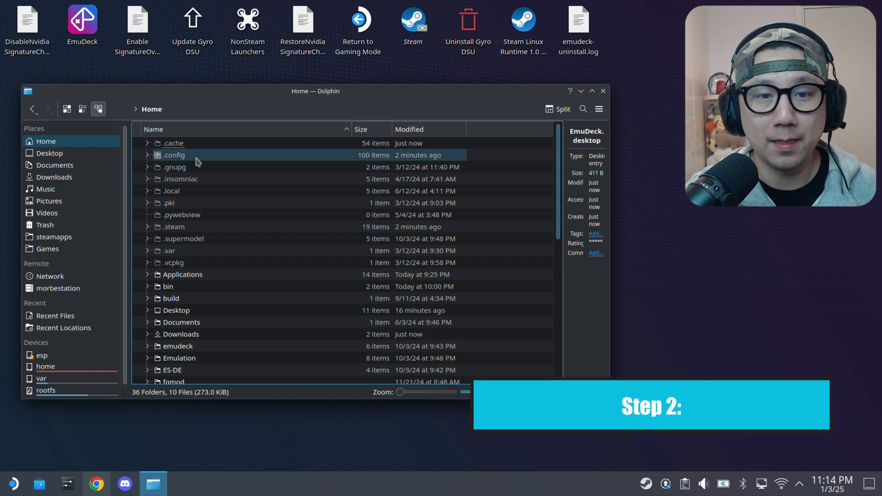
pyautogui.click(175, 155)
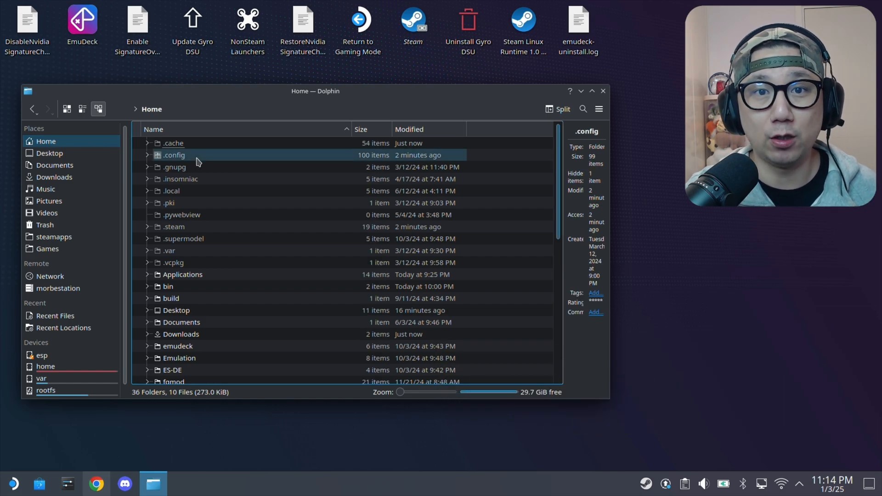
pyautogui.click(182, 239)
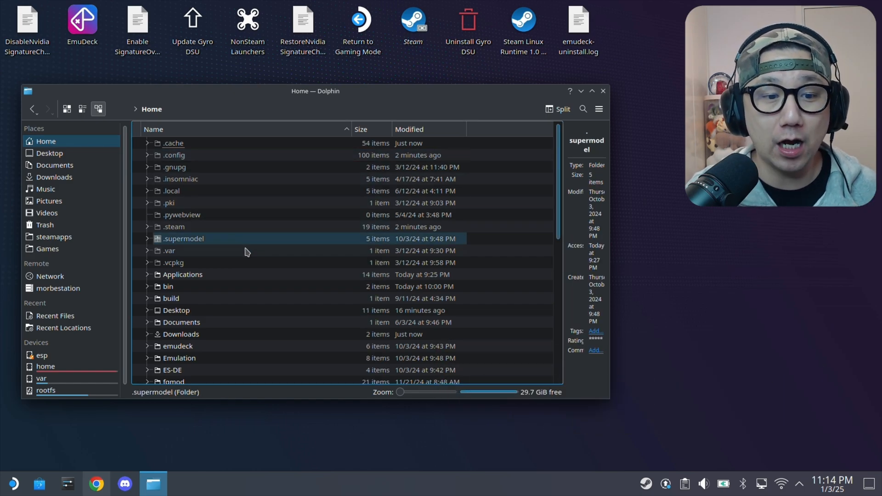
pyautogui.click(180, 267)
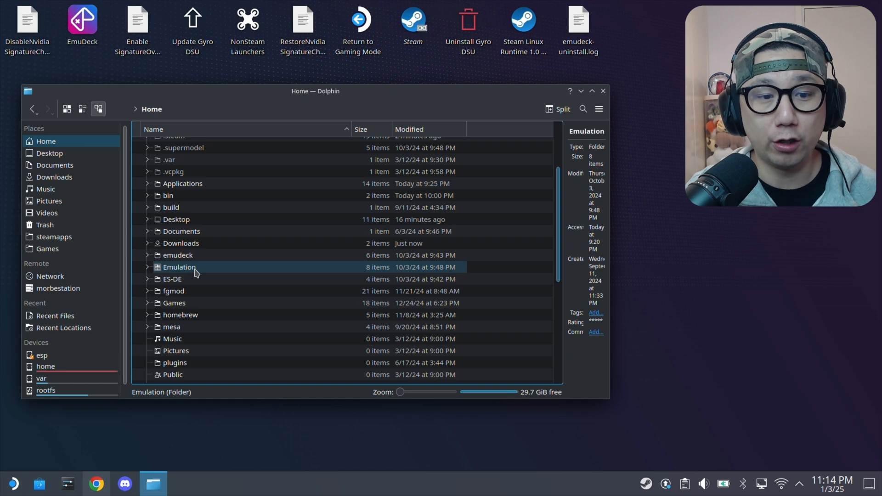
pyautogui.click(177, 255)
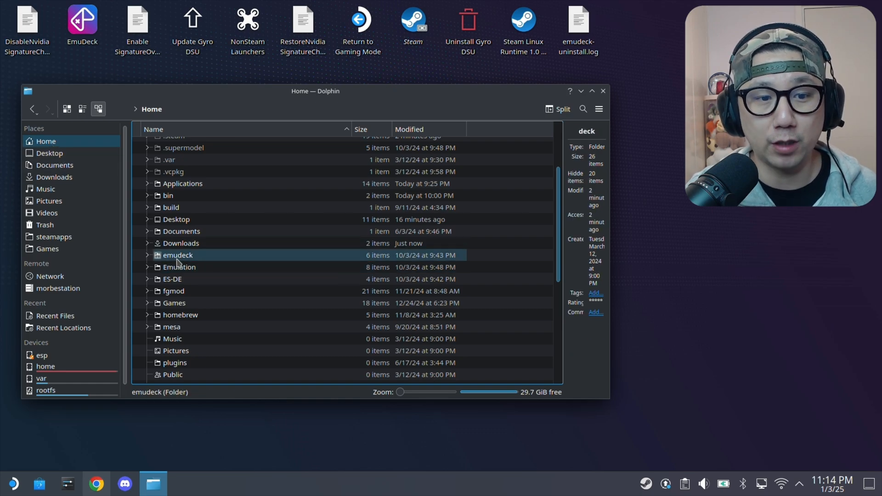
pyautogui.click(179, 266)
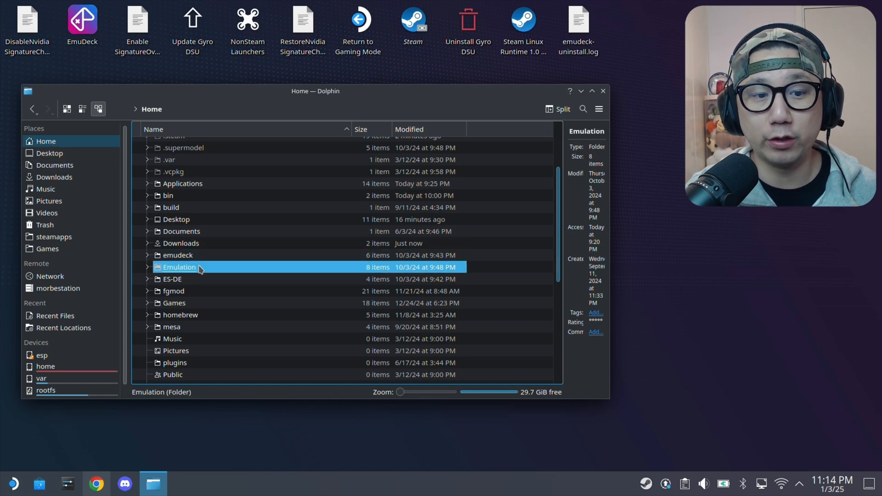
pyautogui.doubleClick(179, 267)
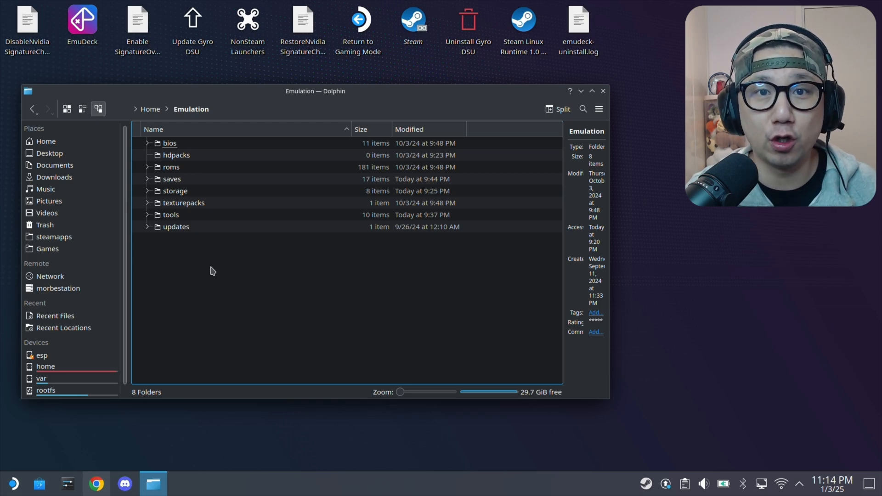
pyautogui.moveTo(114, 349)
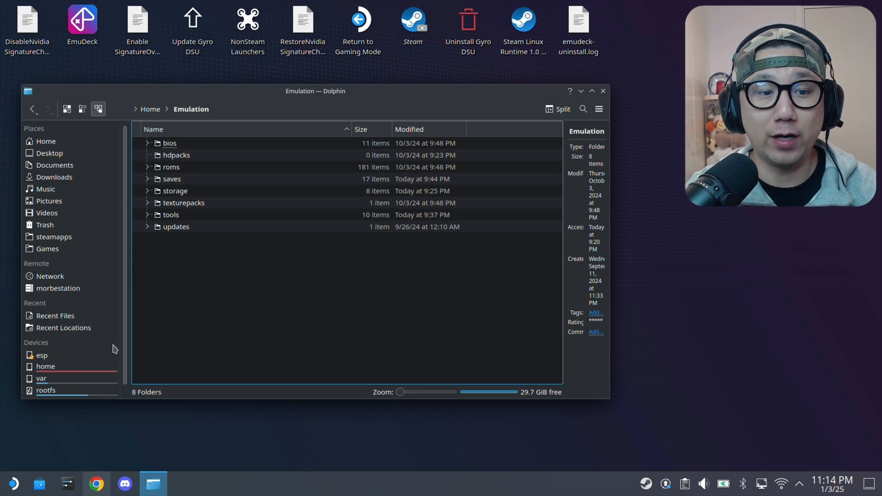
pyautogui.moveTo(212, 323)
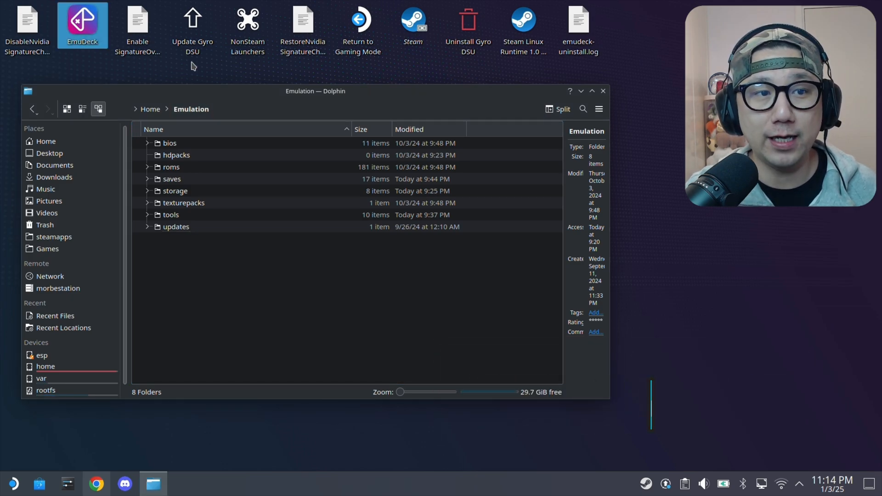
# Launch EmuDeck and install ShadPS4 from the Manage Emulators page.
pyautogui.click(603, 90)
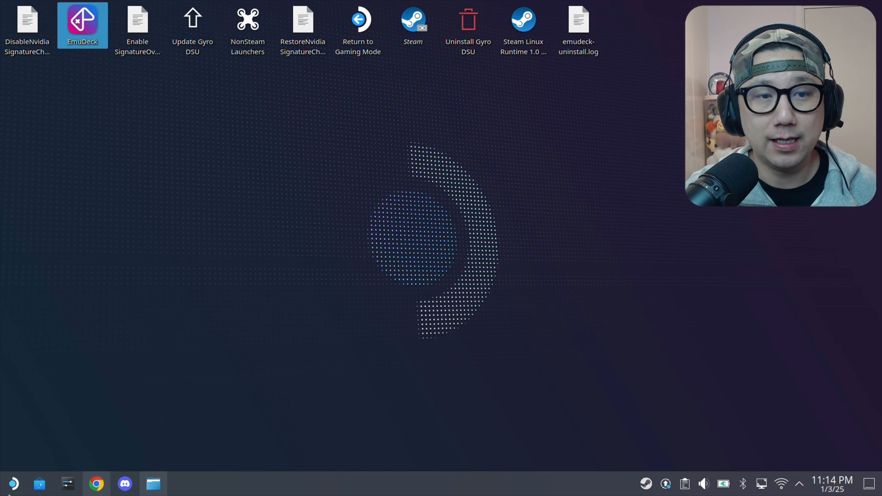
pyautogui.doubleClick(81, 24)
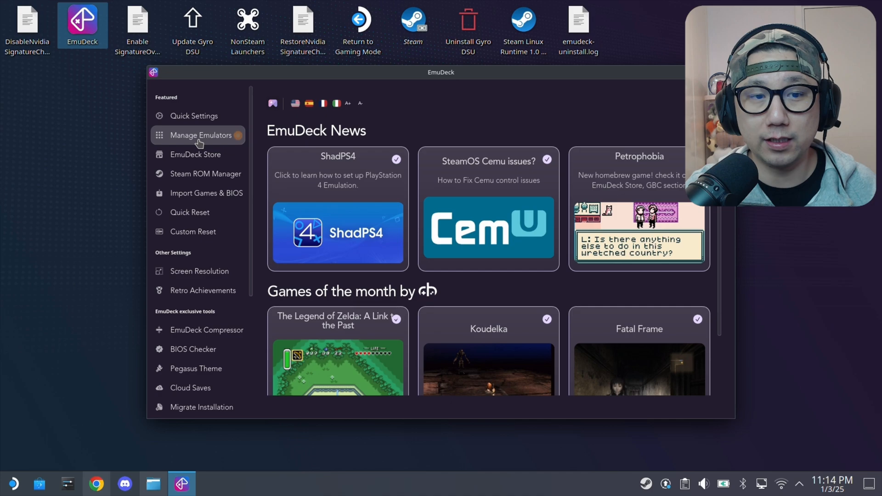
pyautogui.click(200, 135)
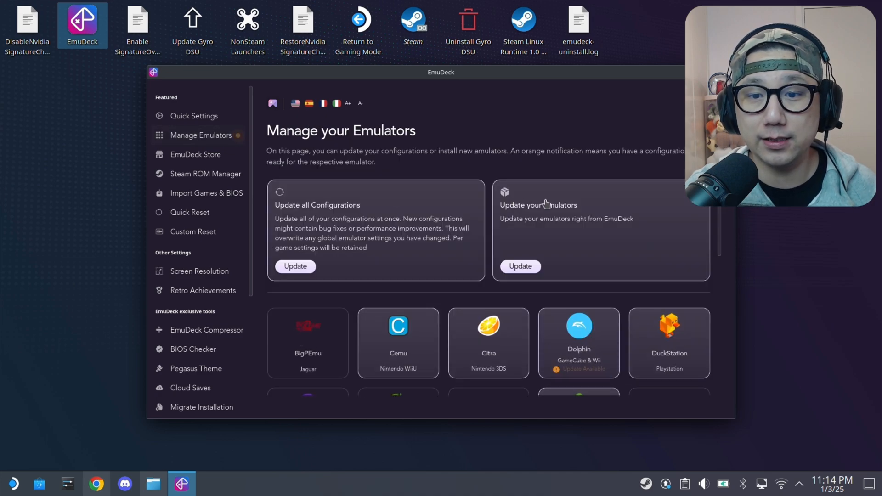
pyautogui.scroll(-3)
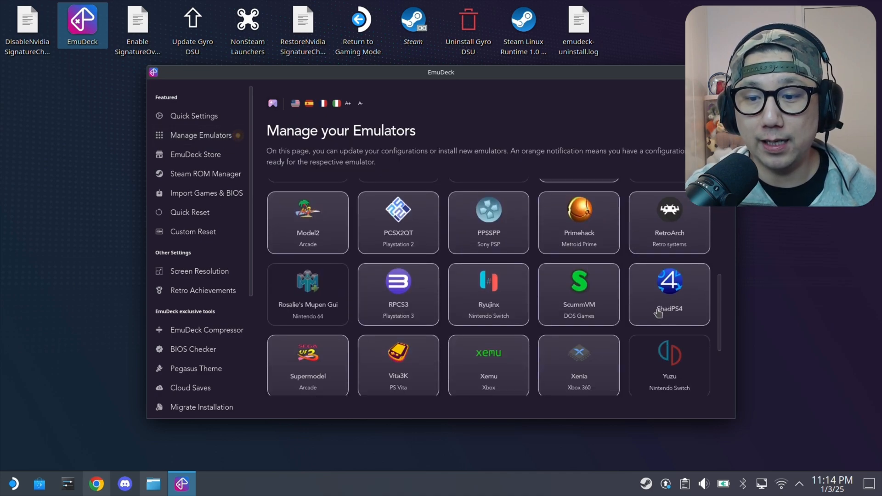
pyautogui.click(669, 294)
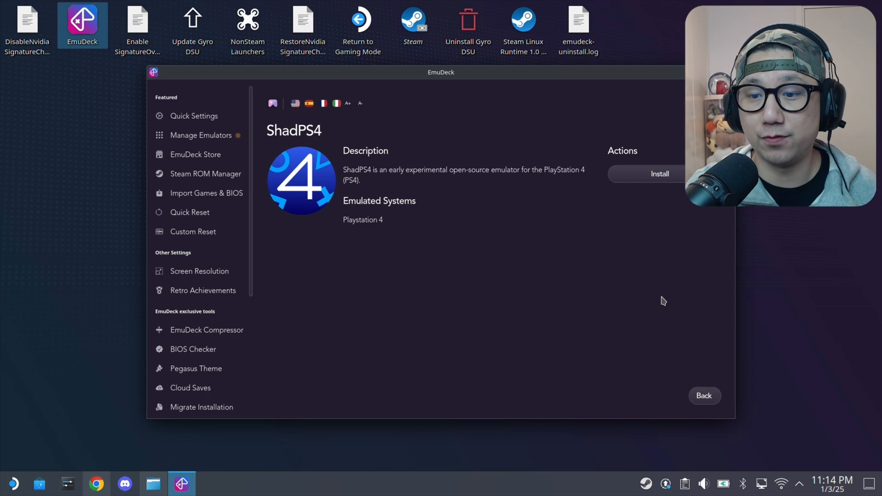
pyautogui.click(659, 173)
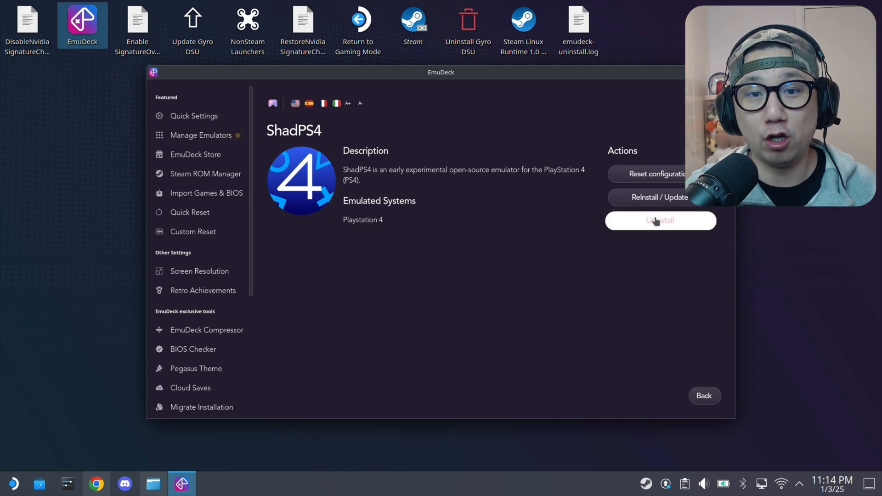
pyautogui.moveTo(688, 222)
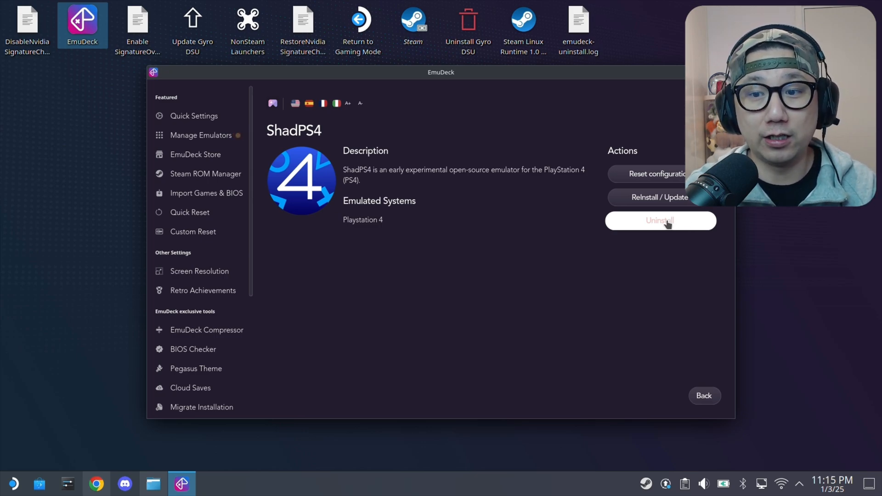
pyautogui.moveTo(639, 174)
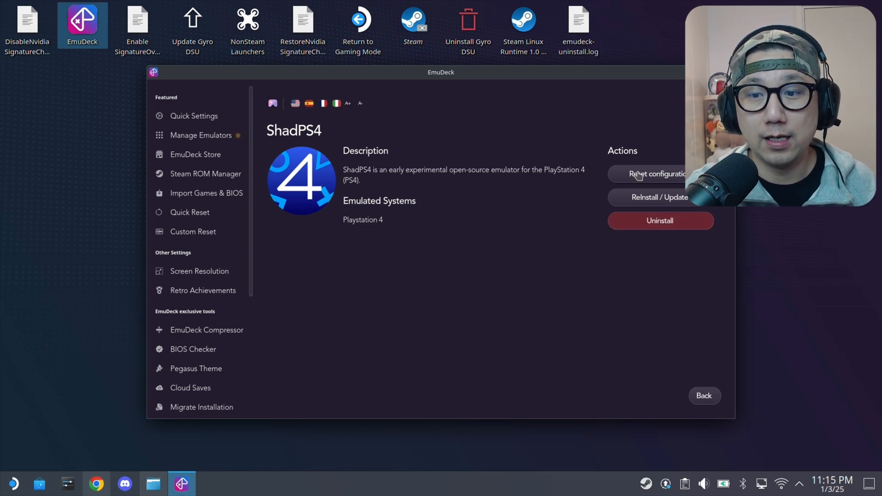
# Reset ShadPS4's configuration to EmuDeck's latest defaults and dismiss the confirmation.
pyautogui.click(652, 174)
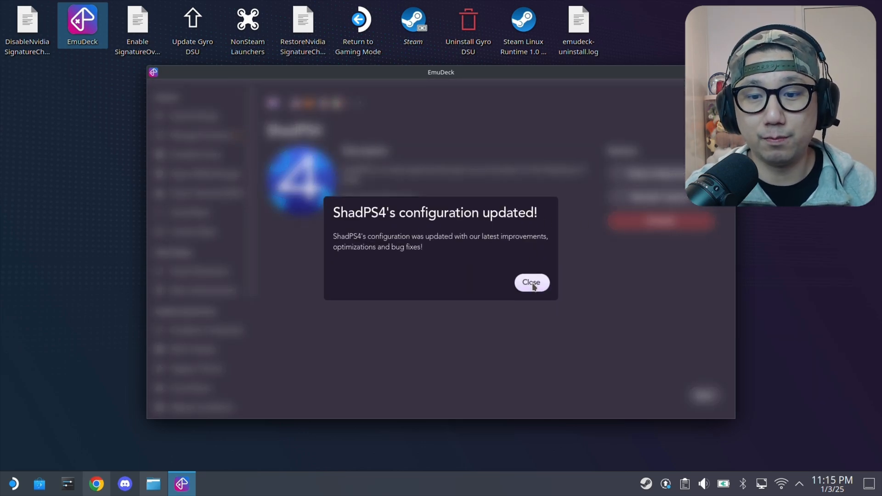
pyautogui.click(531, 283)
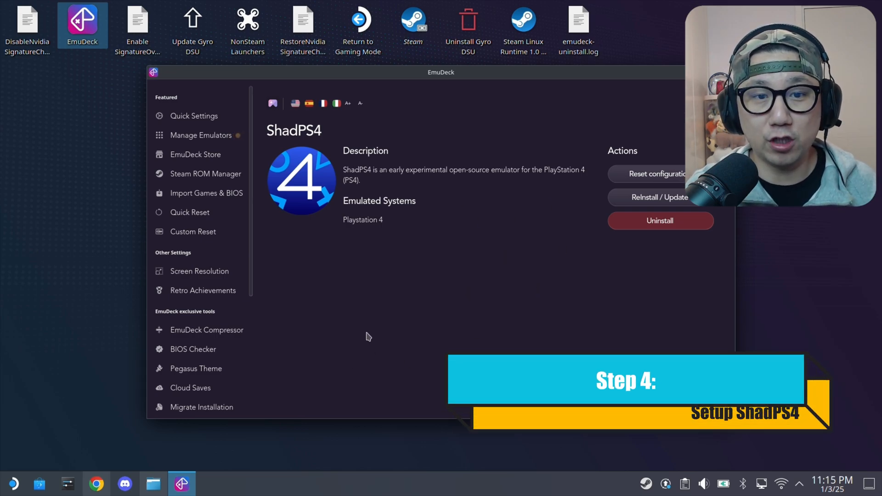
# Browse Emulation › tools › launchers in Dolphin and run the shadps4.sh launcher script.
pyautogui.click(154, 485)
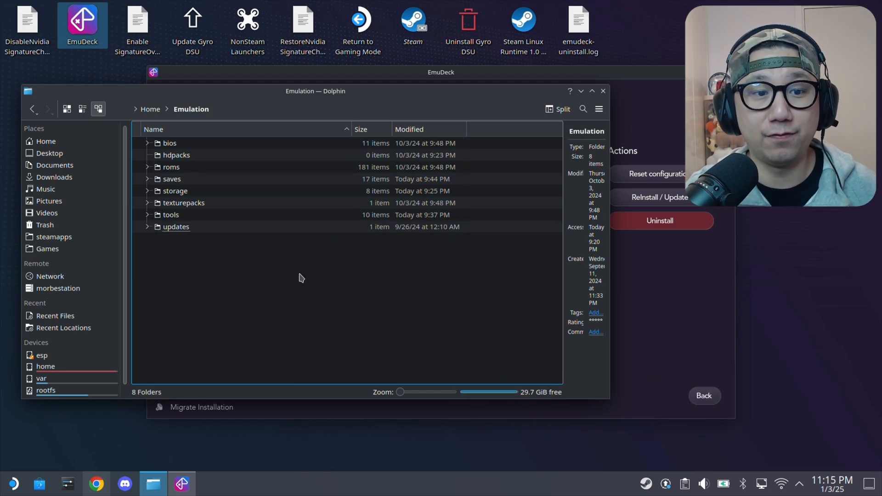
pyautogui.click(171, 215)
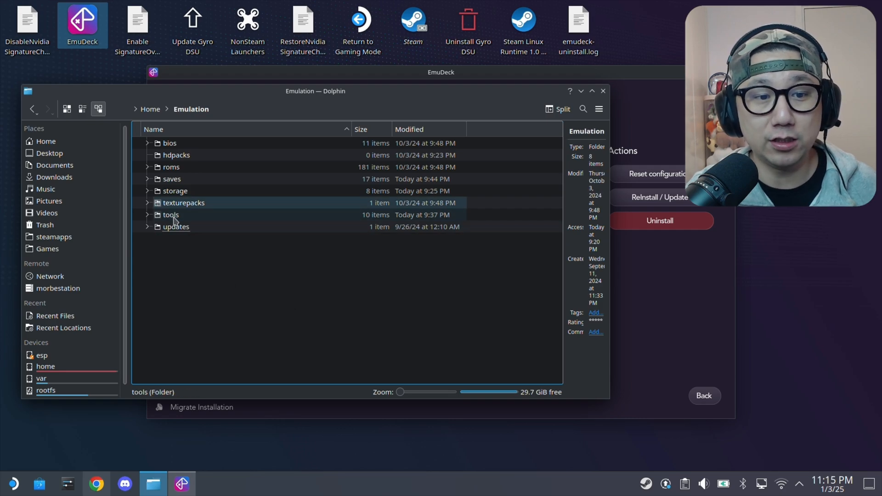
pyautogui.doubleClick(170, 215)
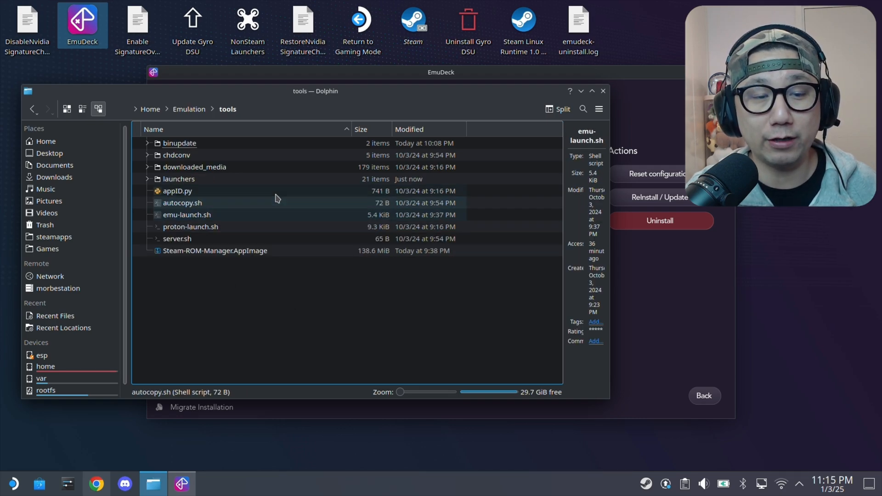
pyautogui.doubleClick(178, 178)
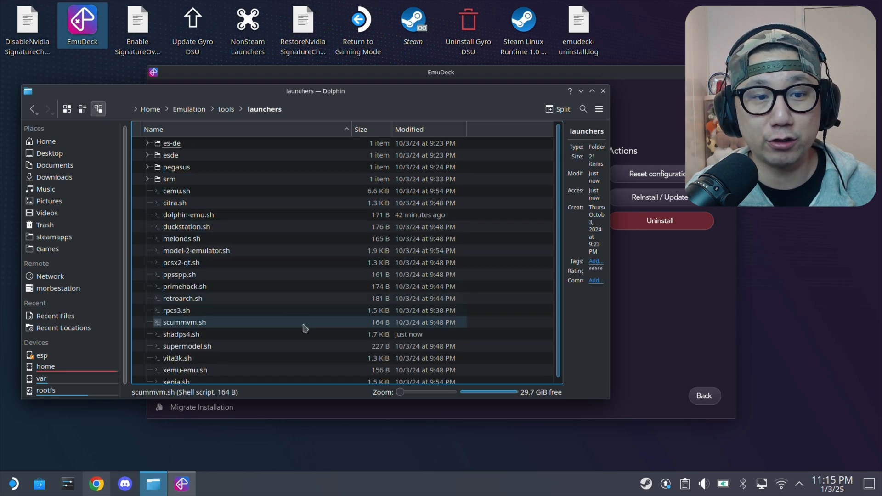
pyautogui.click(181, 334)
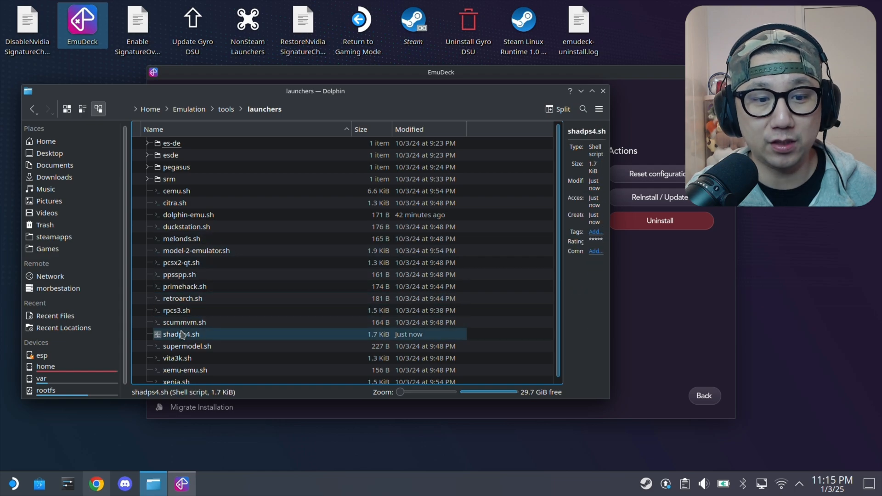
pyautogui.doubleClick(180, 335)
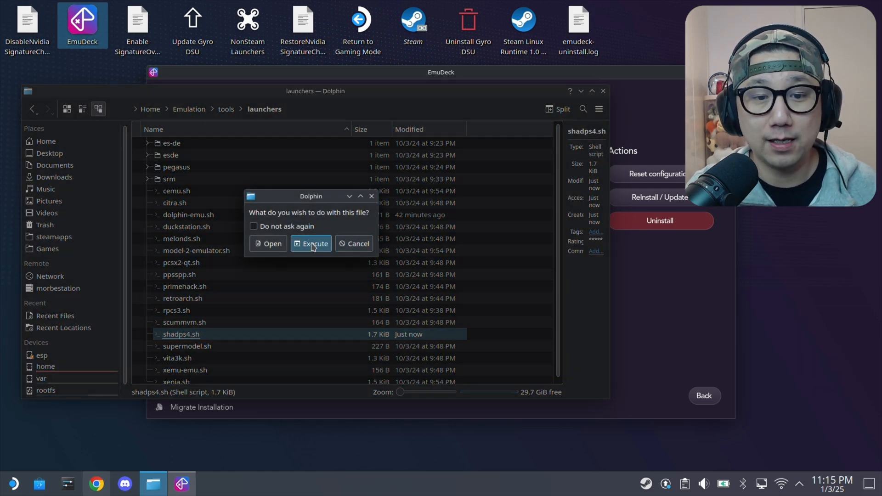
# Execute shadPS4 and inspect its Game Install Directory path under Settings.
pyautogui.click(310, 243)
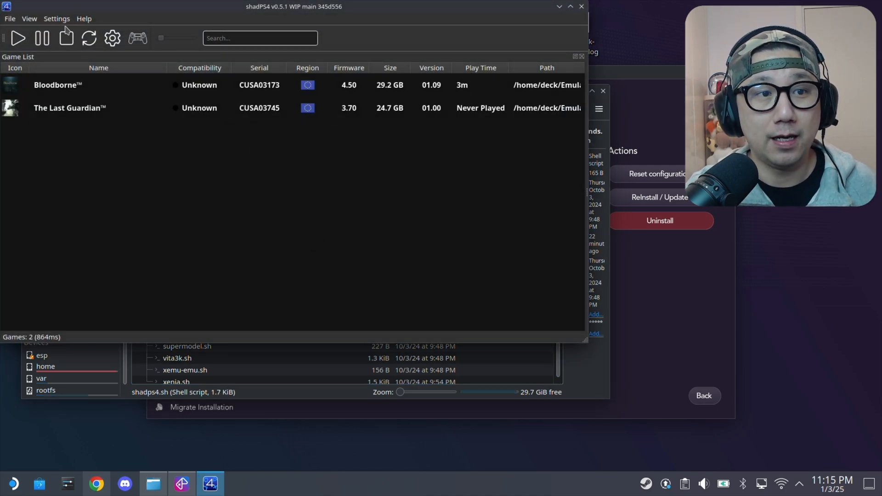
pyautogui.click(56, 18)
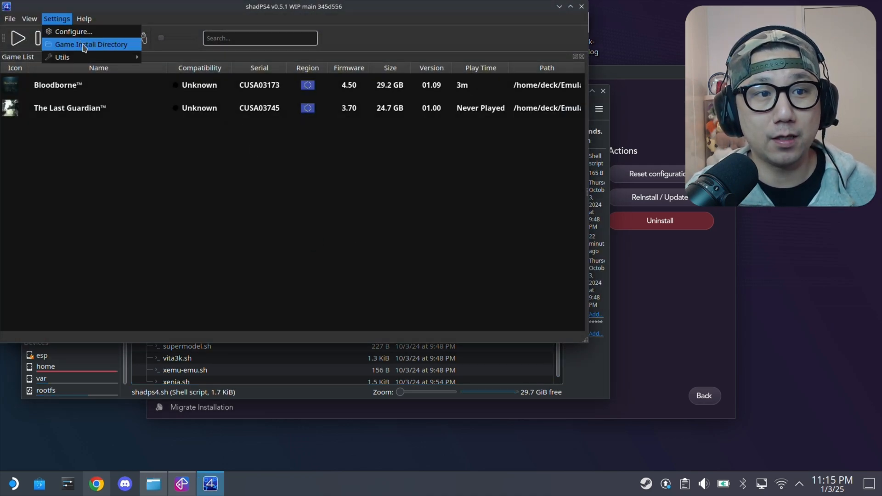
pyautogui.click(91, 44)
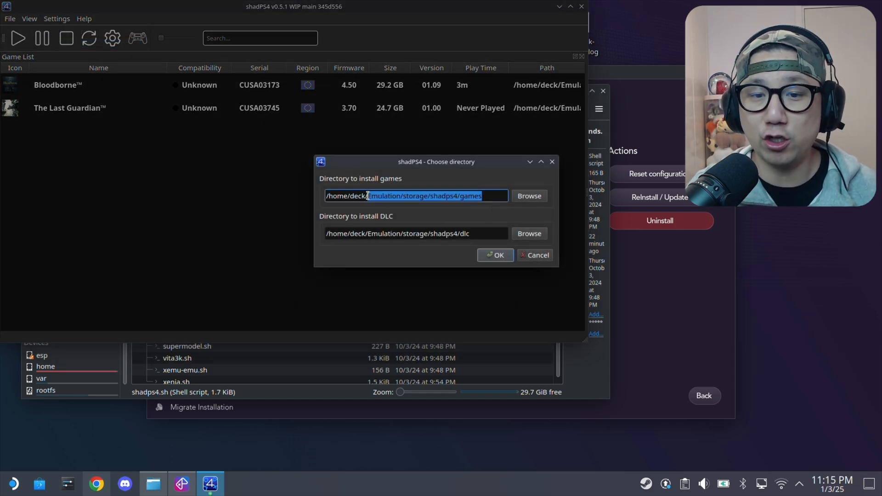
pyautogui.click(367, 196)
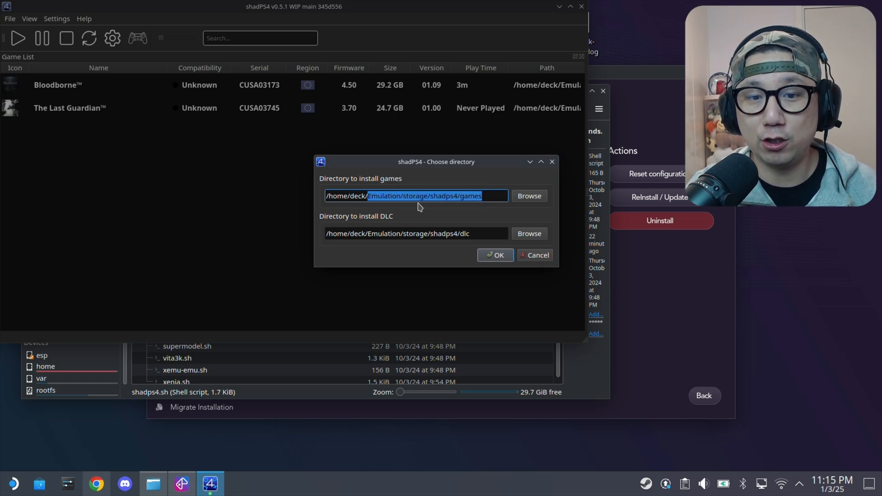
pyautogui.moveTo(490, 196)
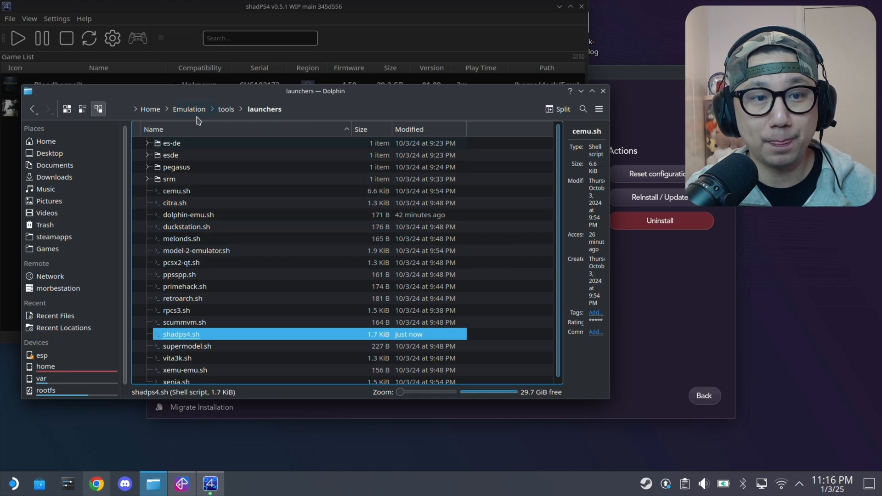
# Browse to Emulation/storage/shadps4/games and look inside The Last Guardian's CUSA03745 folder.
pyautogui.click(189, 109)
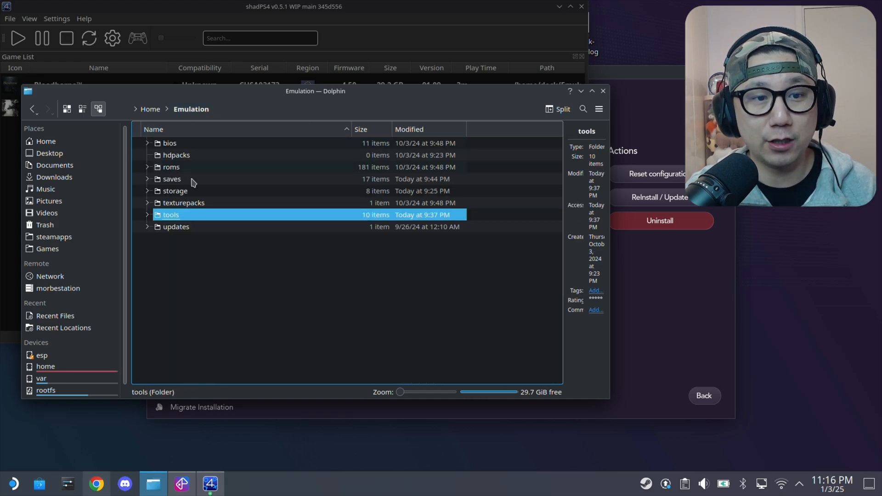
pyautogui.doubleClick(175, 191)
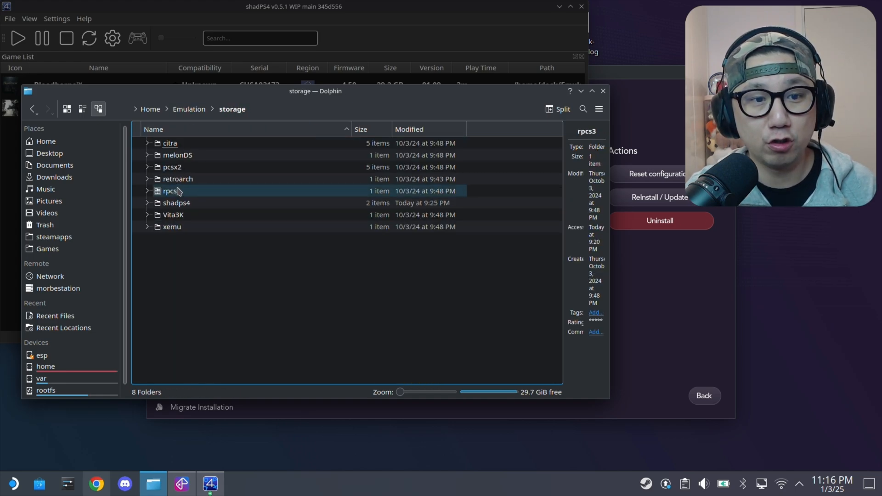
pyautogui.doubleClick(176, 203)
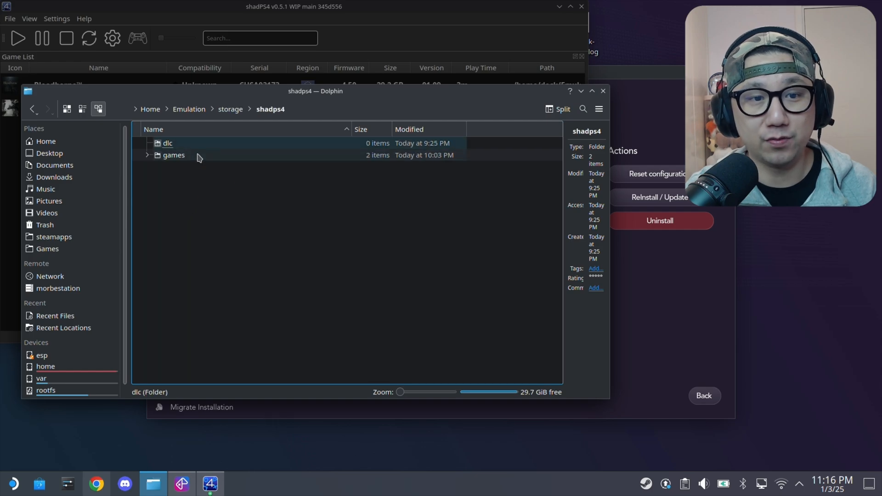
pyautogui.doubleClick(172, 155)
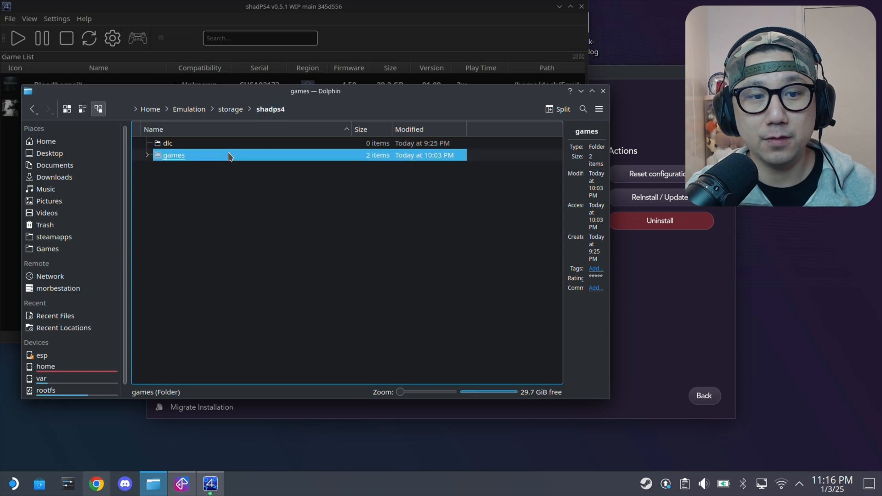
pyautogui.doubleClick(173, 154)
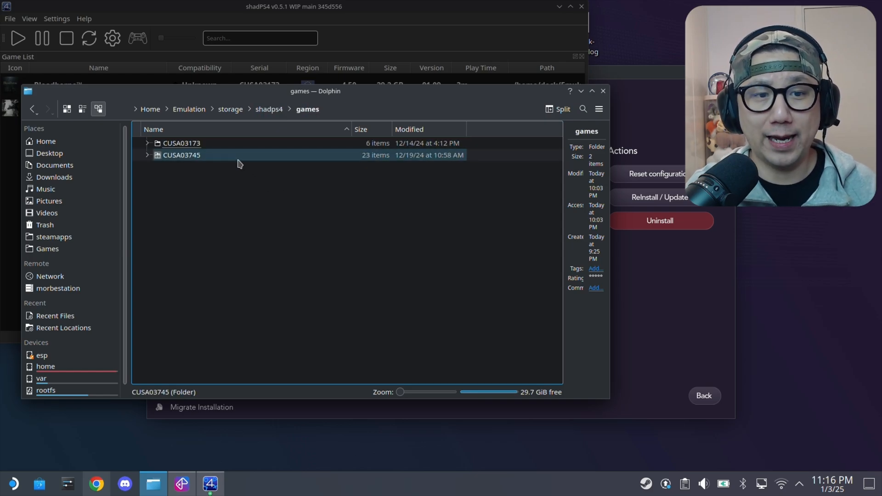
pyautogui.doubleClick(181, 155)
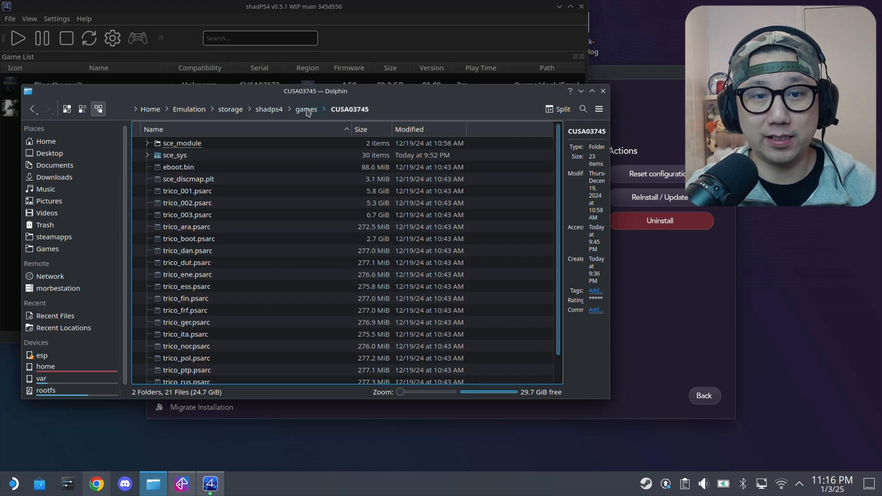
pyautogui.click(306, 108)
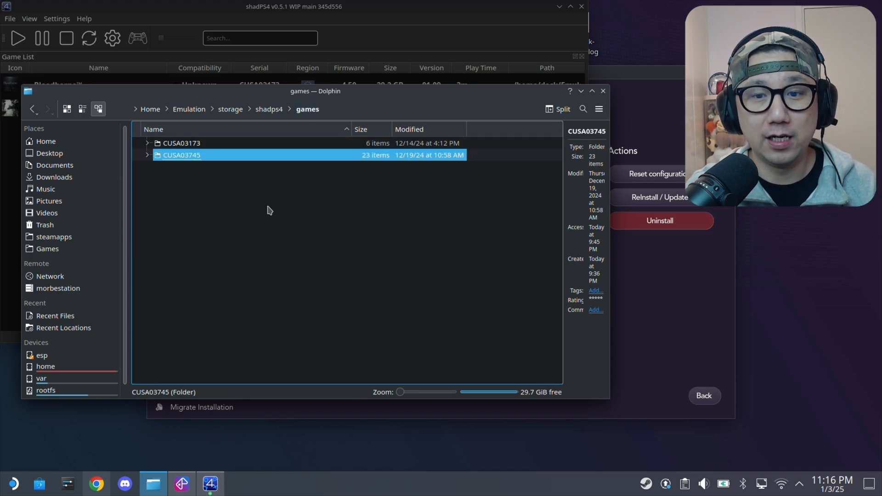
pyautogui.moveTo(425, 61)
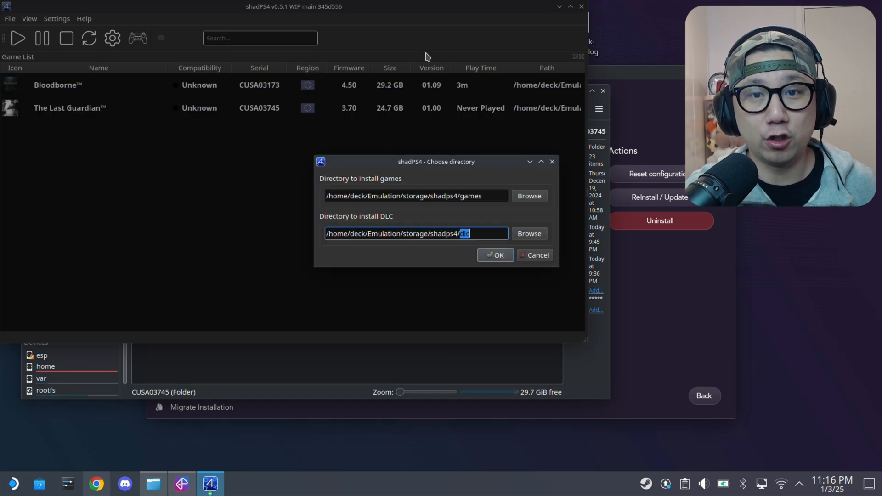
# Select the CUSA03745 game folder and minimize Dolphin to reveal shadPS4's game list.
pyautogui.click(495, 255)
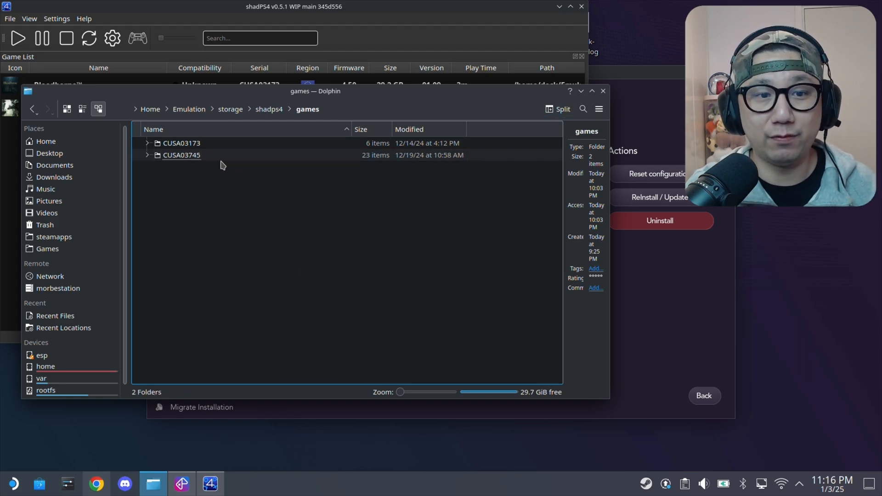
pyautogui.click(181, 154)
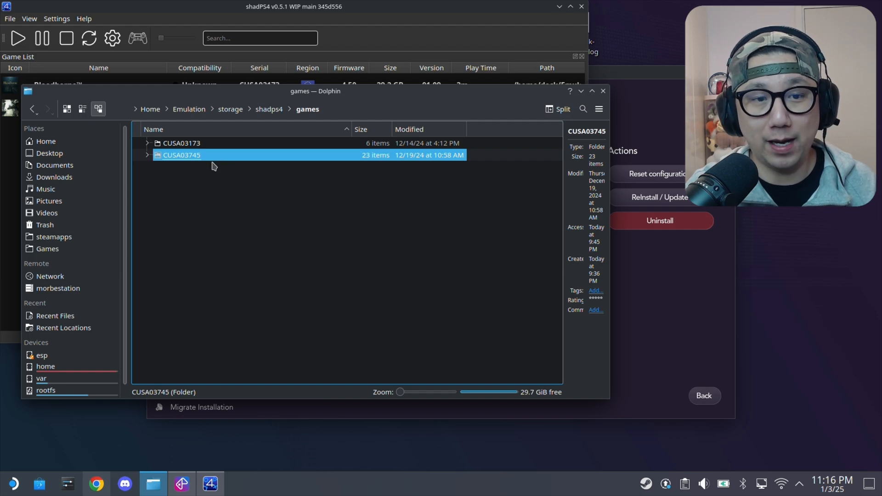
pyautogui.moveTo(583, 91)
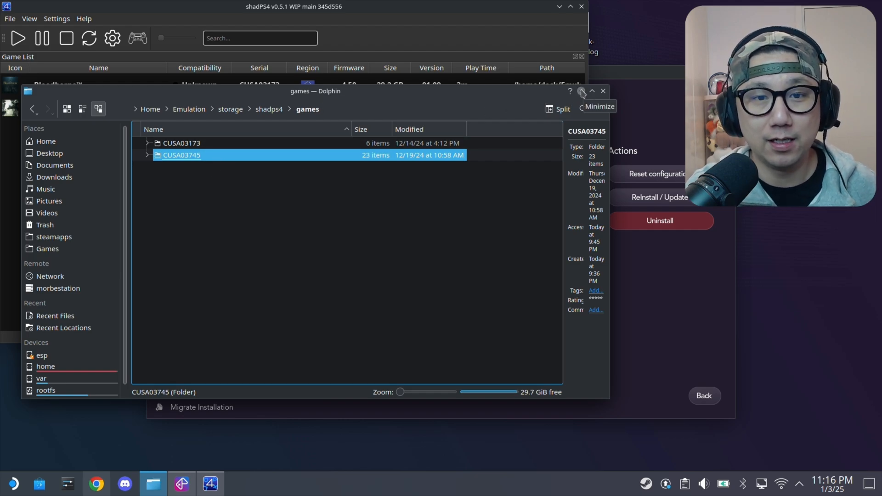
pyautogui.click(602, 90)
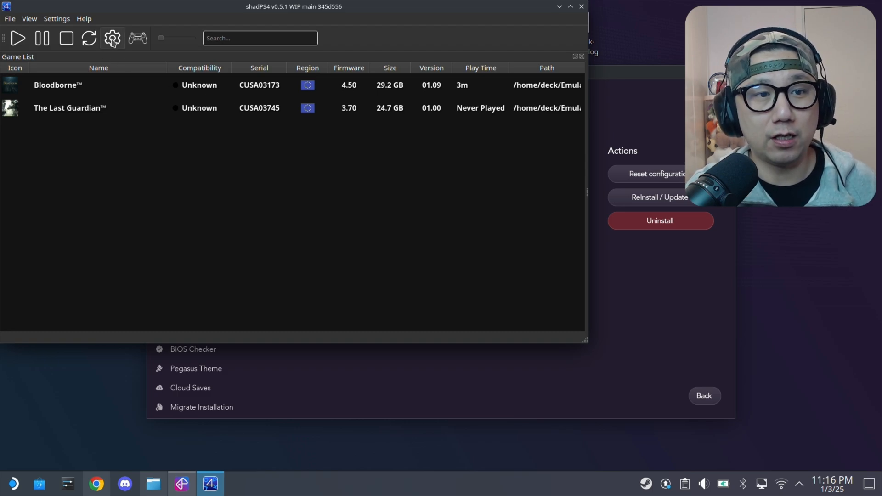
pyautogui.click(112, 39)
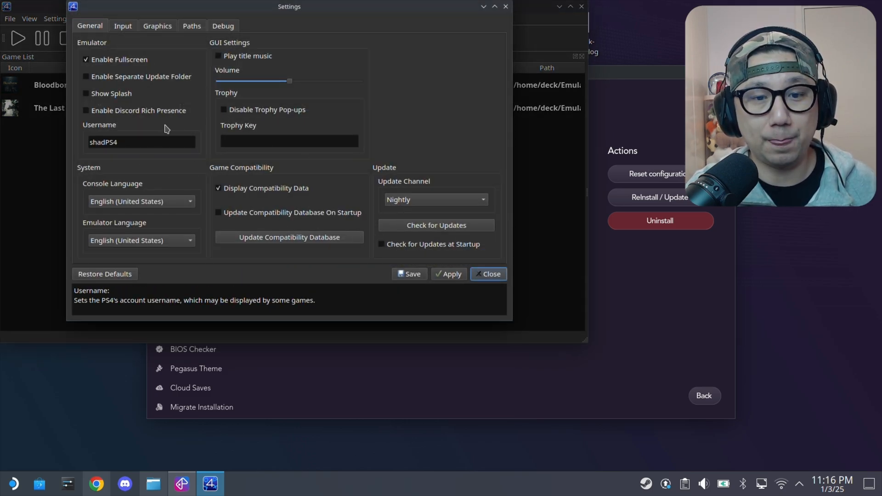
pyautogui.click(123, 26)
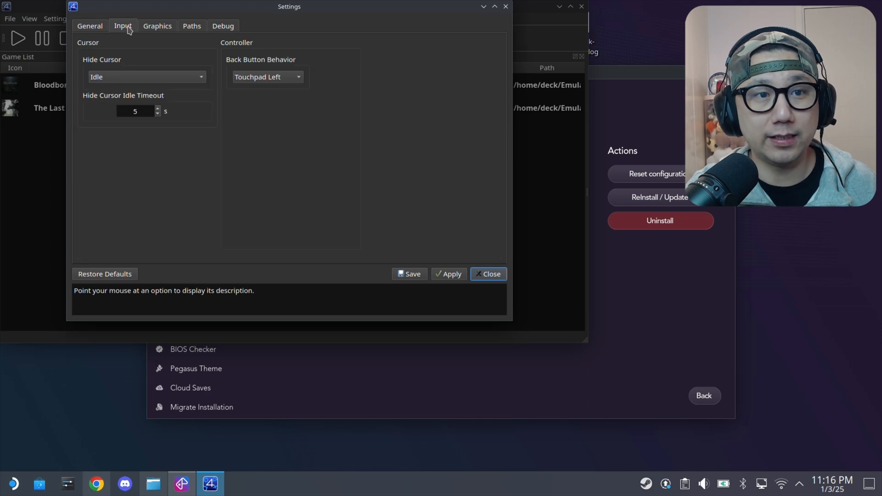
pyautogui.click(157, 26)
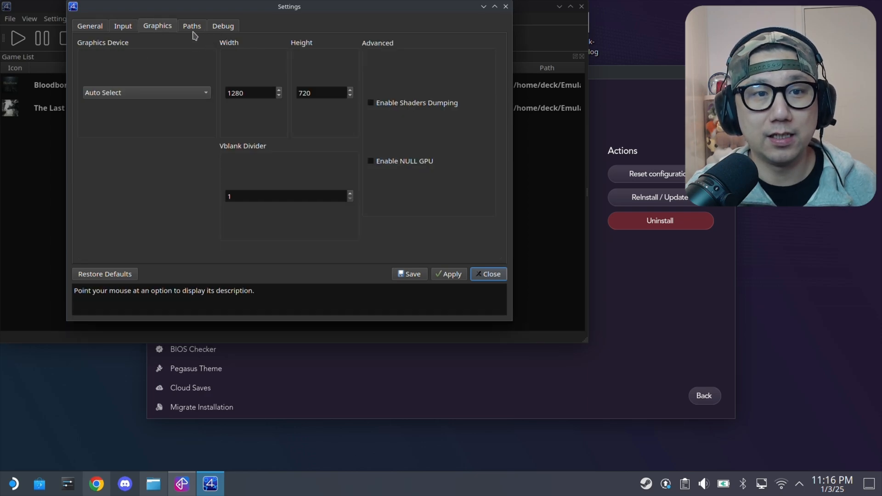
pyautogui.click(192, 26)
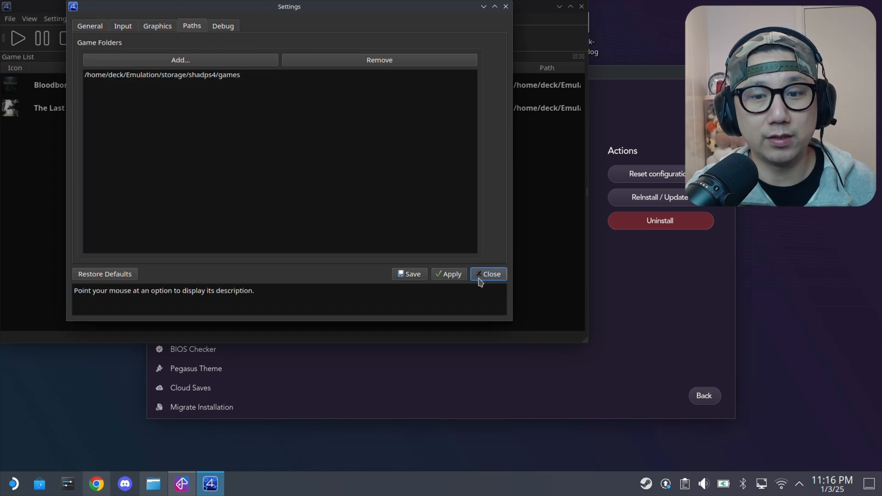
pyautogui.click(489, 274)
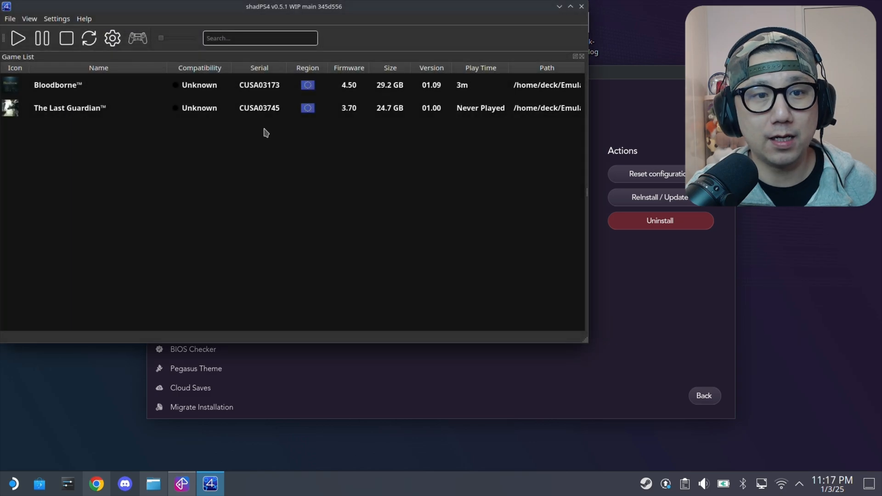
pyautogui.moveTo(217, 91)
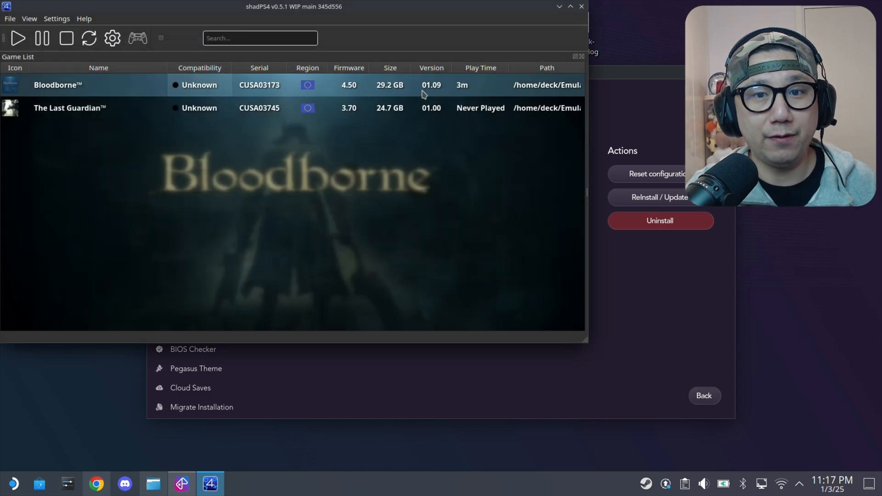
pyautogui.moveTo(321, 88)
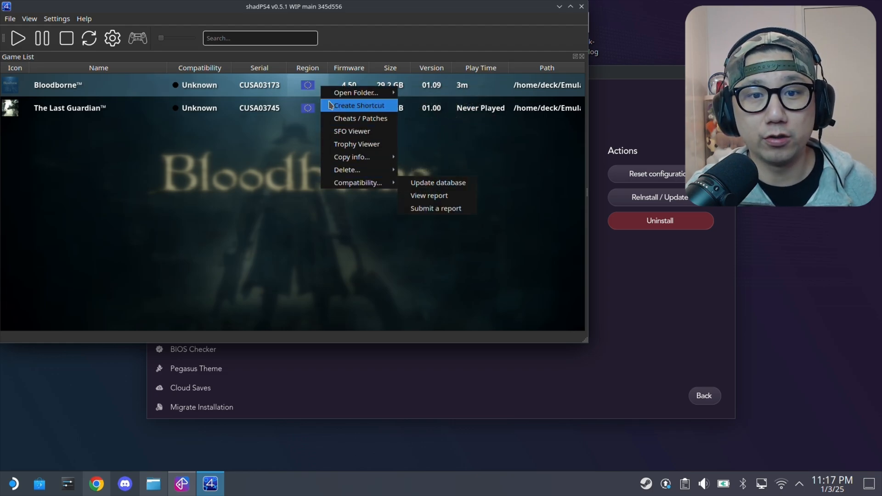
# Briefly check shadPS4's View menu before bringing up Bloodborne's per-game options.
pyautogui.click(29, 18)
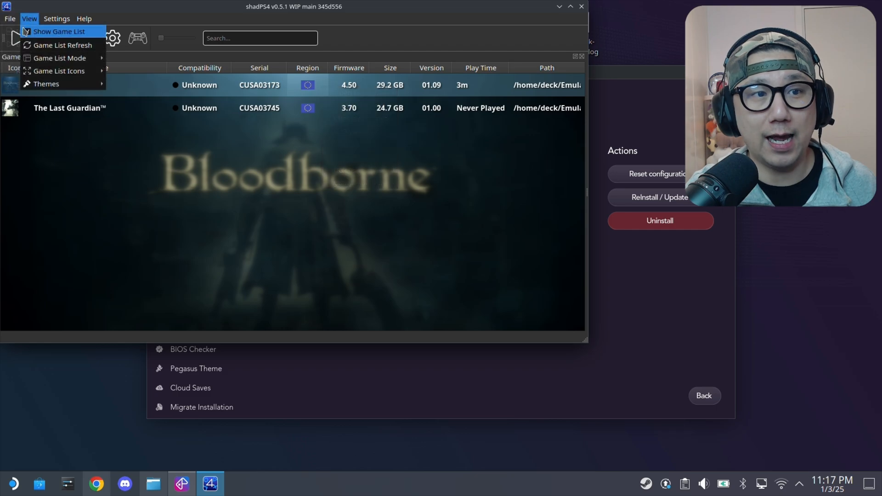
pyautogui.click(9, 18)
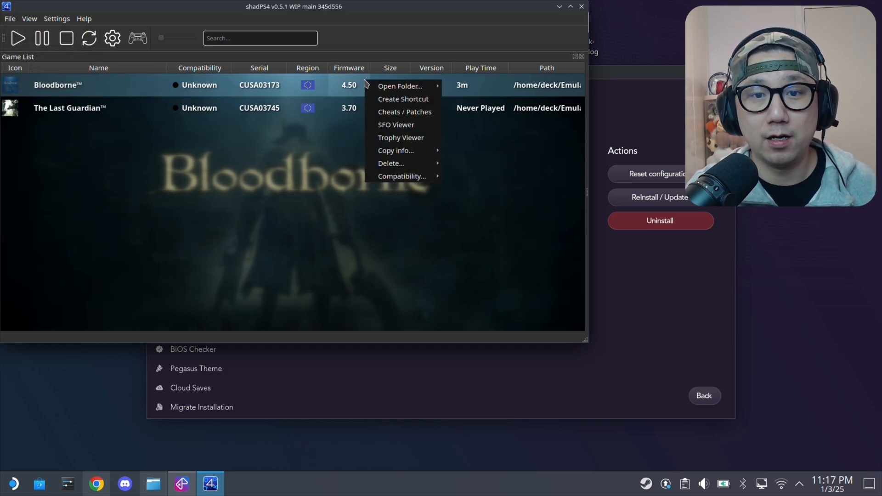
pyautogui.moveTo(312, 213)
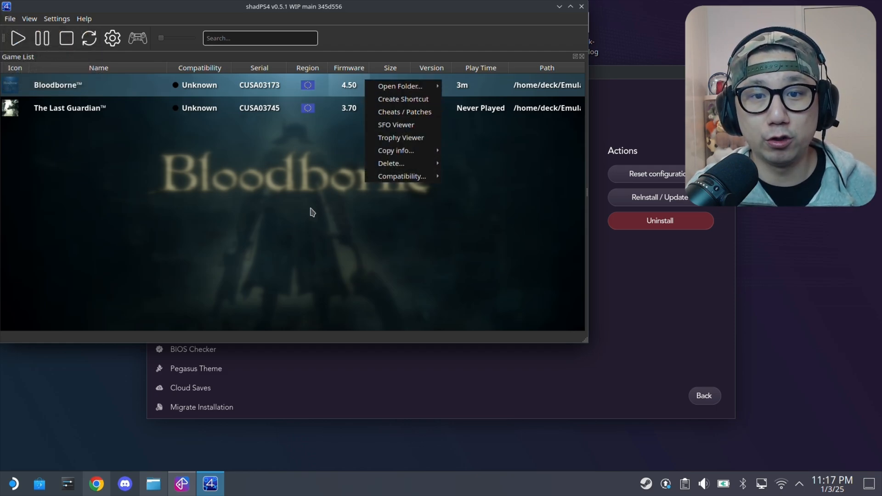
pyautogui.moveTo(332, 183)
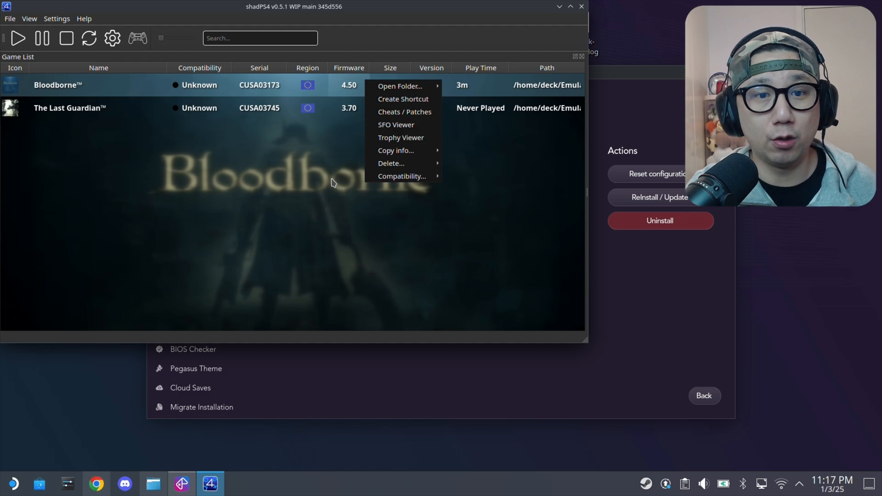
pyautogui.moveTo(399, 119)
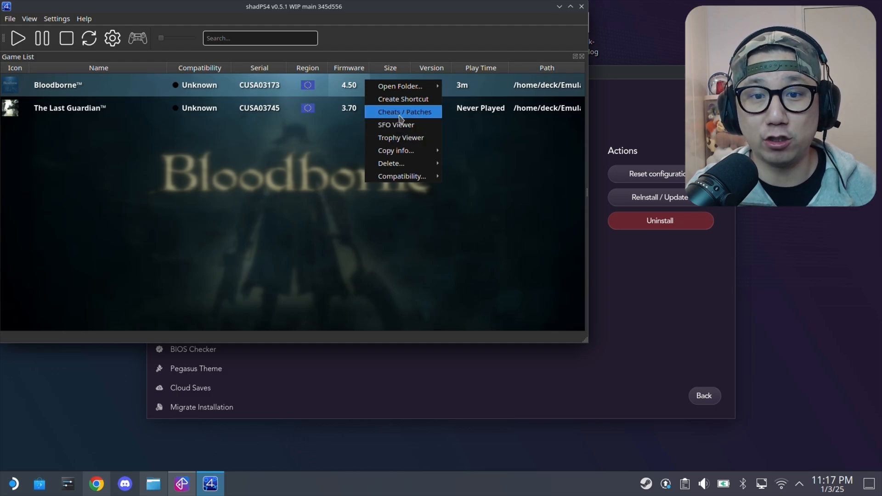
# Show Bloodborne's Patches list with the repository set to shadPS4.
pyautogui.click(402, 111)
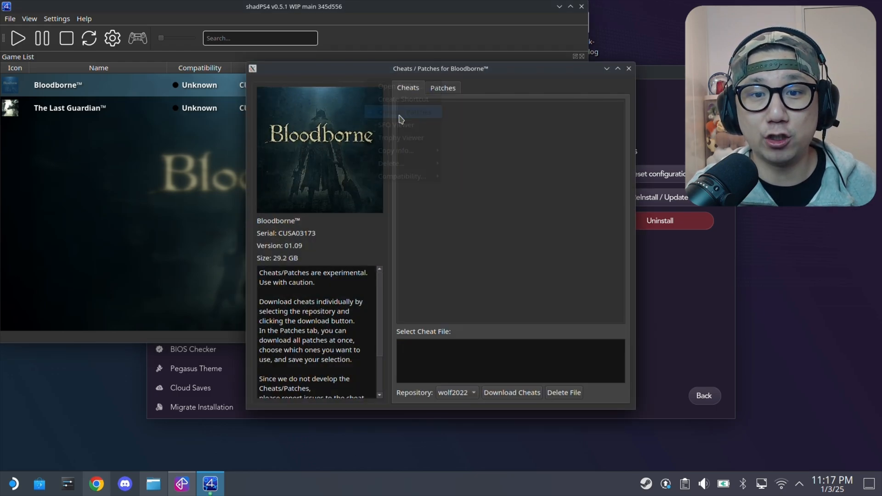
pyautogui.click(442, 88)
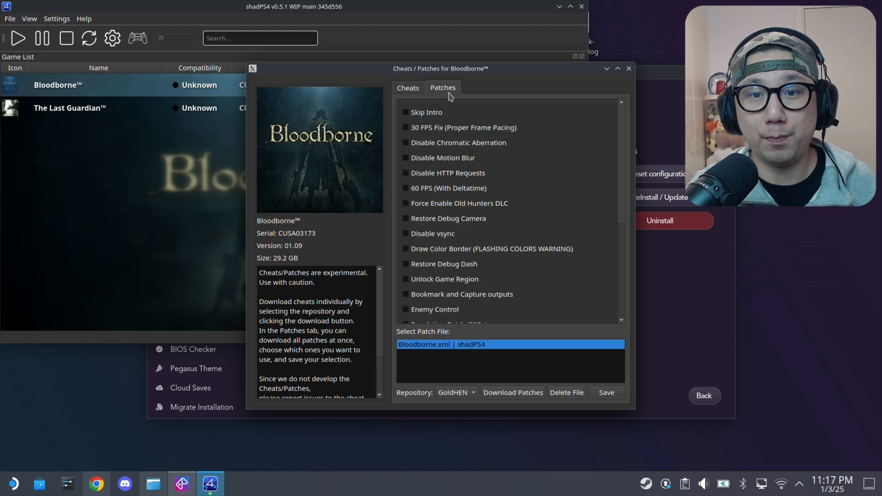
pyautogui.moveTo(448, 393)
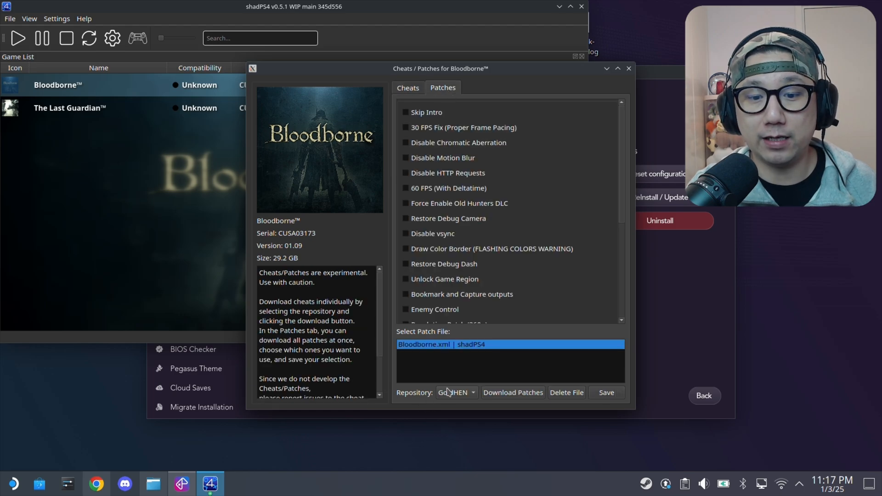
pyautogui.click(455, 392)
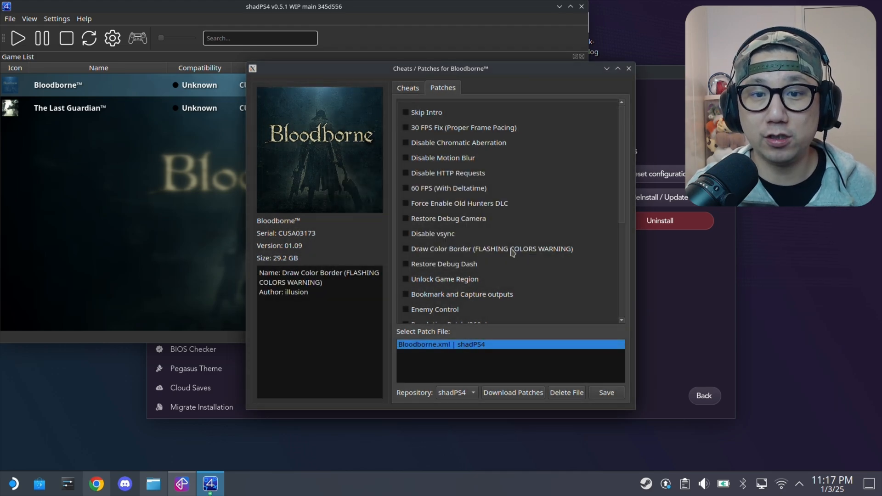
# Enable Skip Intro, Disable HTTP Requests, Disable vsync and Resolution Patch (720p), then save the patches.
pyautogui.click(405, 112)
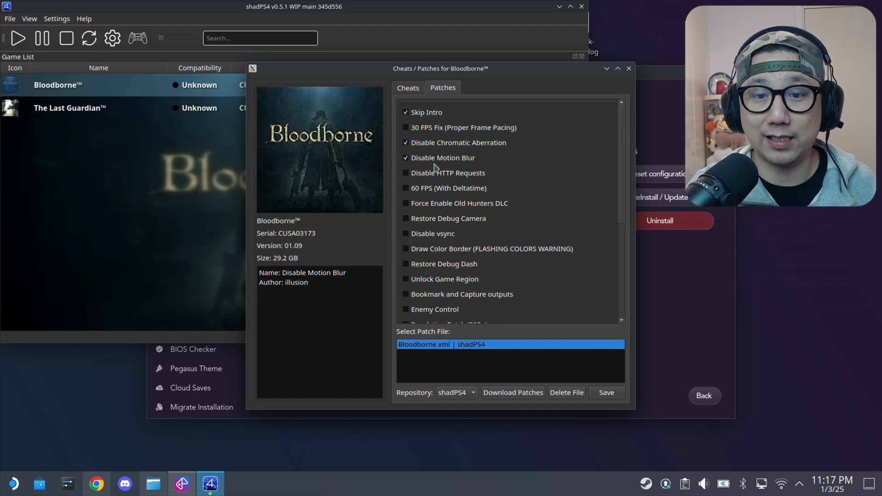
pyautogui.click(405, 173)
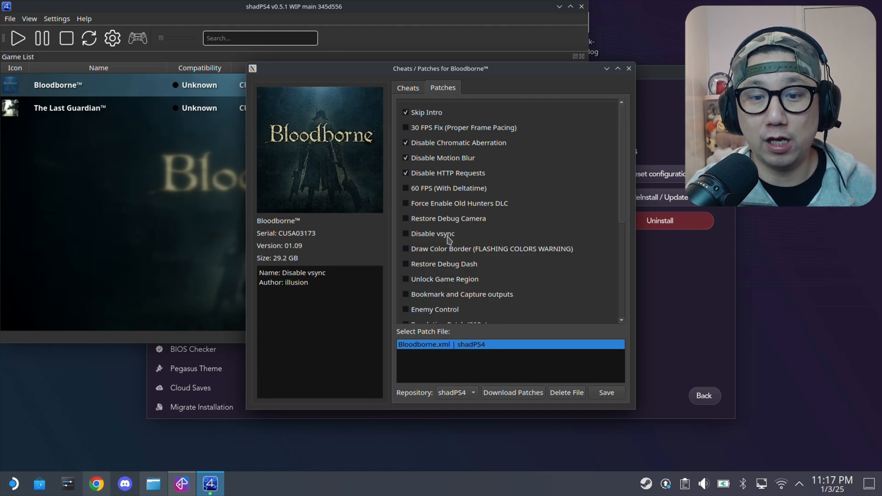
pyautogui.click(405, 233)
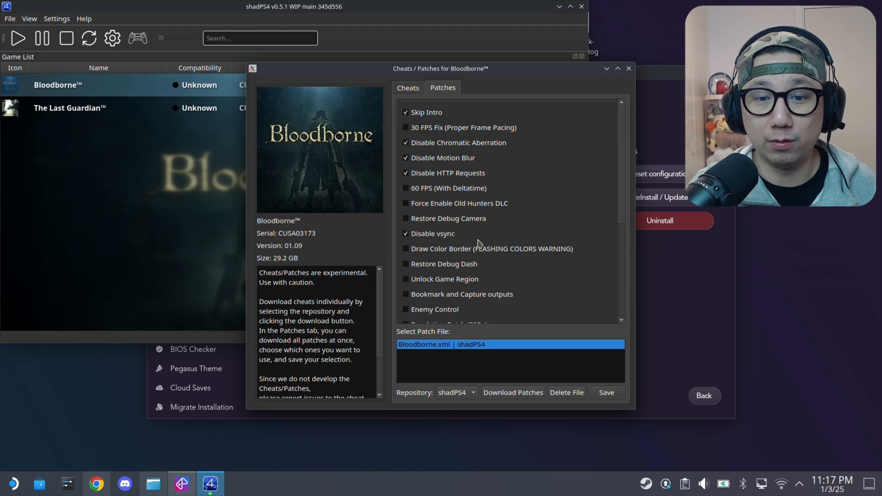
pyautogui.scroll(-3)
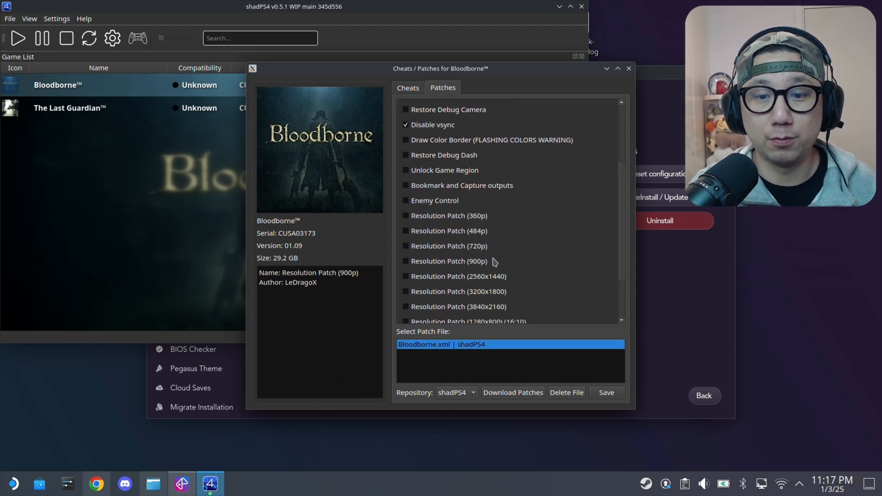
pyautogui.click(406, 246)
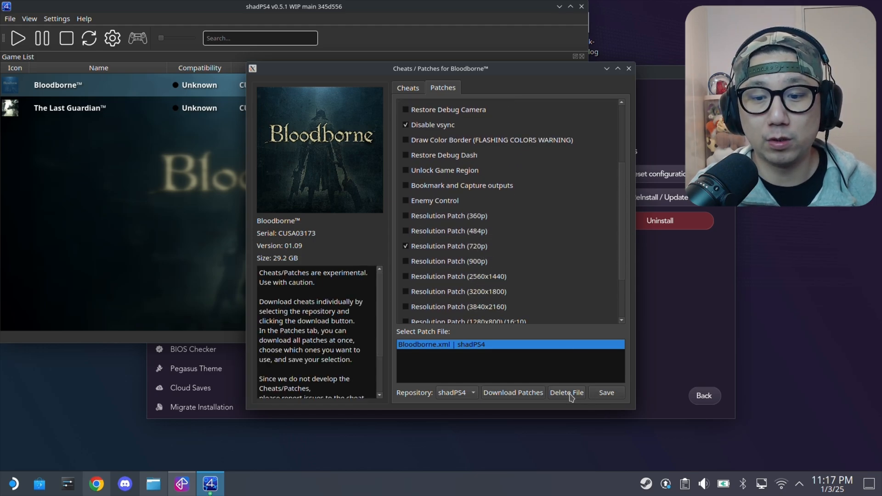
pyautogui.click(607, 392)
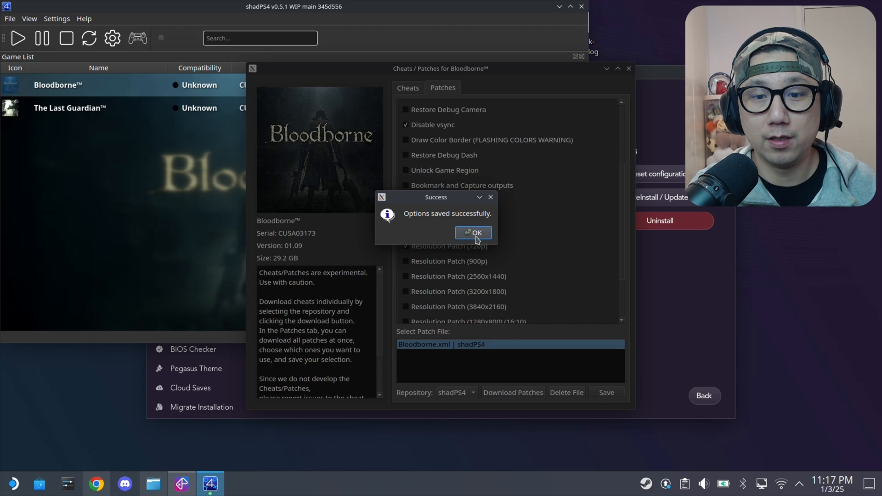
# Create a desktop shortcut for Bloodborne from its context menu and confirm the message.
pyautogui.click(473, 233)
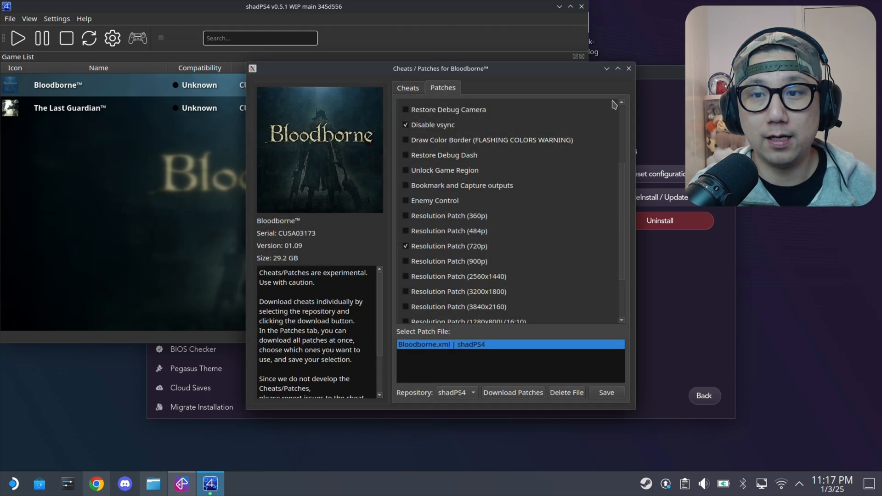
pyautogui.click(629, 68)
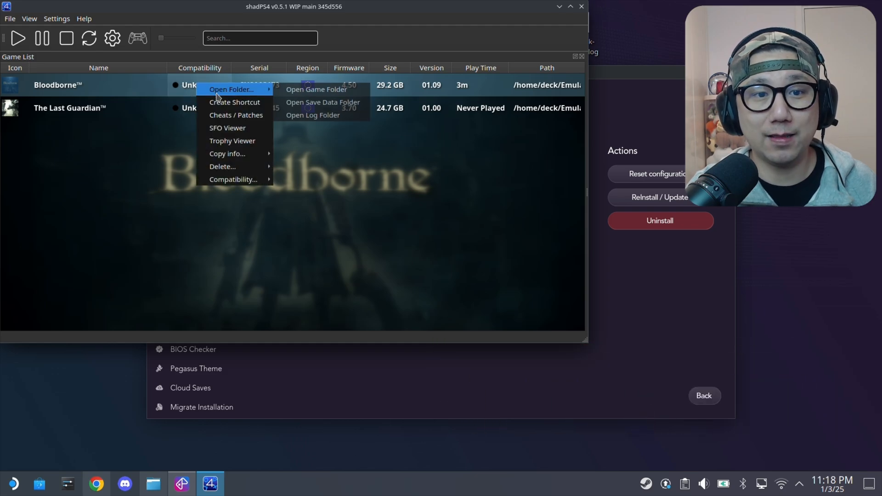
pyautogui.click(234, 102)
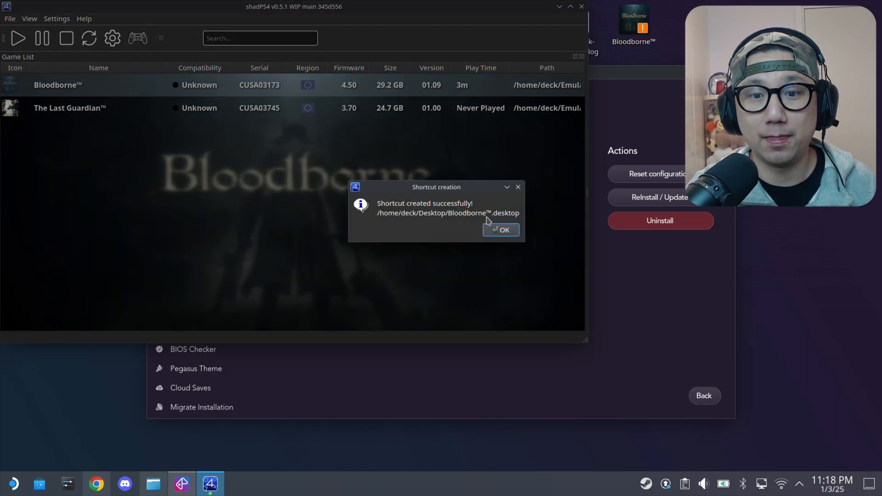
pyautogui.click(500, 230)
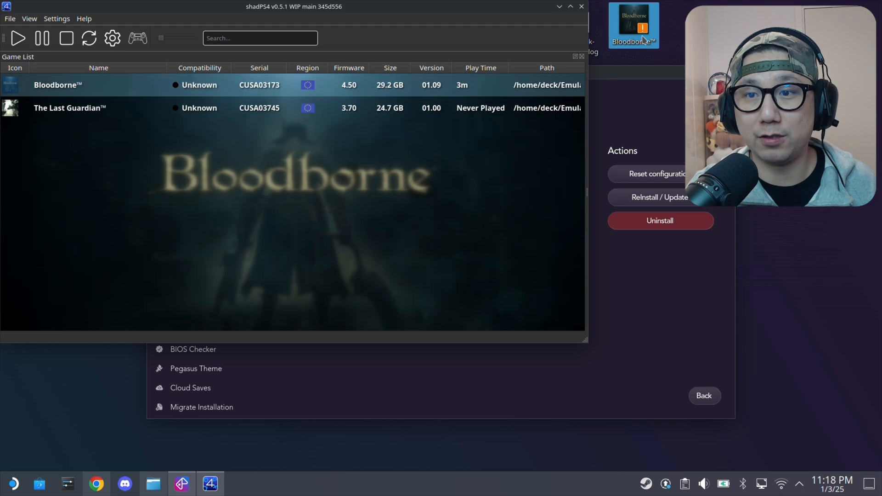
# Create a desktop shortcut for The Last Guardian and confirm the message.
pyautogui.rightClick(69, 108)
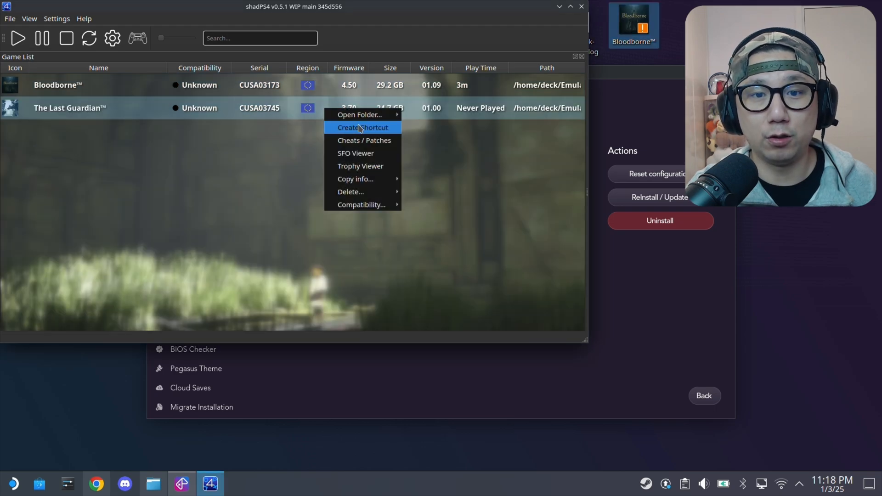
pyautogui.click(363, 127)
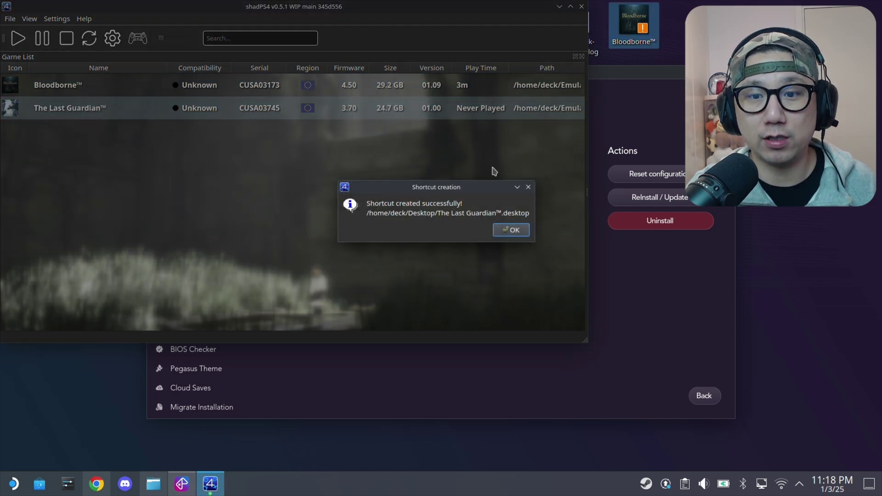
pyautogui.click(511, 229)
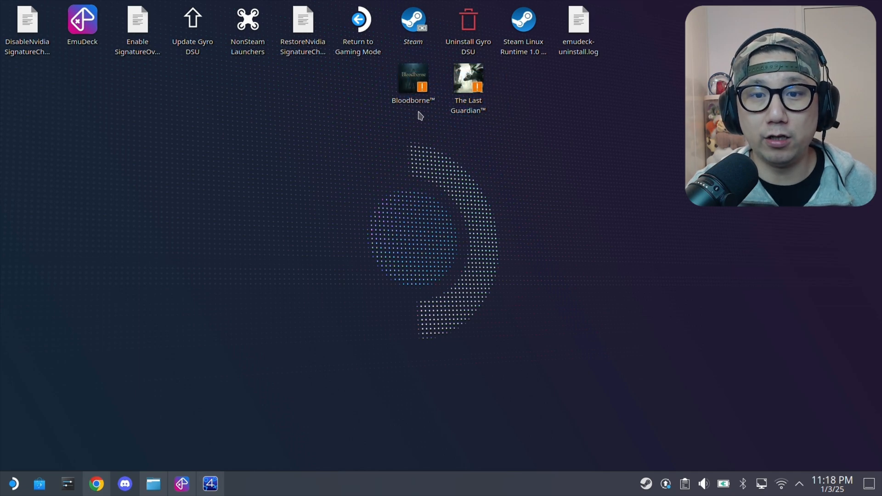
# Rename the desktop shortcuts to 'Bloodborne' and 'The Last Guardian' without the ™ symbol.
pyautogui.click(414, 83)
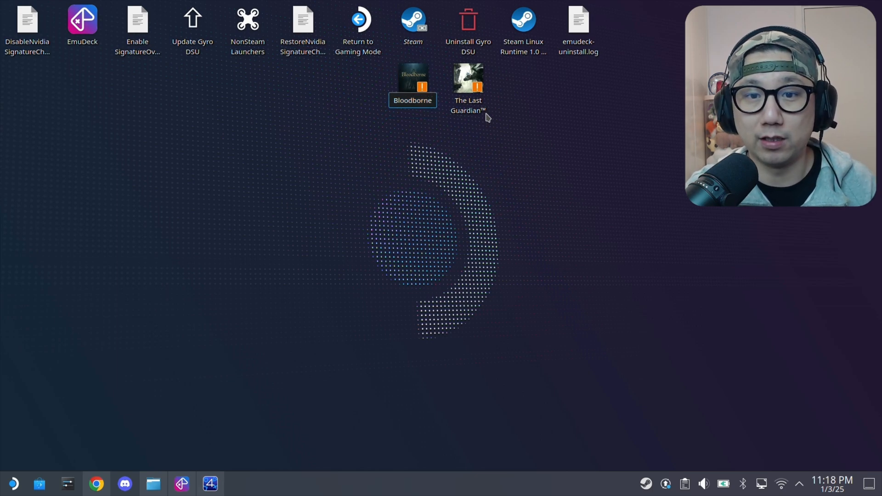
pyautogui.click(468, 78)
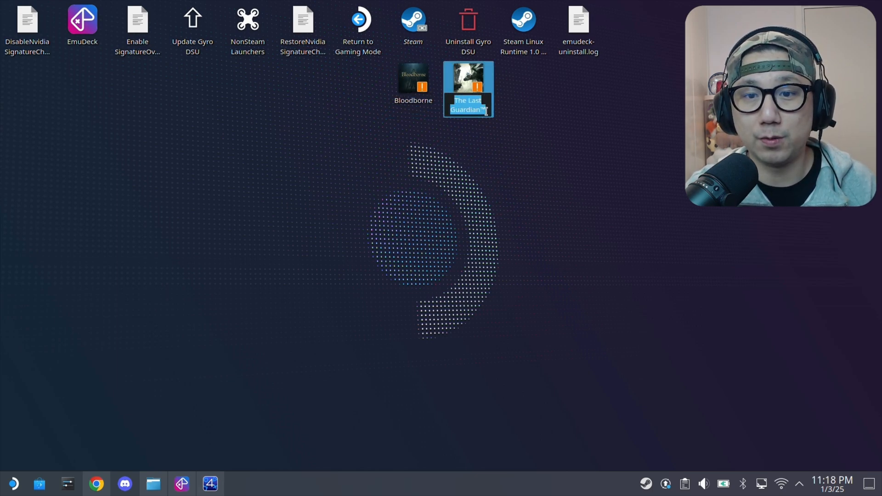
pyautogui.click(535, 177)
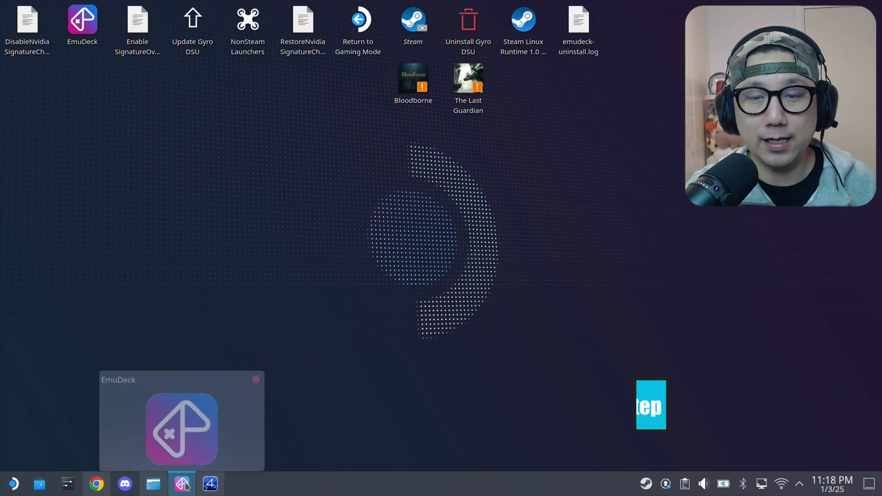
# Launch Steam ROM Manager from EmuDeck and set its theme to EmuDeck.
pyautogui.click(181, 430)
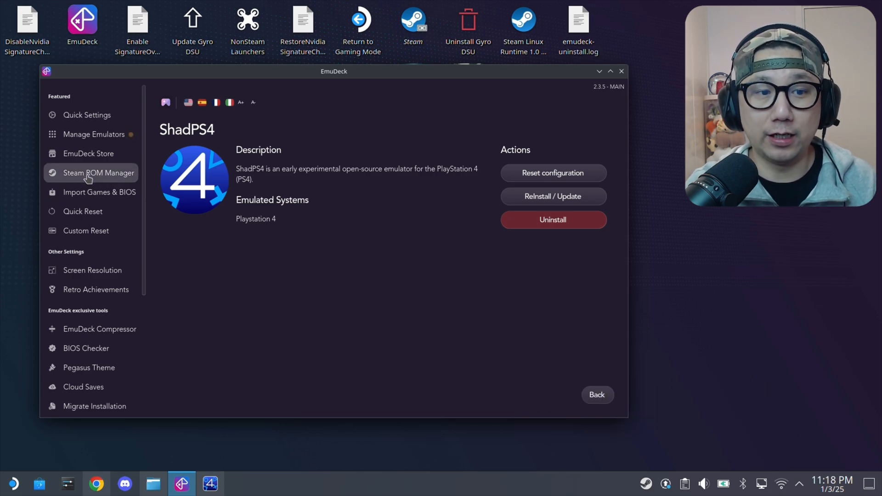
pyautogui.click(99, 172)
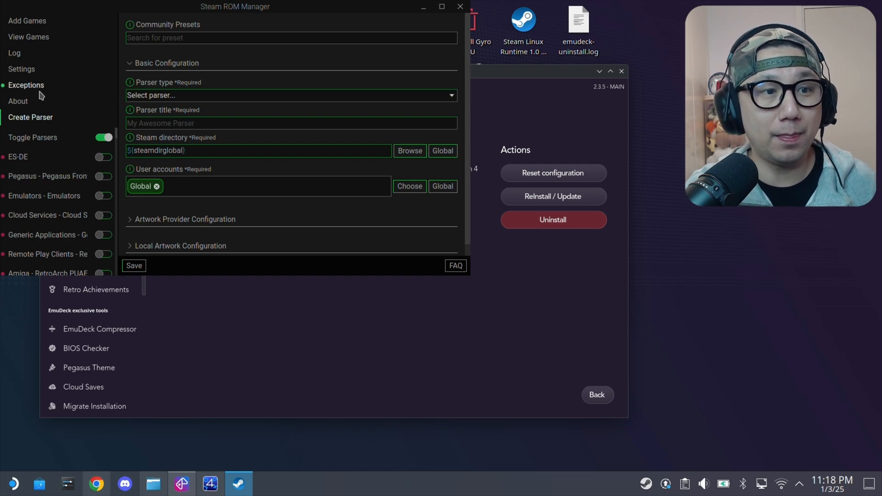
pyautogui.click(21, 69)
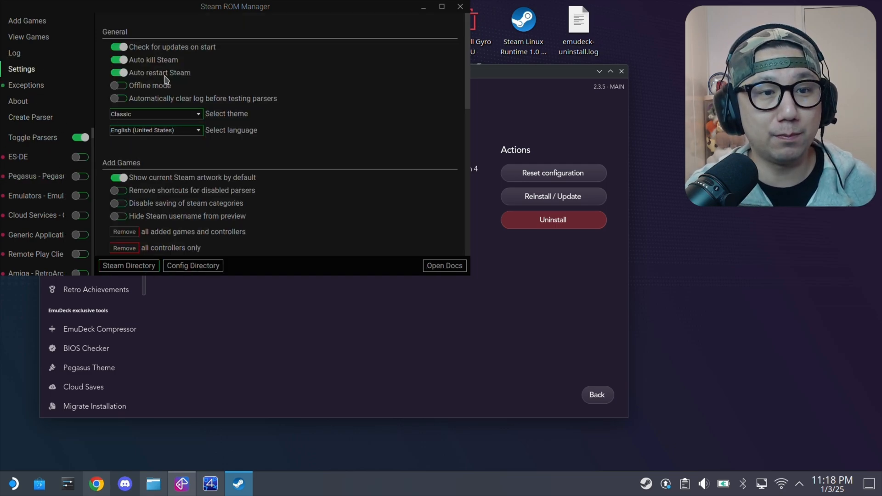
pyautogui.click(155, 114)
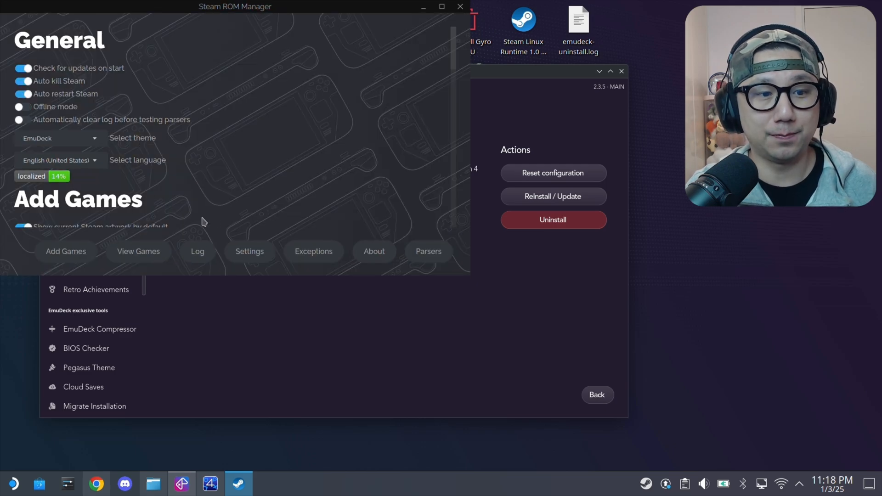
# Go through Add Games and View Games to the Parsers list of systems.
pyautogui.click(66, 251)
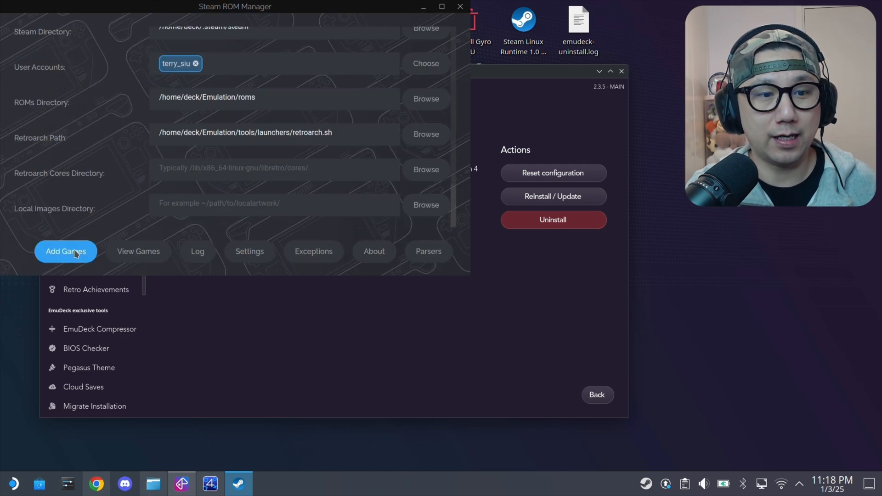
pyautogui.click(66, 251)
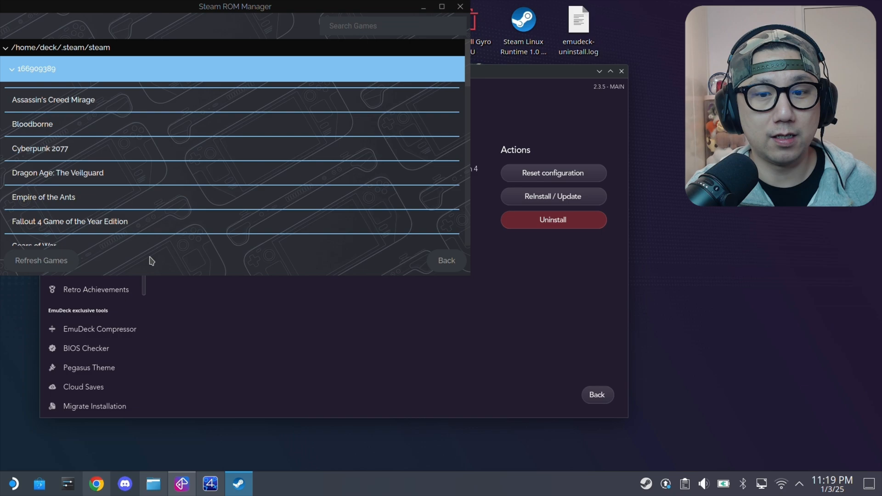
pyautogui.click(428, 251)
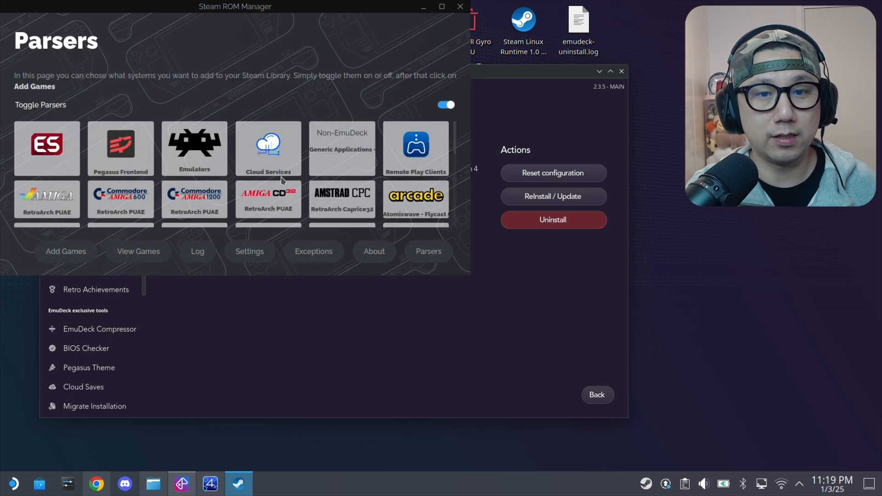
pyautogui.scroll(-3)
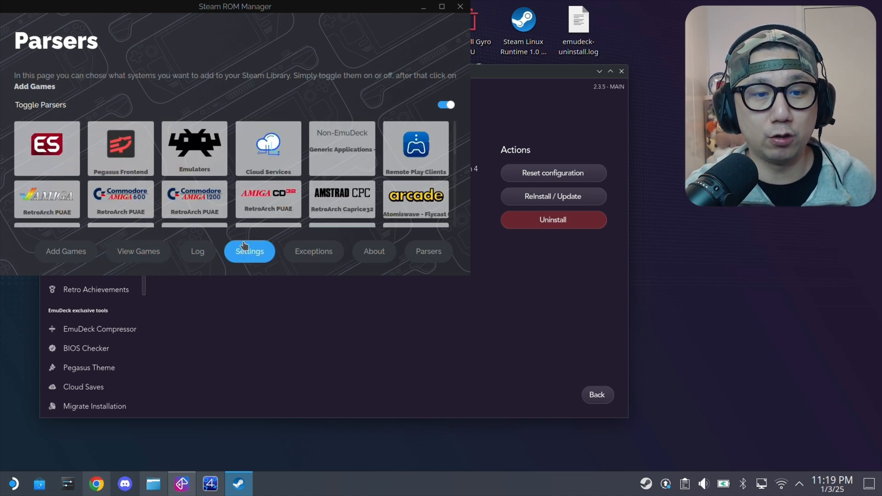
# Switch the Steam ROM Manager theme back to Classic.
pyautogui.click(249, 251)
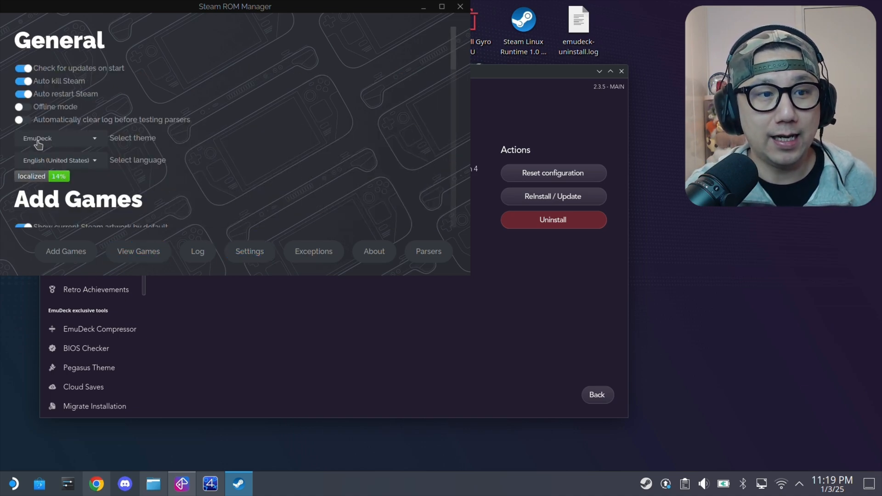
pyautogui.click(60, 138)
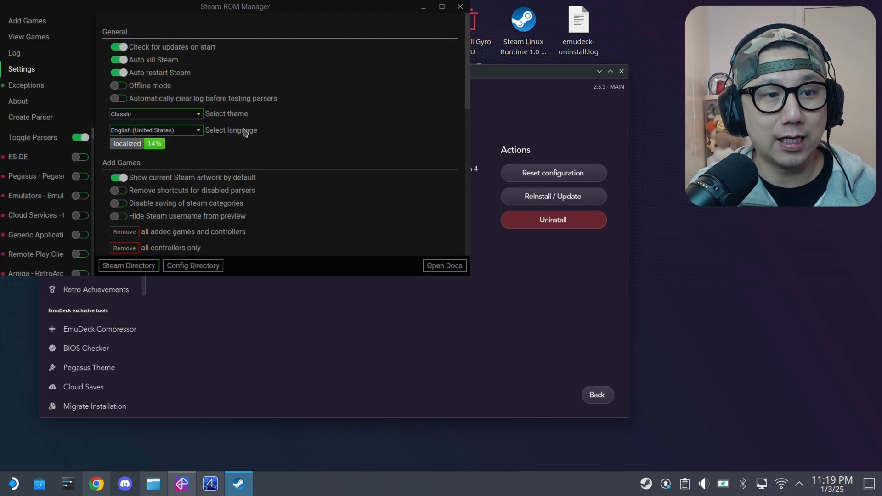
pyautogui.scroll(-3)
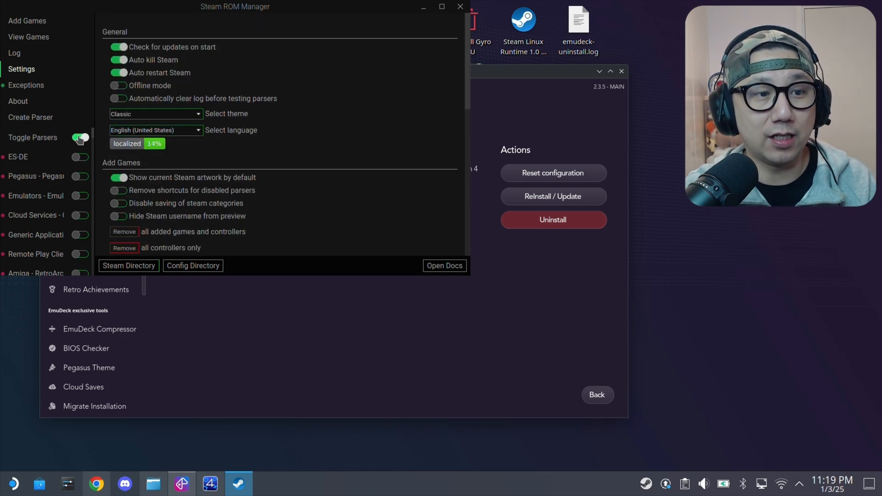
# Turn all parsers off and scroll to the PlayStation 4 ShadPS4 shortcut parser.
pyautogui.click(80, 138)
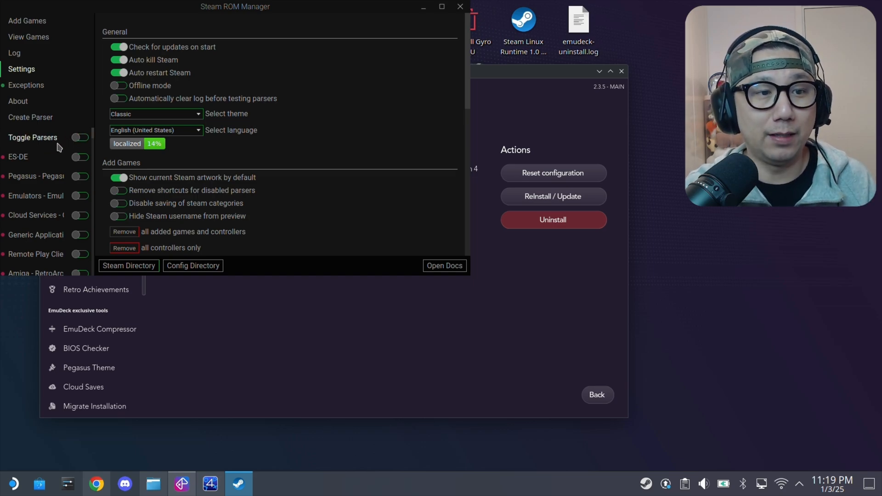
pyautogui.scroll(-3)
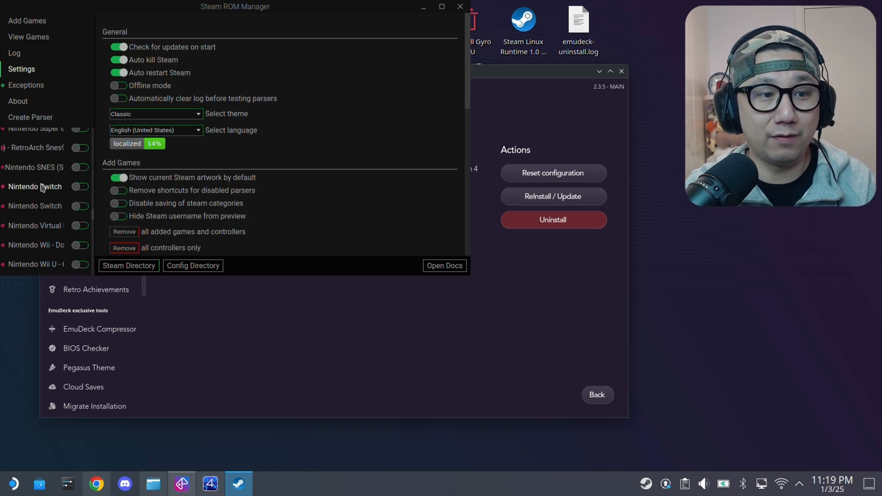
pyautogui.scroll(-3)
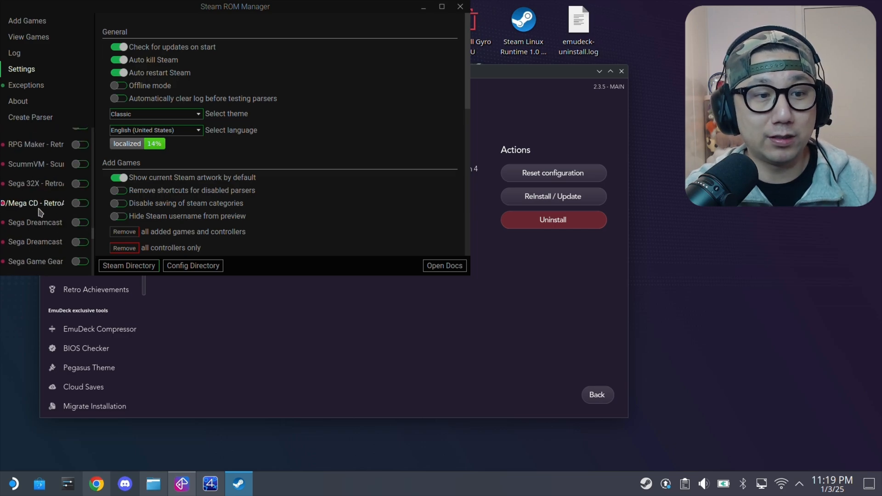
pyautogui.scroll(-3)
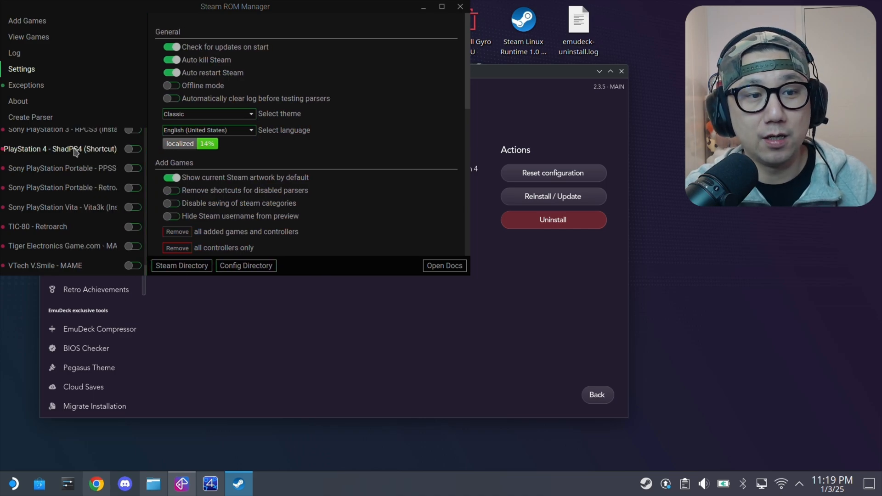
# Open the Sony PlayStation 4 - ShadPS4 (Shortcut) parser and inspect its ROMs directory ps4/shortcuts.
pyautogui.click(59, 149)
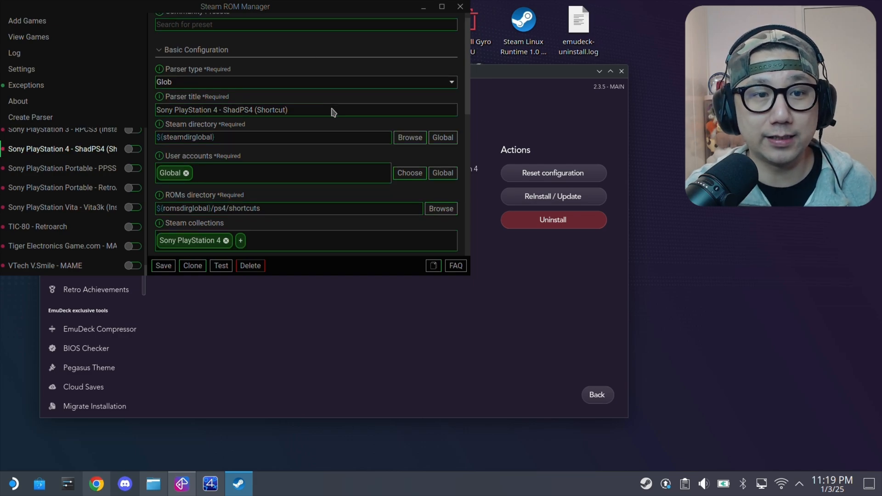
pyautogui.scroll(-3)
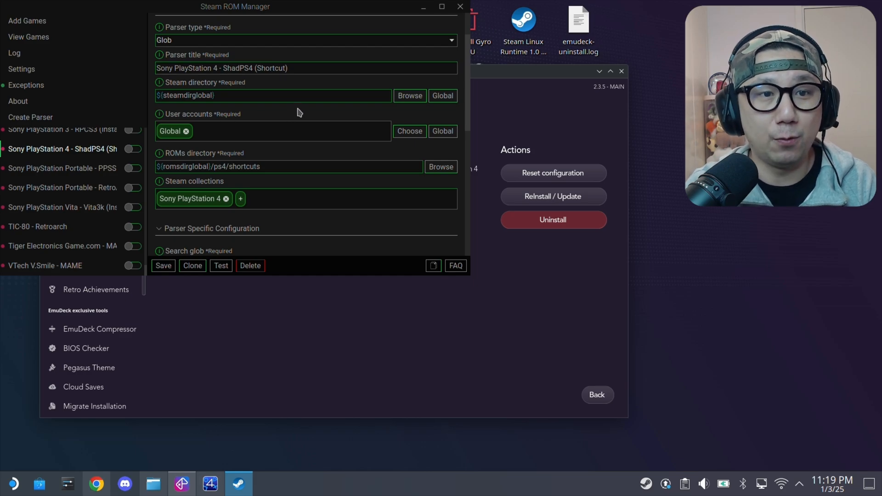
pyautogui.scroll(-3)
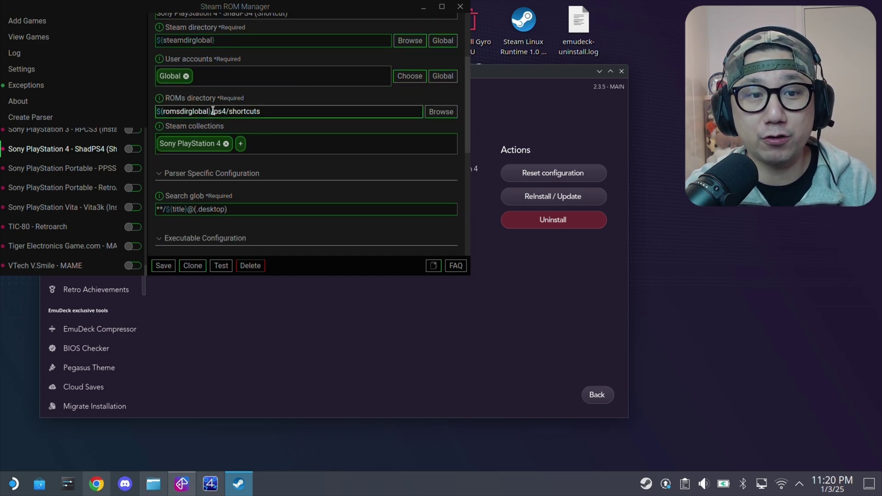
pyautogui.doubleClick(173, 112)
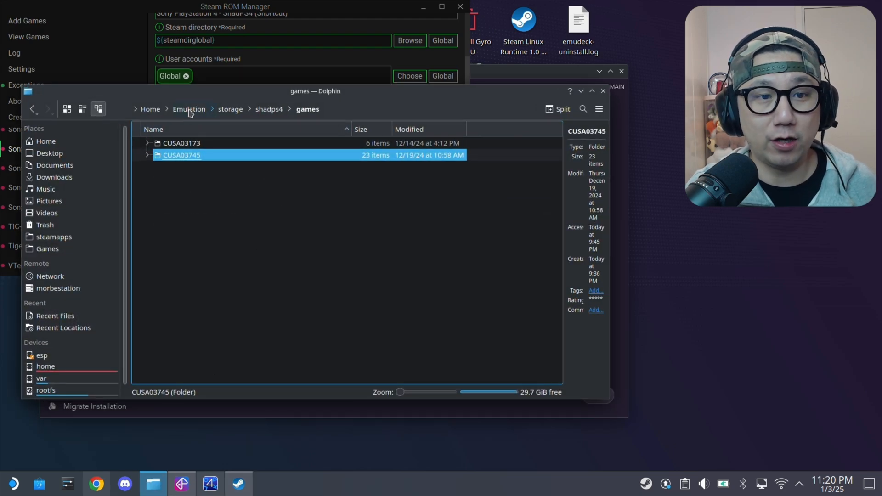
# Navigate Dolphin to the Emulation/roms/ps4/shortcuts folder.
pyautogui.click(189, 109)
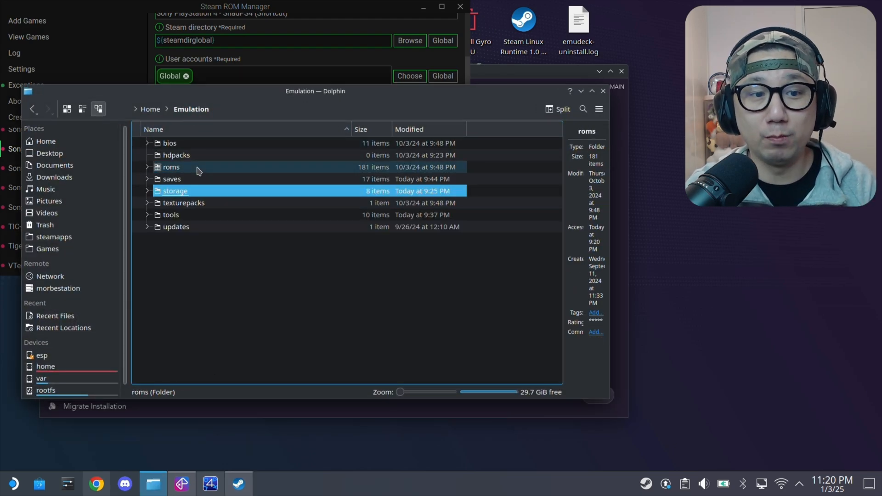
pyautogui.doubleClick(171, 166)
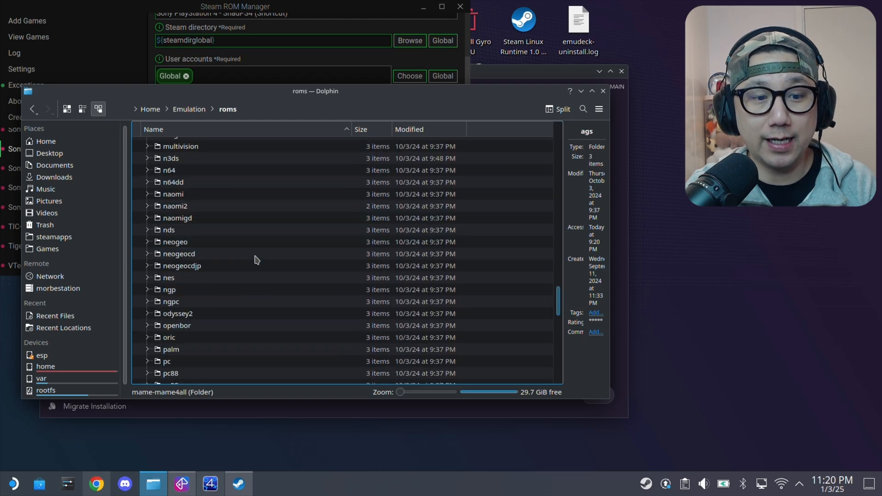
pyautogui.scroll(-3)
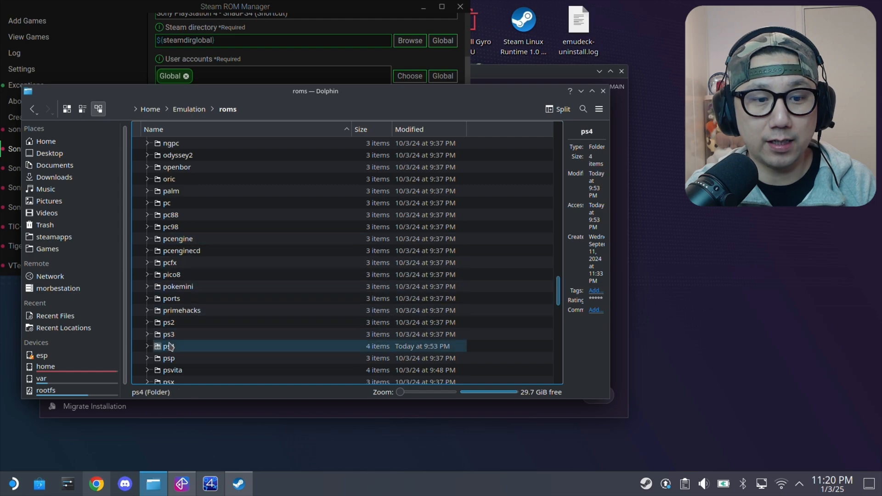
pyautogui.doubleClick(168, 347)
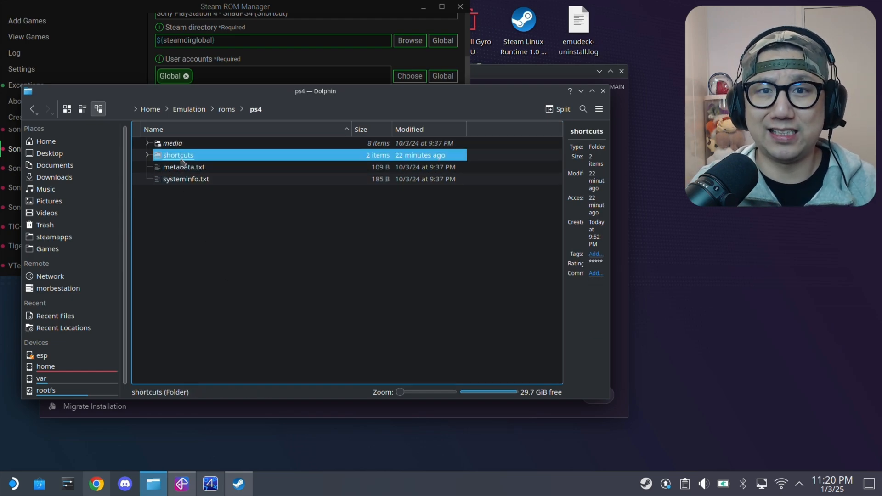
pyautogui.rightClick(226, 215)
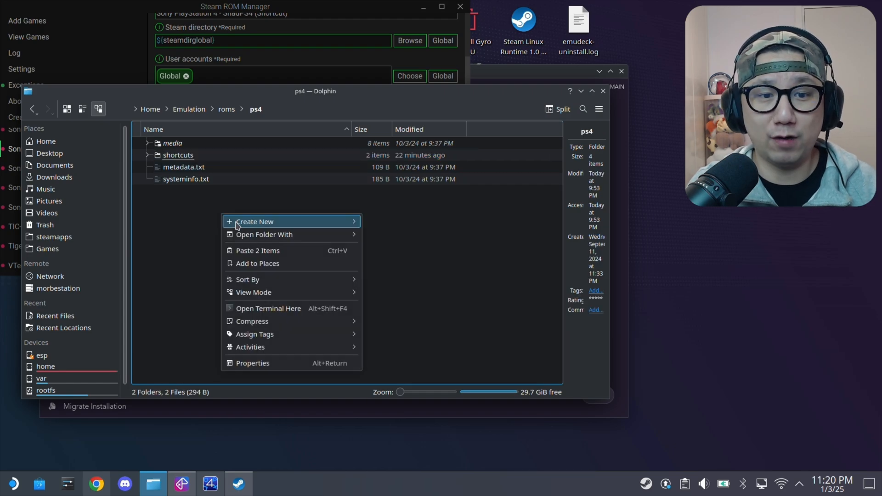
pyautogui.moveTo(183, 160)
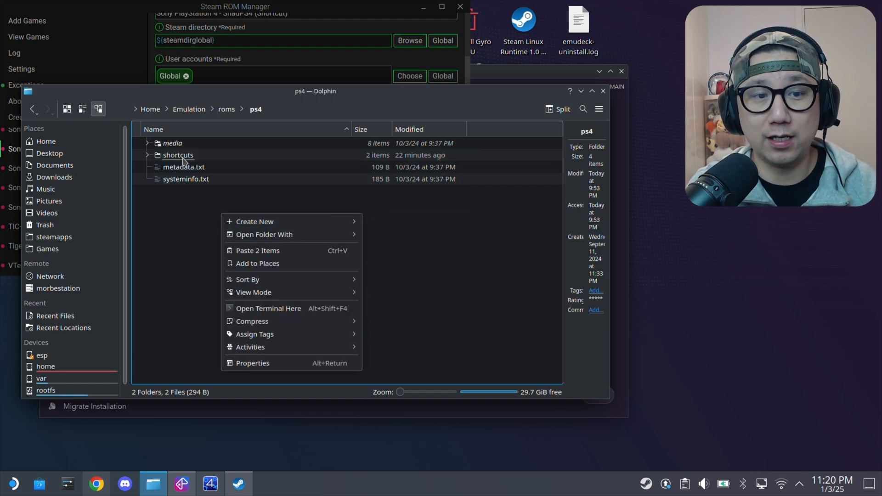
pyautogui.doubleClick(176, 155)
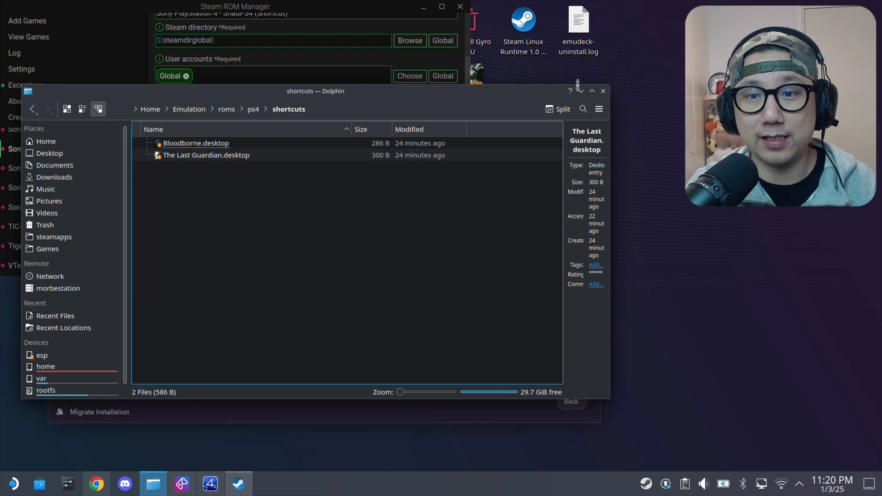
# Move the Bloodborne and The Last Guardian desktop shortcuts into the shortcuts folder.
pyautogui.click(423, 6)
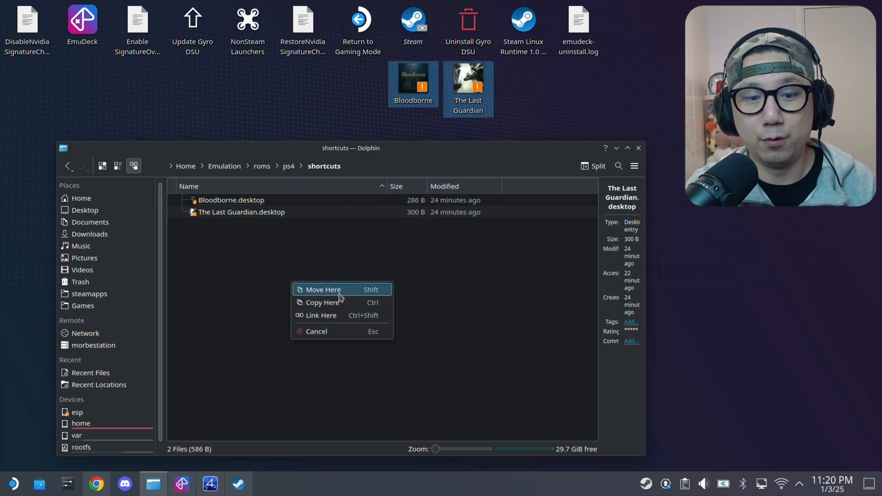
pyautogui.click(322, 290)
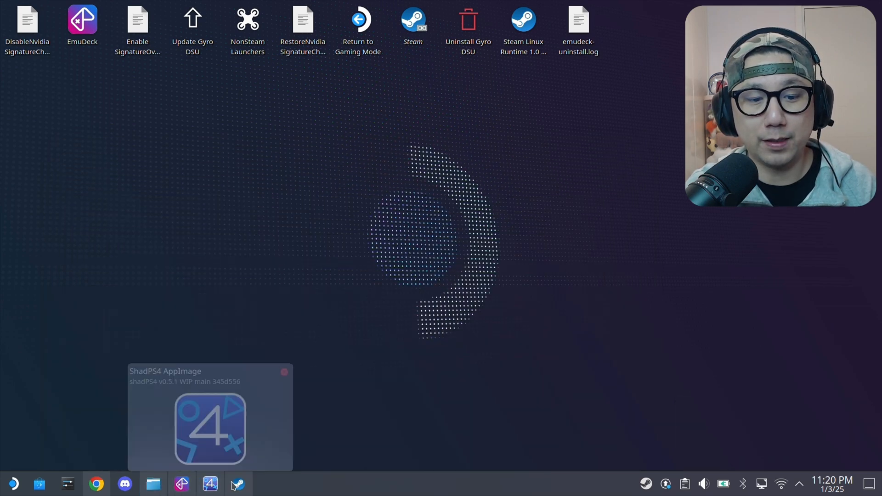
# Review the ShadPS4 parser's fields and shadps4.sh executable path, then go to Add Games.
pyautogui.click(238, 483)
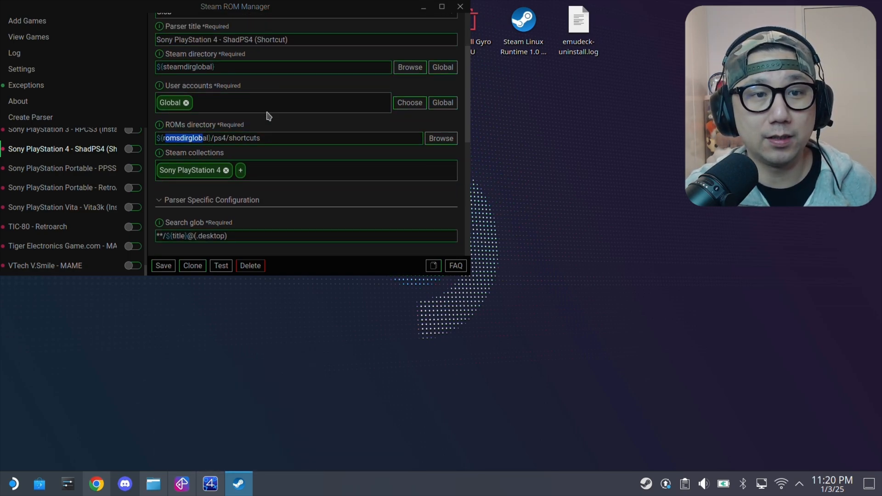
pyautogui.scroll(-3)
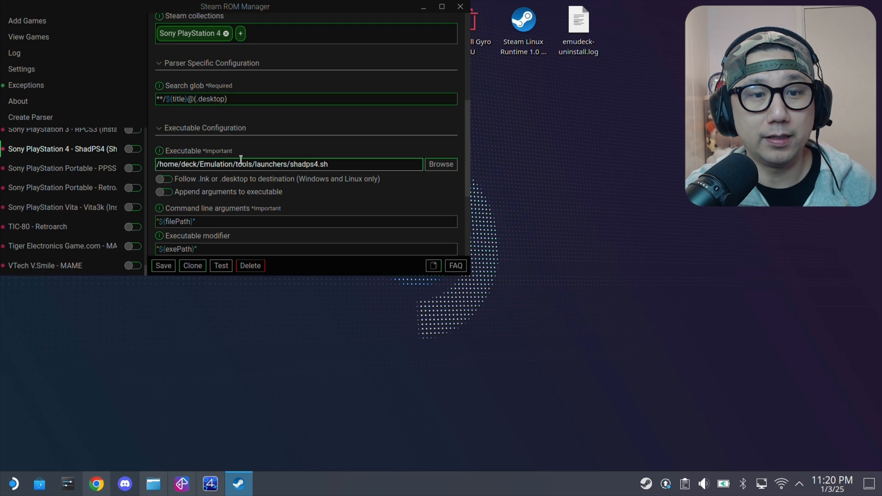
pyautogui.moveTo(351, 175)
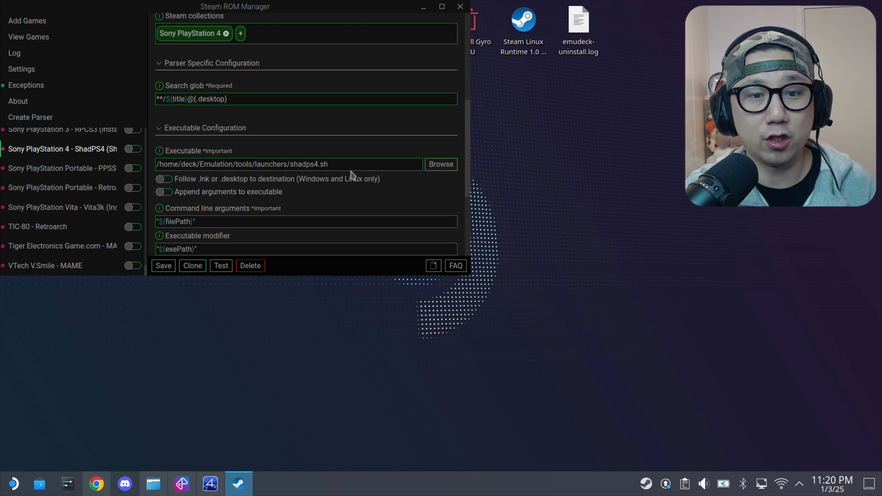
pyautogui.click(305, 163)
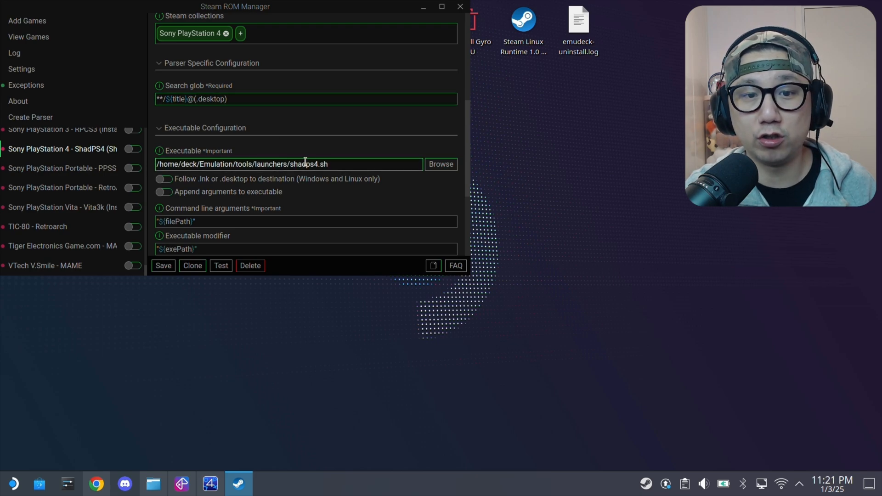
pyautogui.scroll(-3)
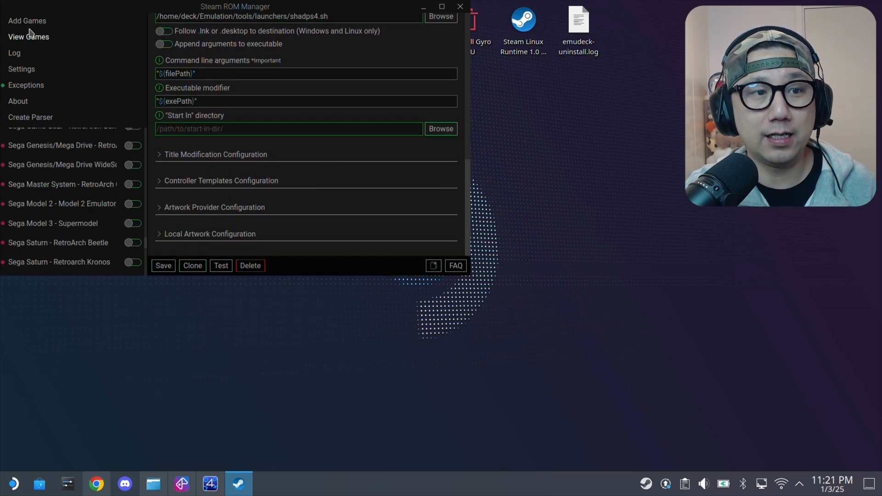
pyautogui.click(28, 21)
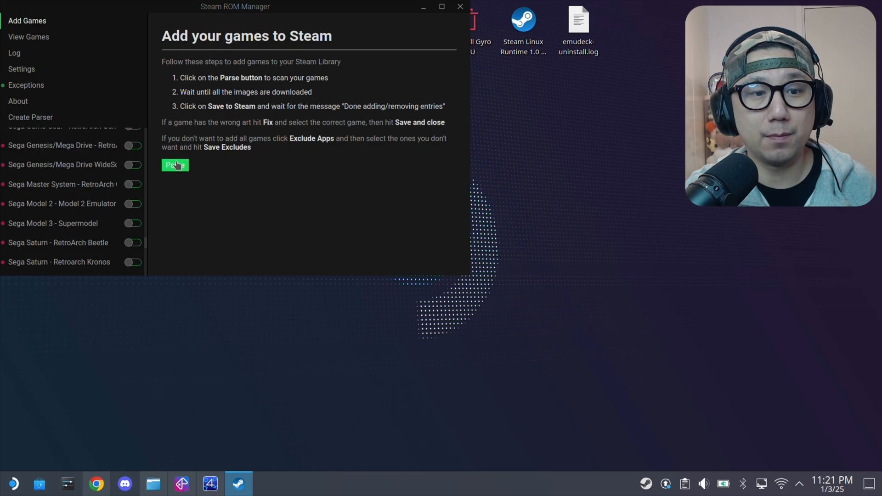
# Enable the Sony PlayStation 4 - ShadPS4 parser and parse for Bloodborne and The Last Guardian.
pyautogui.click(175, 165)
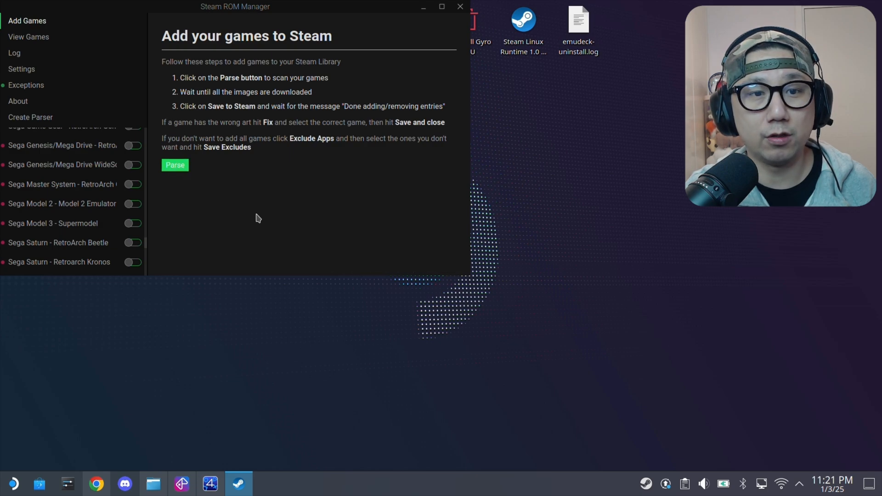
pyautogui.click(132, 204)
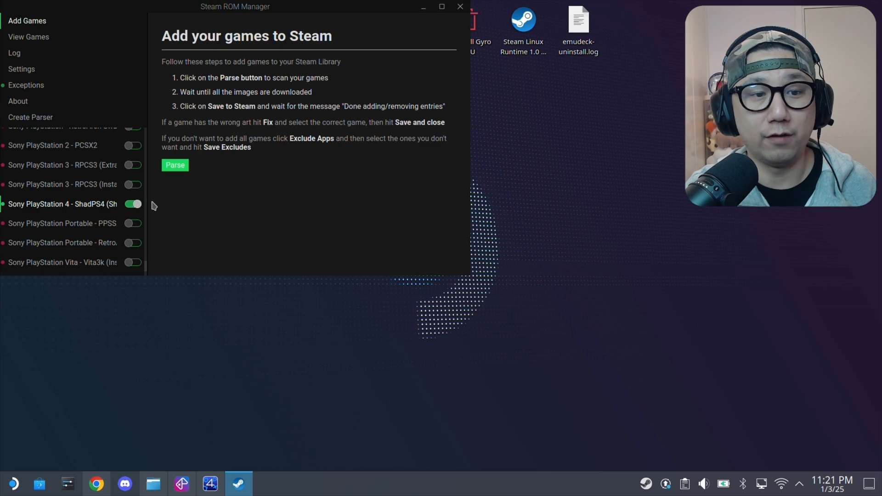
pyautogui.moveTo(155, 188)
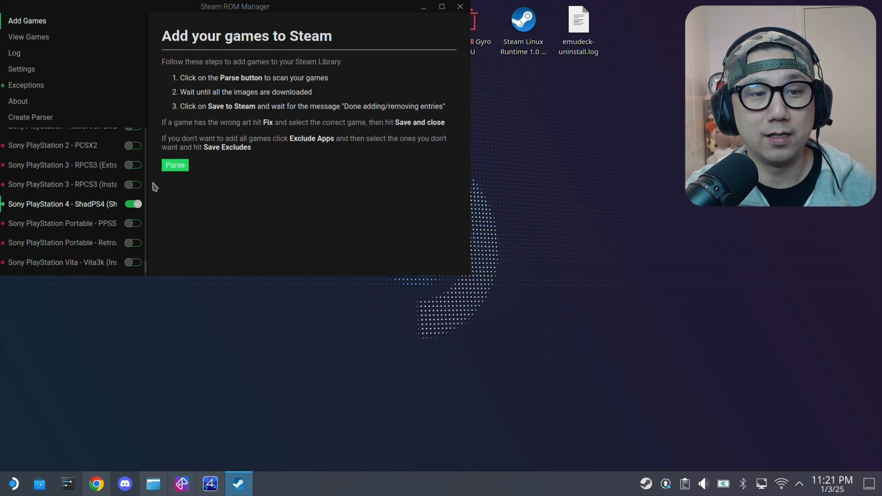
pyautogui.click(175, 165)
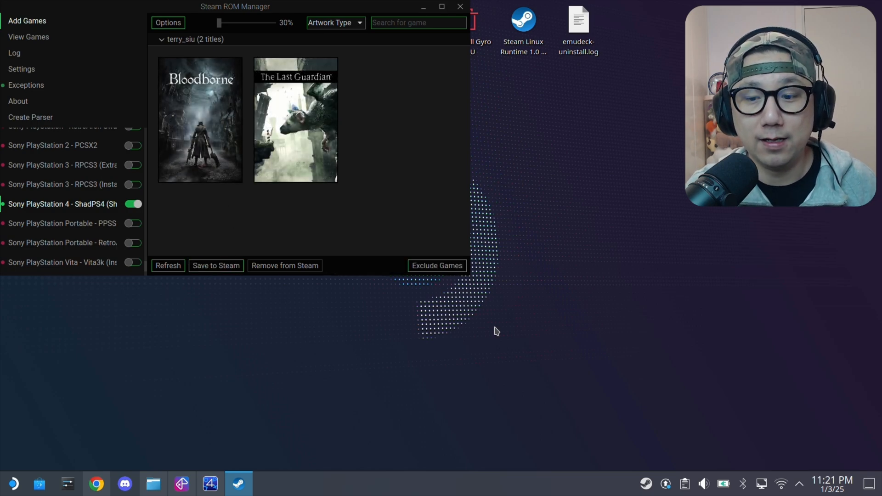
pyautogui.moveTo(647, 483)
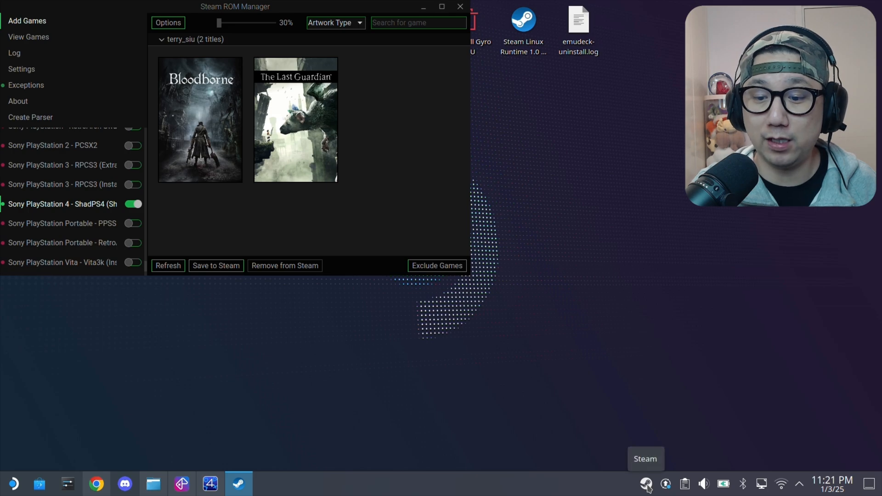
# Exit Steam from the system tray and save both games to the Steam library.
pyautogui.click(645, 483)
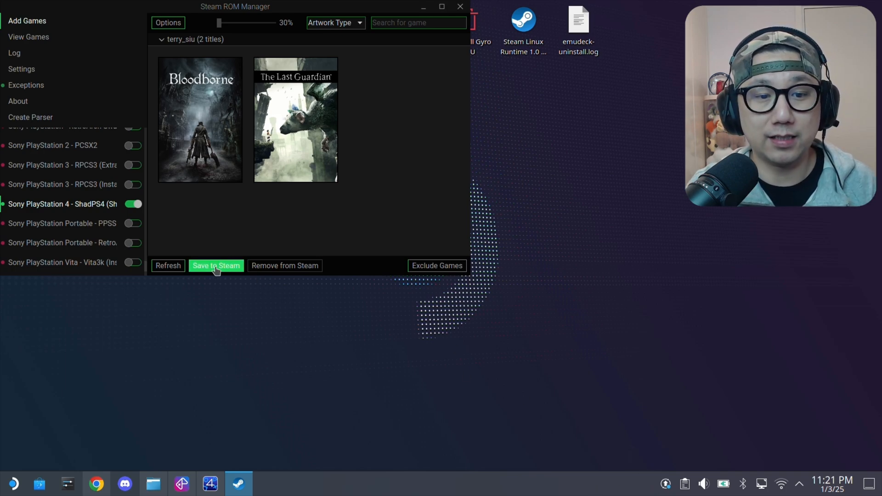
pyautogui.click(216, 266)
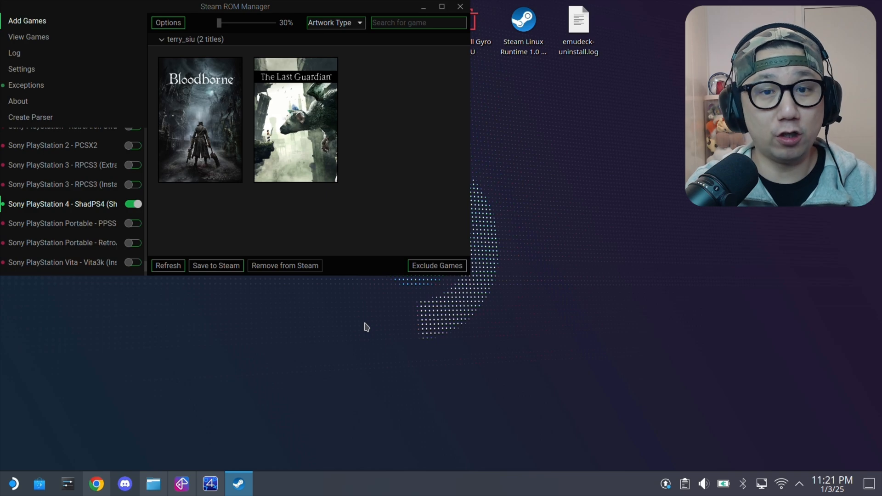
pyautogui.moveTo(388, 281)
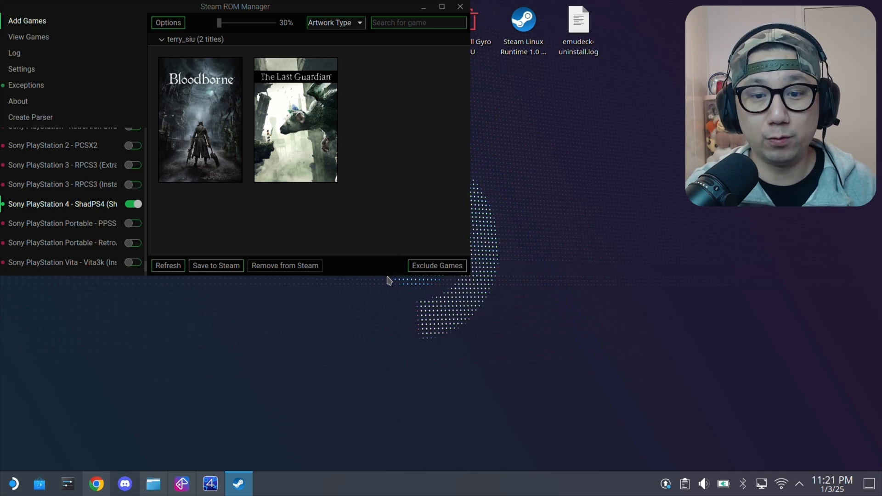
pyautogui.moveTo(358, 328)
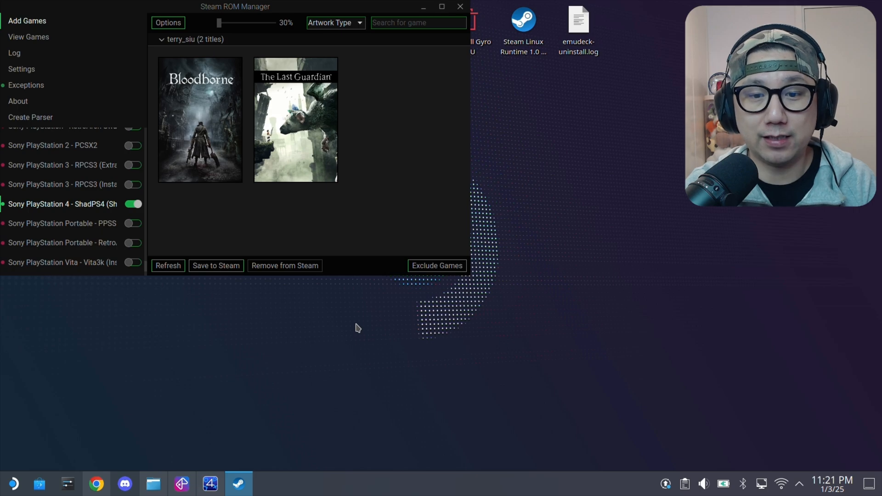
pyautogui.moveTo(365, 319)
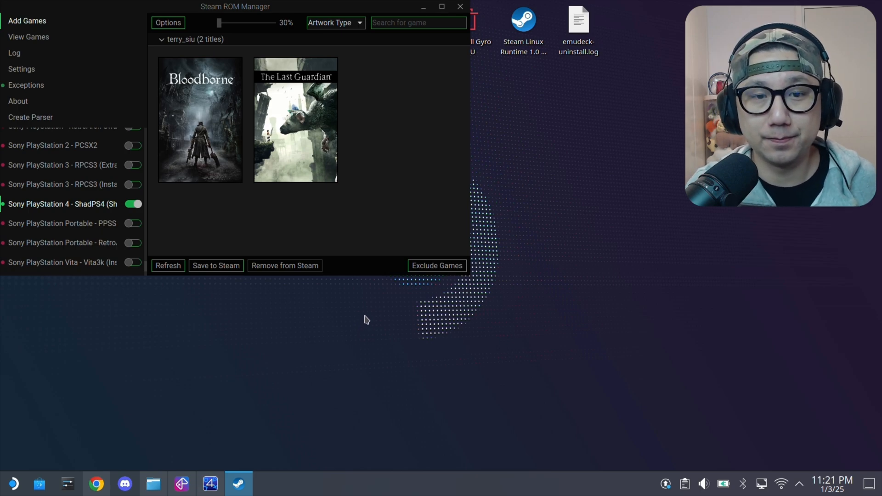
pyautogui.moveTo(367, 316)
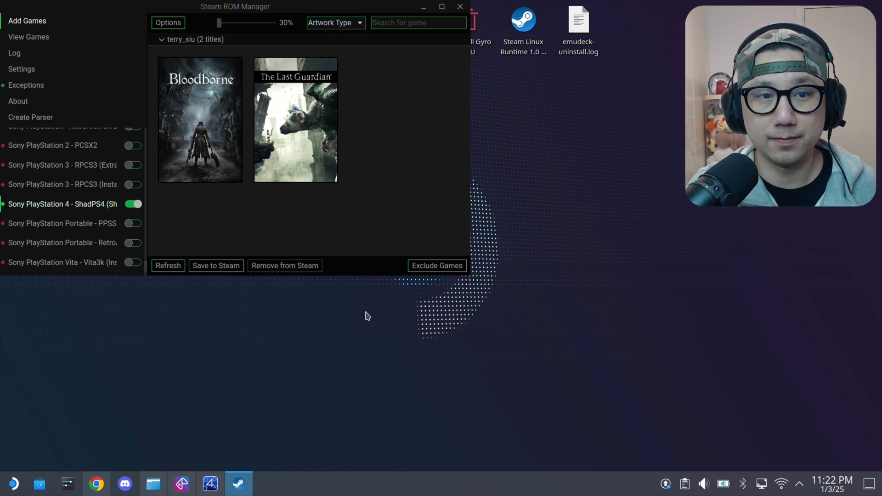
pyautogui.moveTo(360, 323)
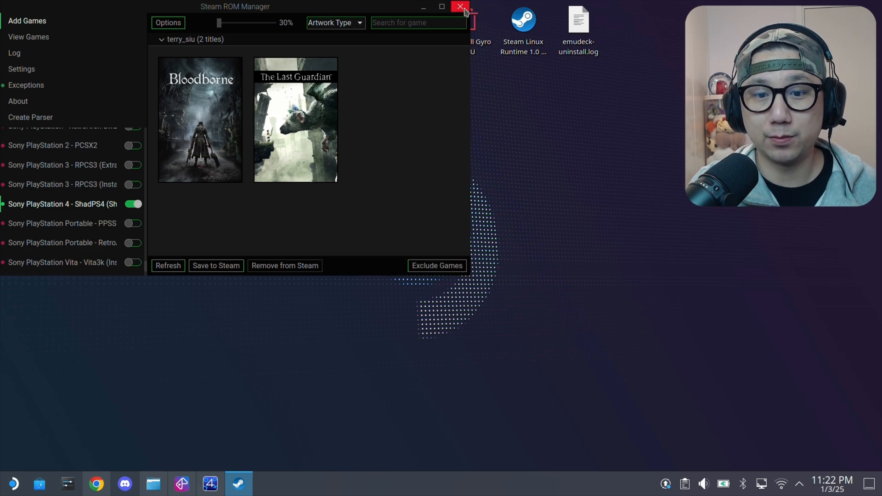
# Close Steam ROM Manager and show the Emulation/roms/ps4/shortcuts folder in Dolphin.
pyautogui.click(459, 5)
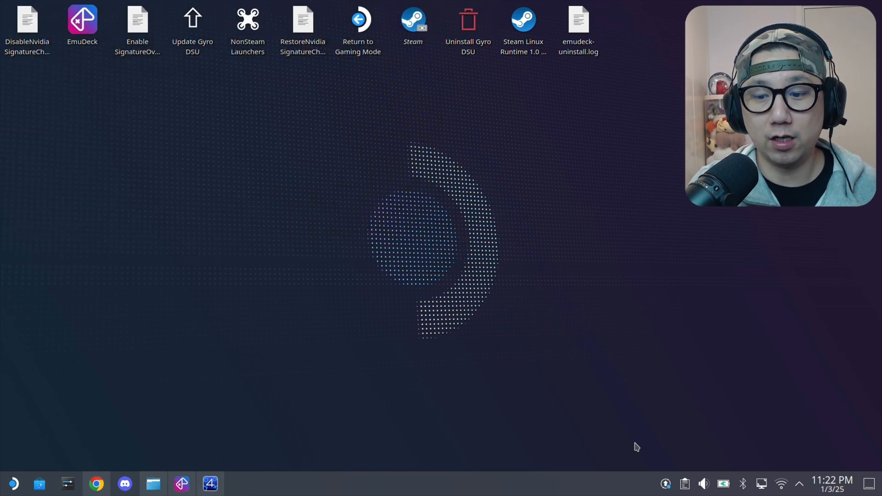
pyautogui.click(413, 21)
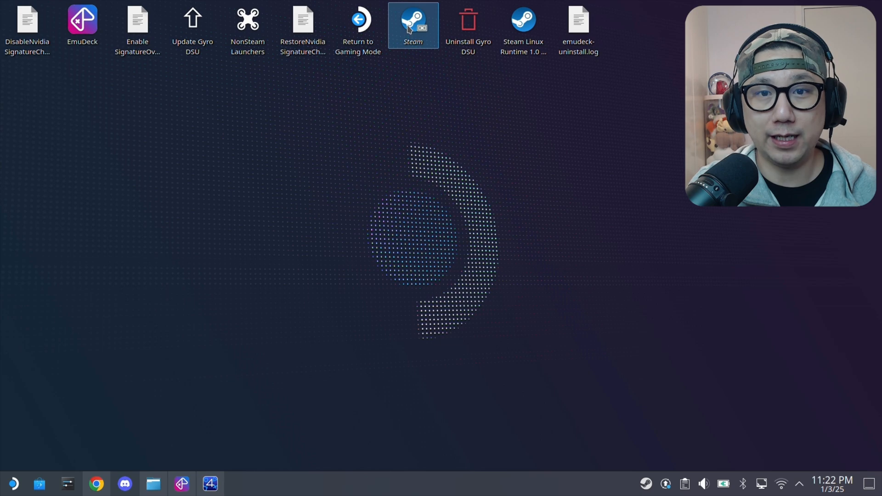
pyautogui.click(212, 483)
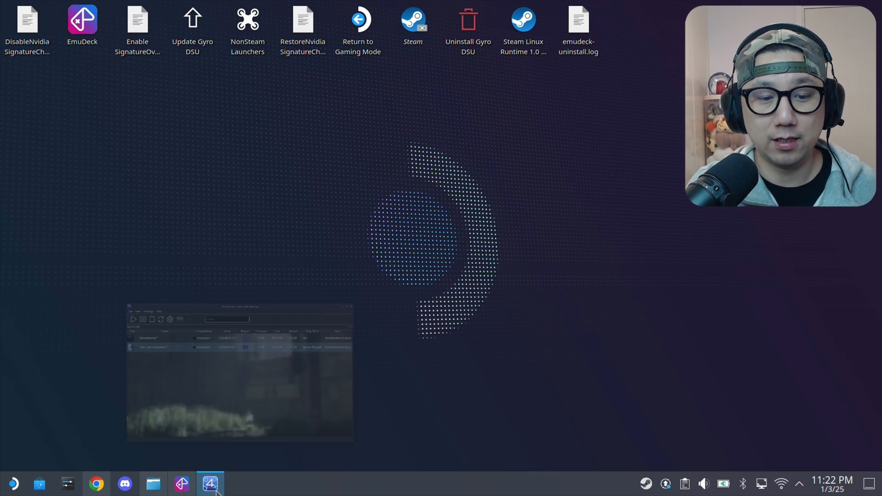
pyautogui.click(209, 484)
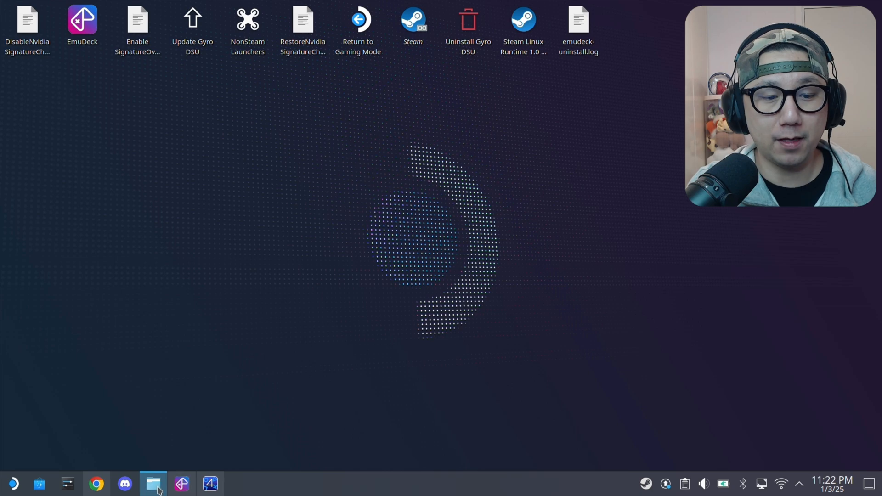
pyautogui.click(155, 485)
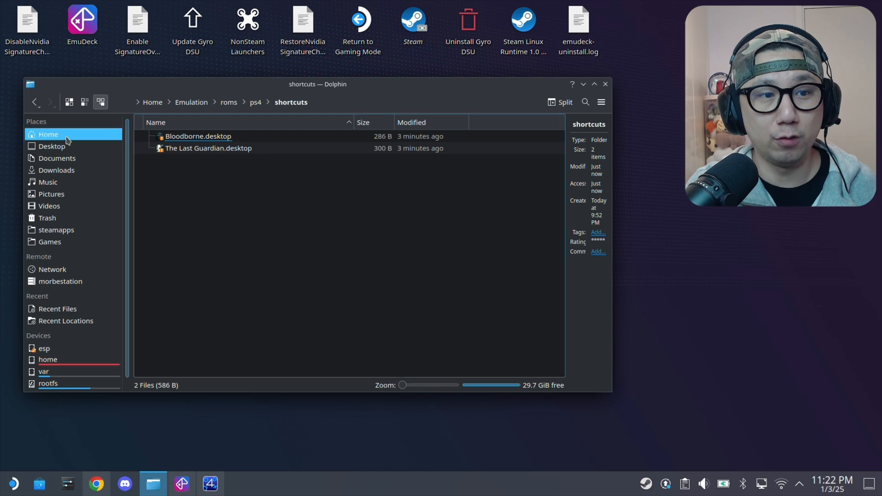
# Navigate from Home through .local › share › shadPS4 into the sys_modules folder.
pyautogui.click(600, 102)
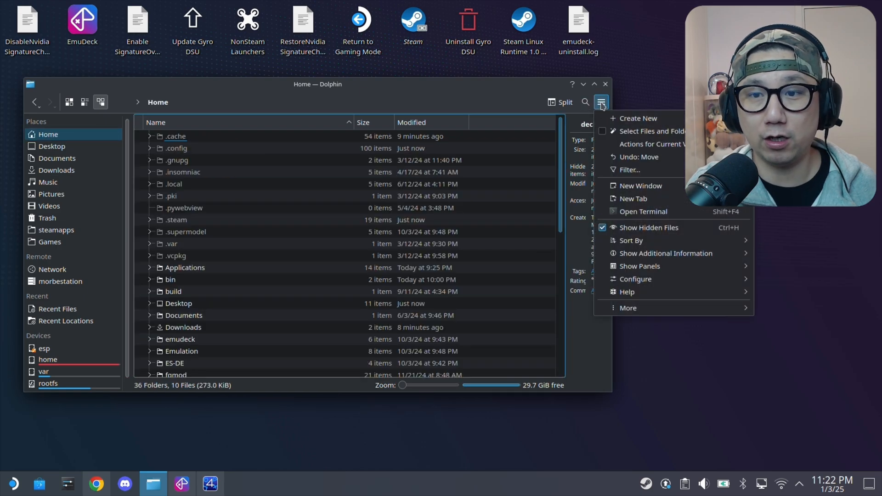
pyautogui.moveTo(556, 233)
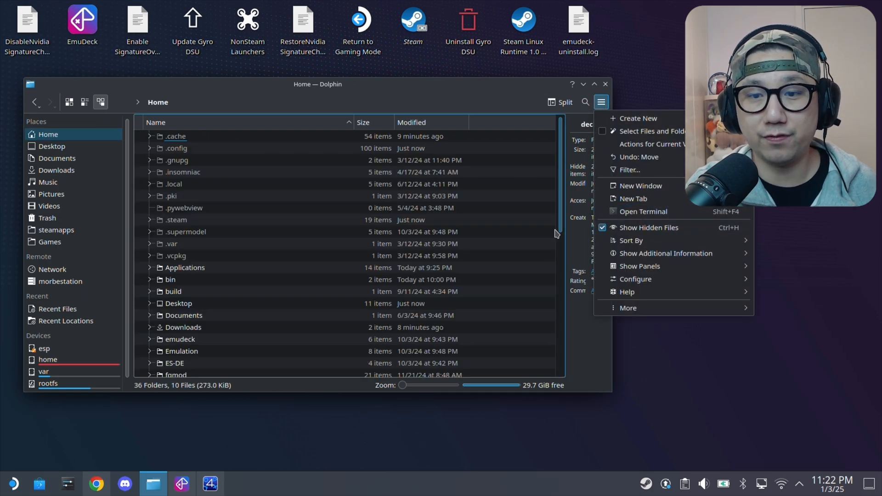
pyautogui.click(173, 184)
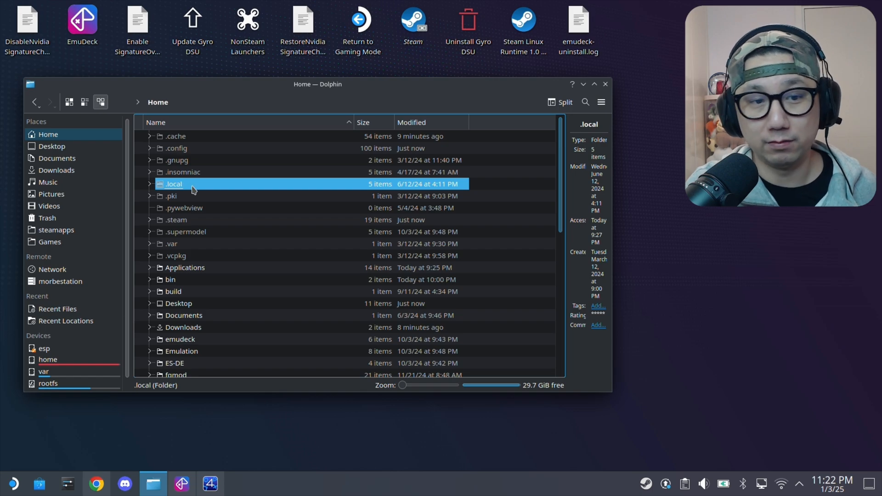
pyautogui.doubleClick(173, 184)
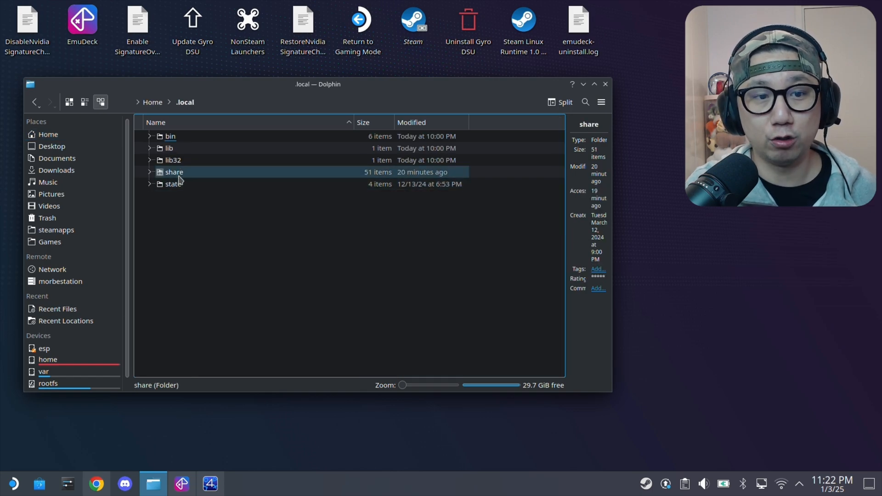
pyautogui.doubleClick(173, 172)
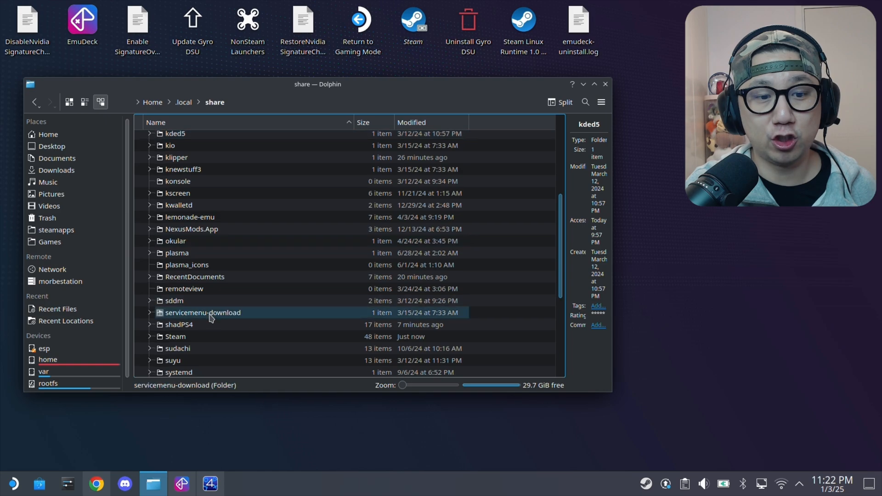
pyautogui.doubleClick(179, 324)
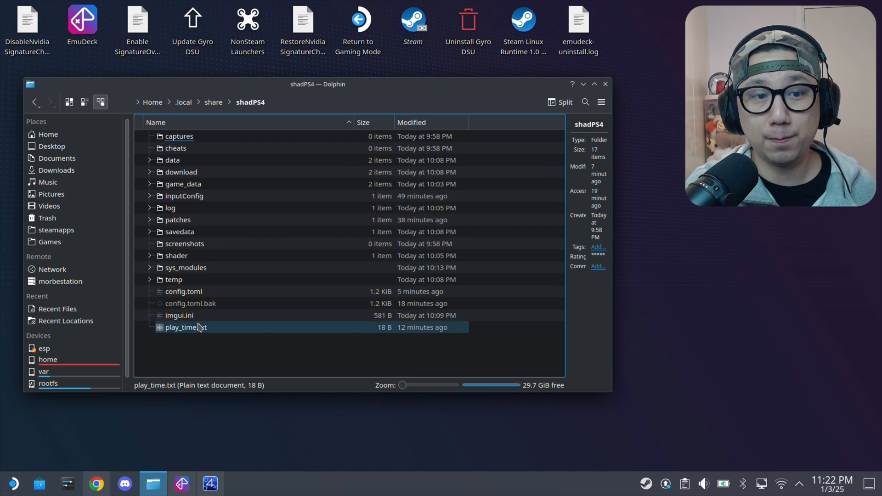
pyautogui.click(186, 267)
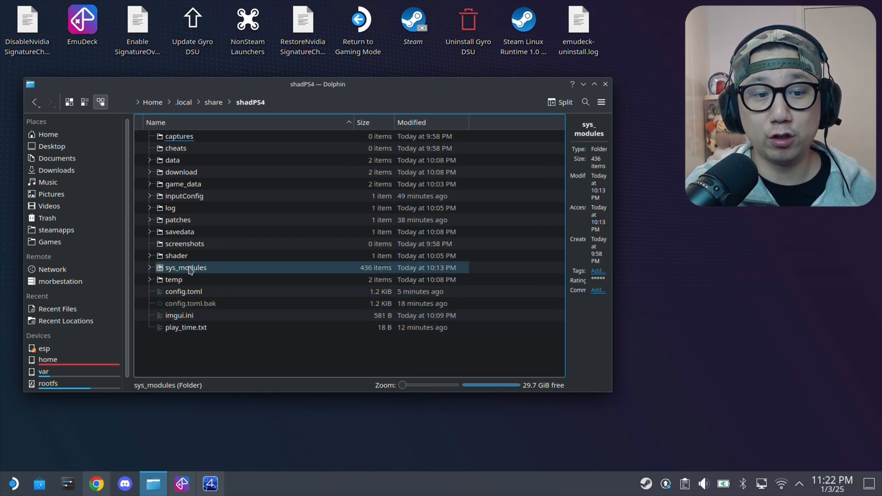
pyautogui.doubleClick(186, 267)
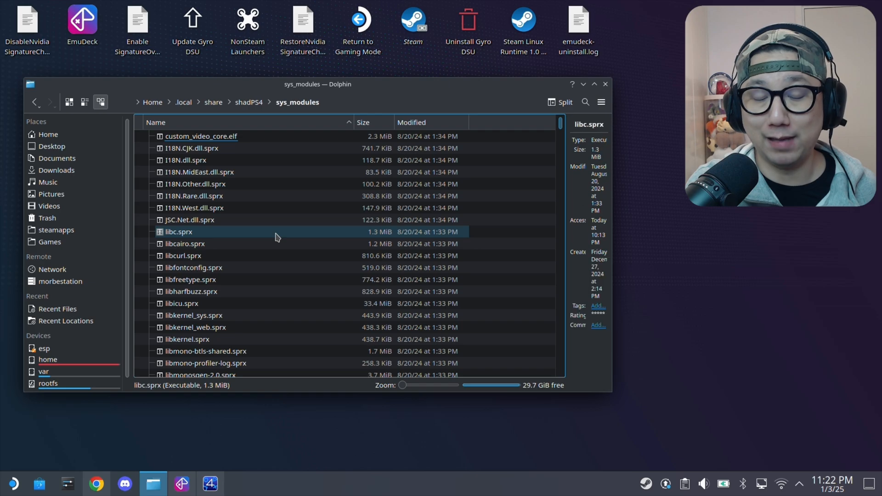
pyautogui.scroll(-3)
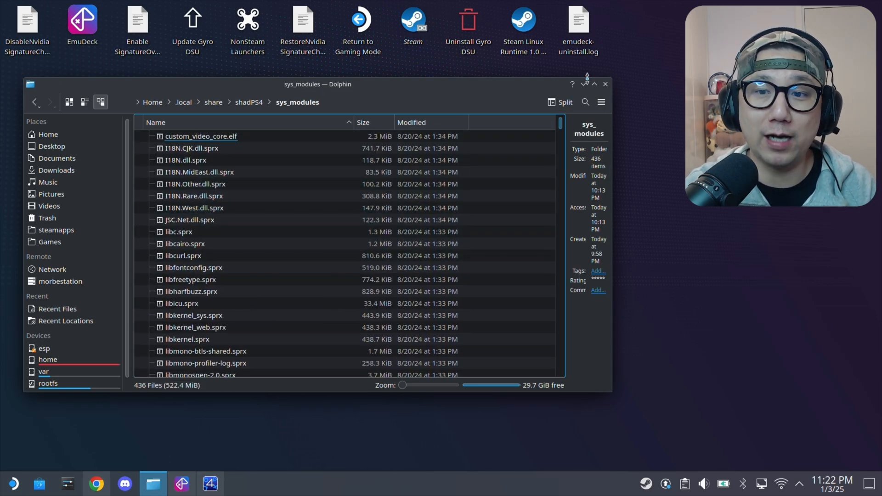
pyautogui.click(604, 84)
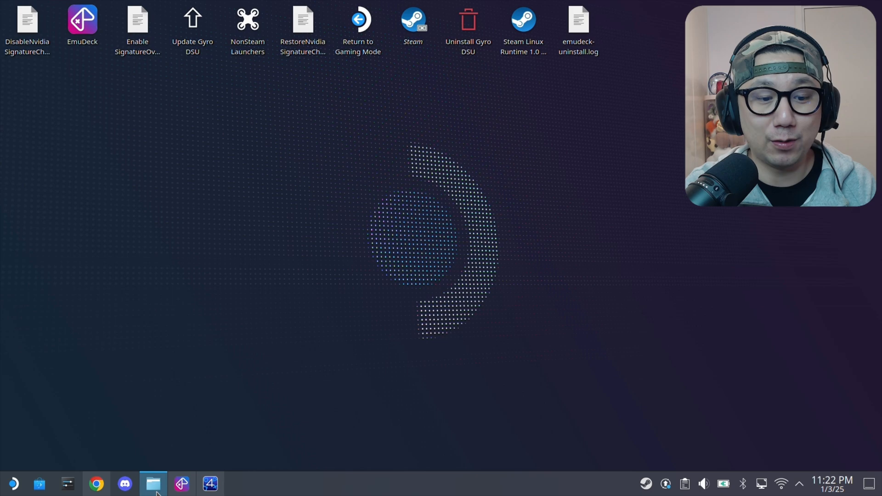
pyautogui.click(153, 483)
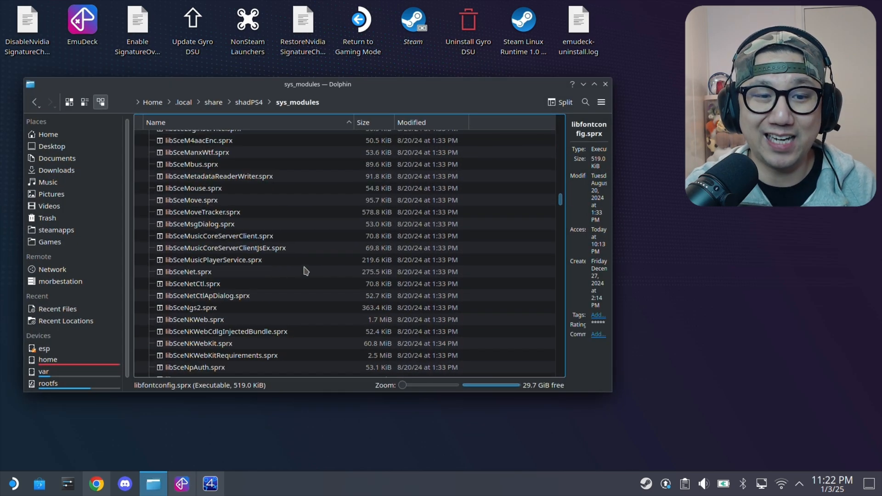
pyautogui.scroll(-3)
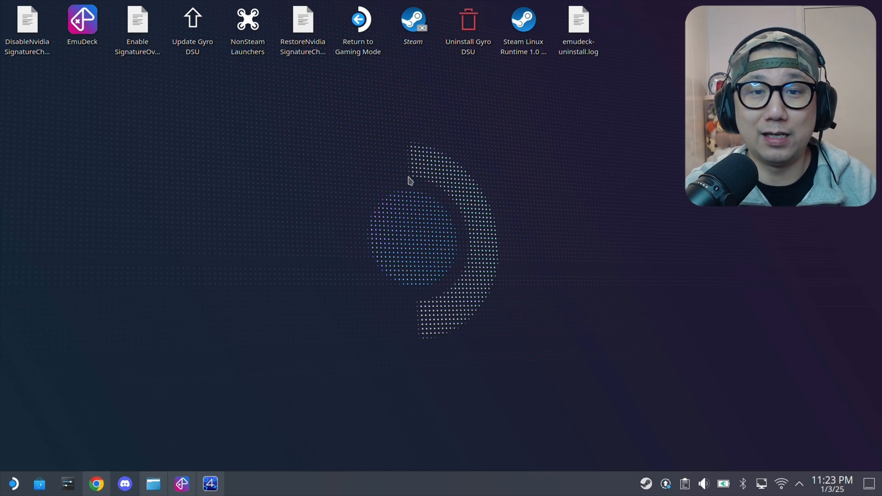
pyautogui.click(153, 485)
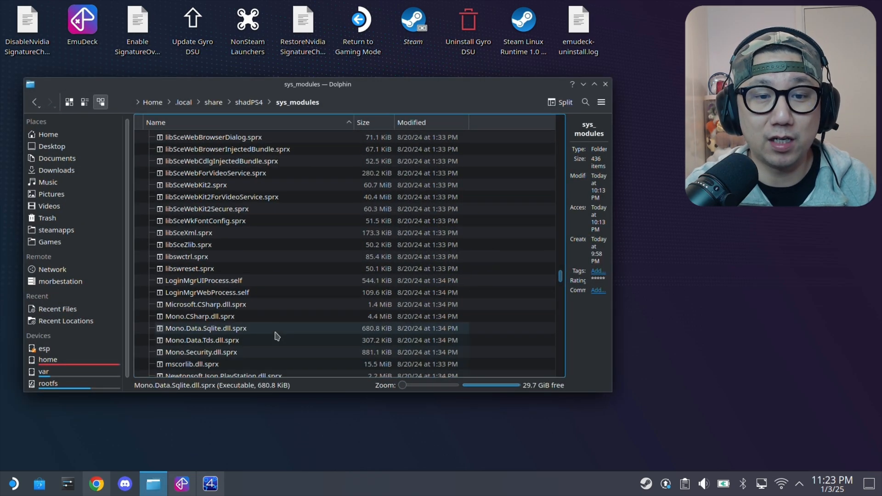
pyautogui.click(197, 316)
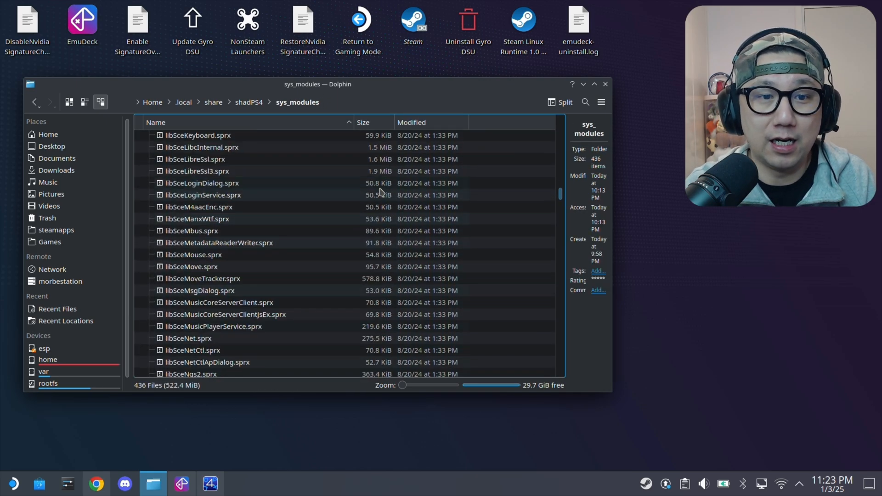
pyautogui.scroll(-3)
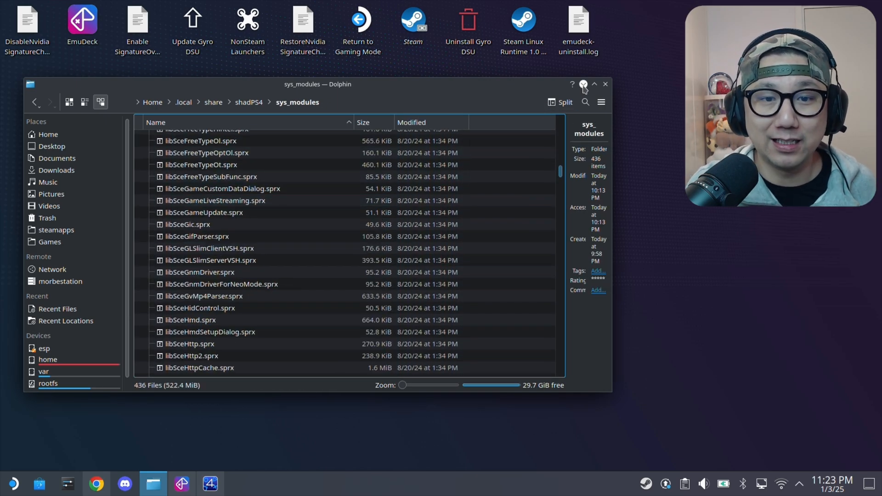
pyautogui.click(605, 84)
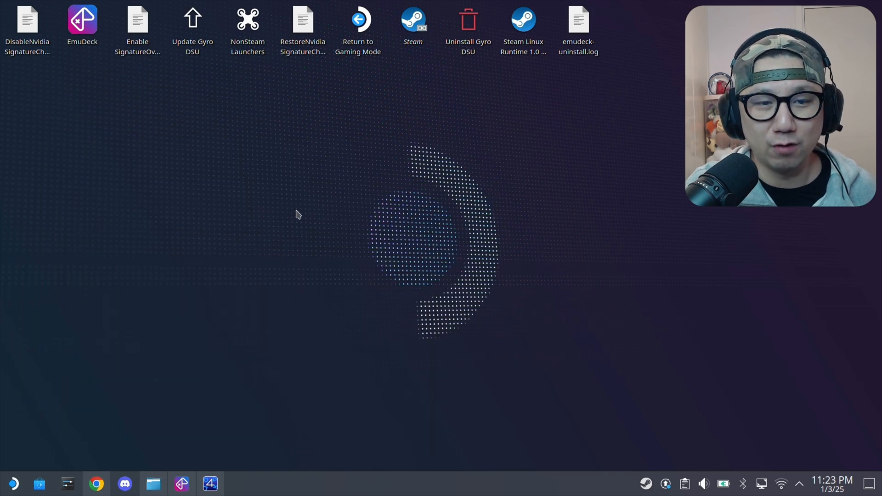
pyautogui.click(152, 483)
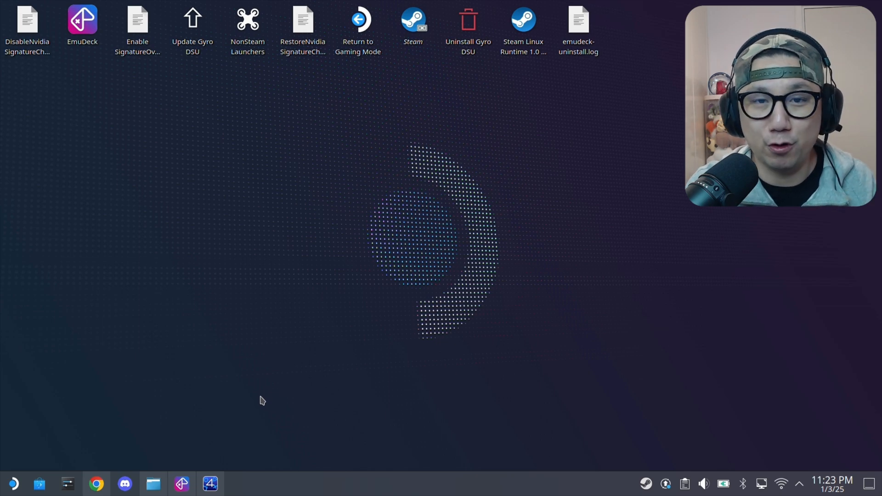
pyautogui.click(154, 484)
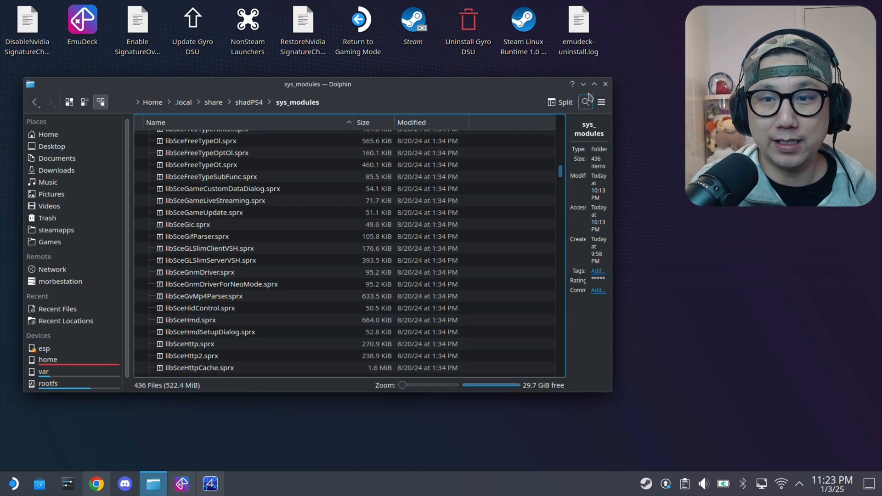
pyautogui.click(605, 84)
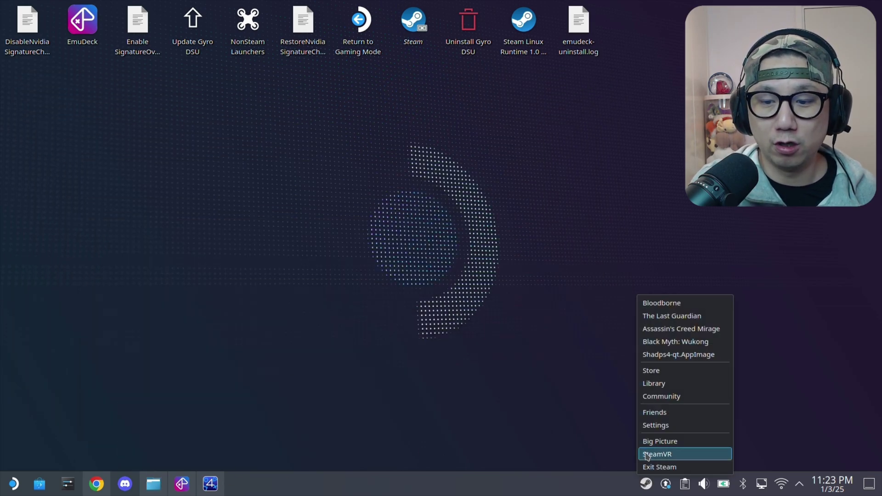
# Switch Steam into Big Picture mode from the tray icon menu.
pyautogui.click(659, 453)
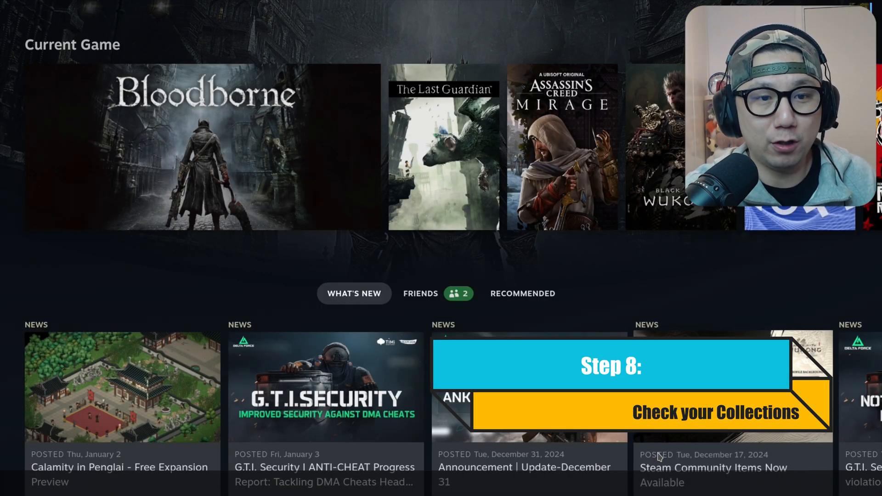
# Open the Library's Collections and select the Sony PlayStation 4 collection.
pyautogui.press('Steam')
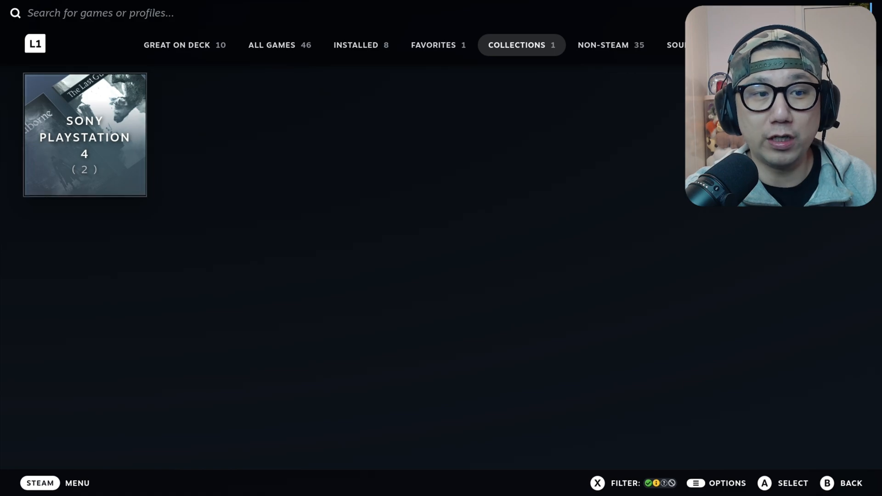
pyautogui.click(85, 135)
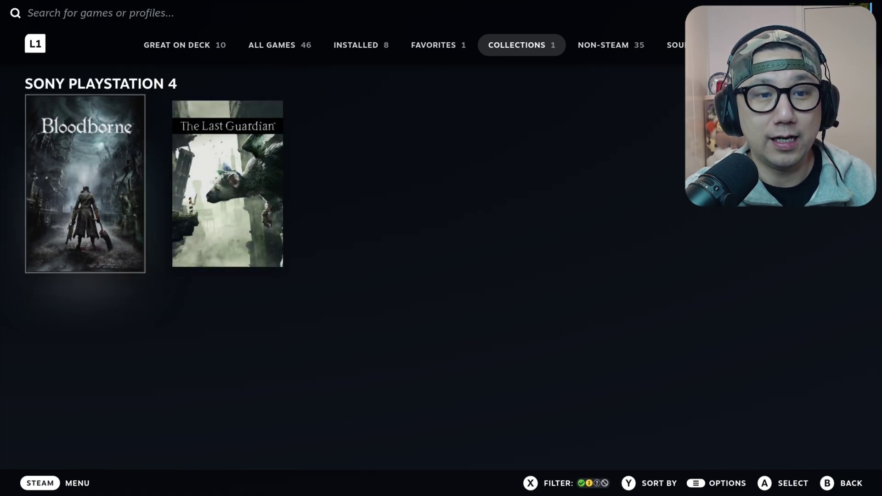